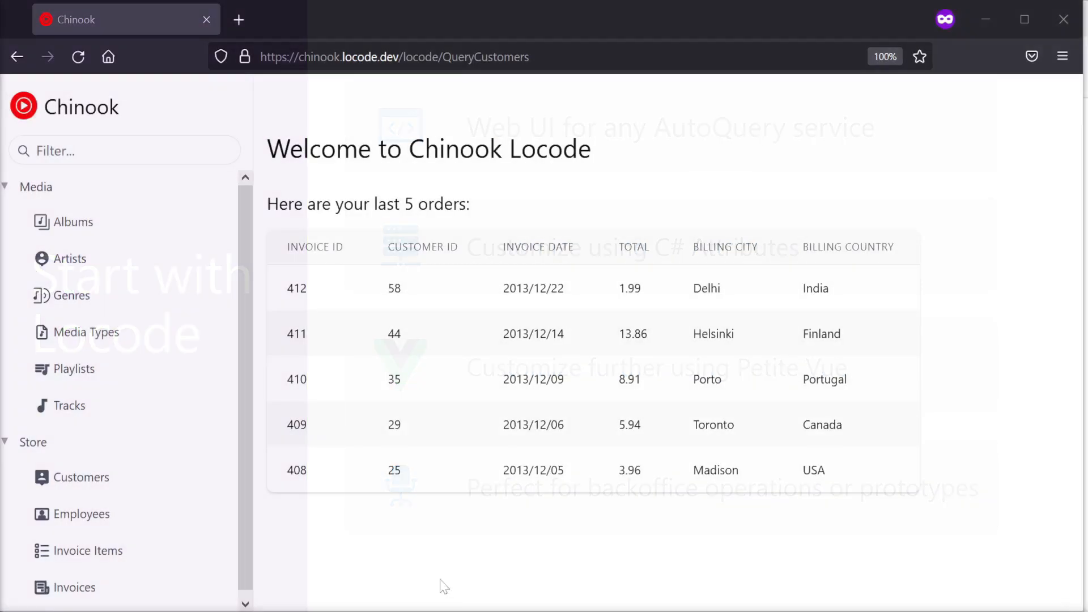
# Browse the Customers list and then the Invoice Items list from the Locode sidebar.
pyautogui.click(82, 477)
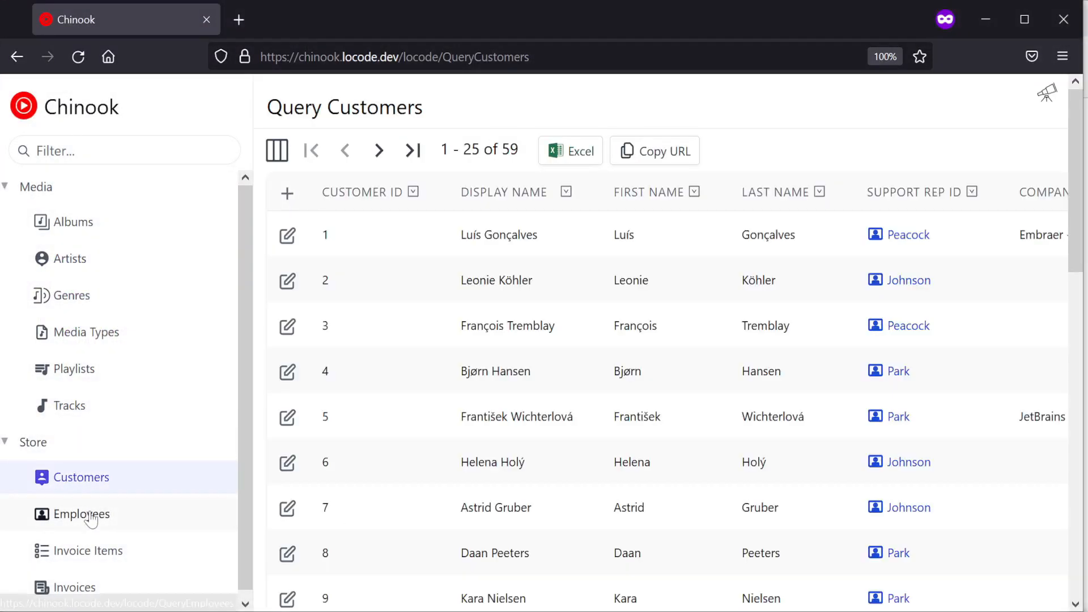
pyautogui.click(89, 551)
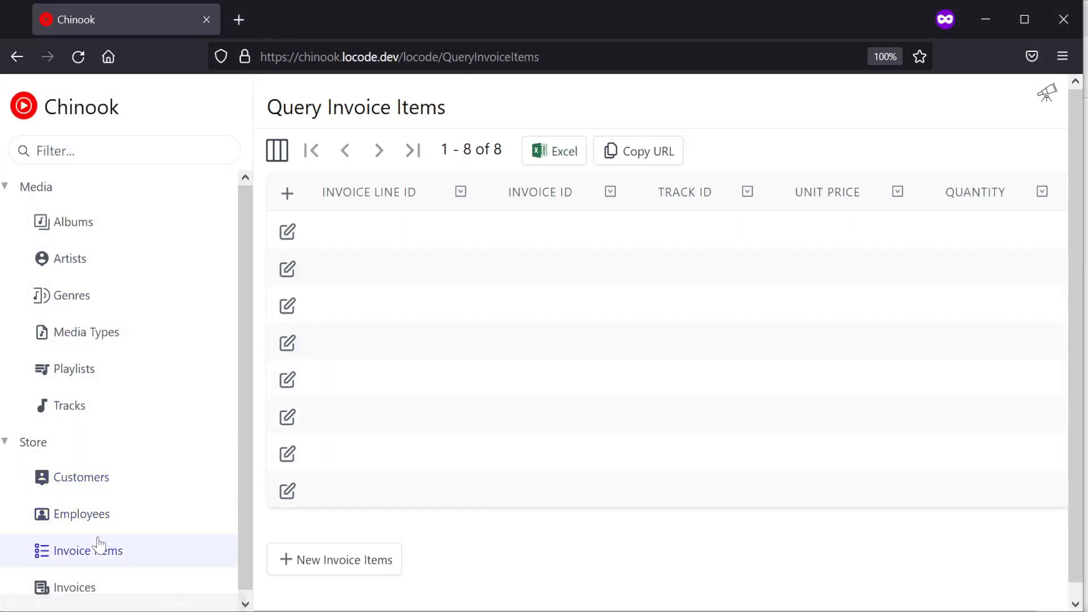
pyautogui.click(334, 559)
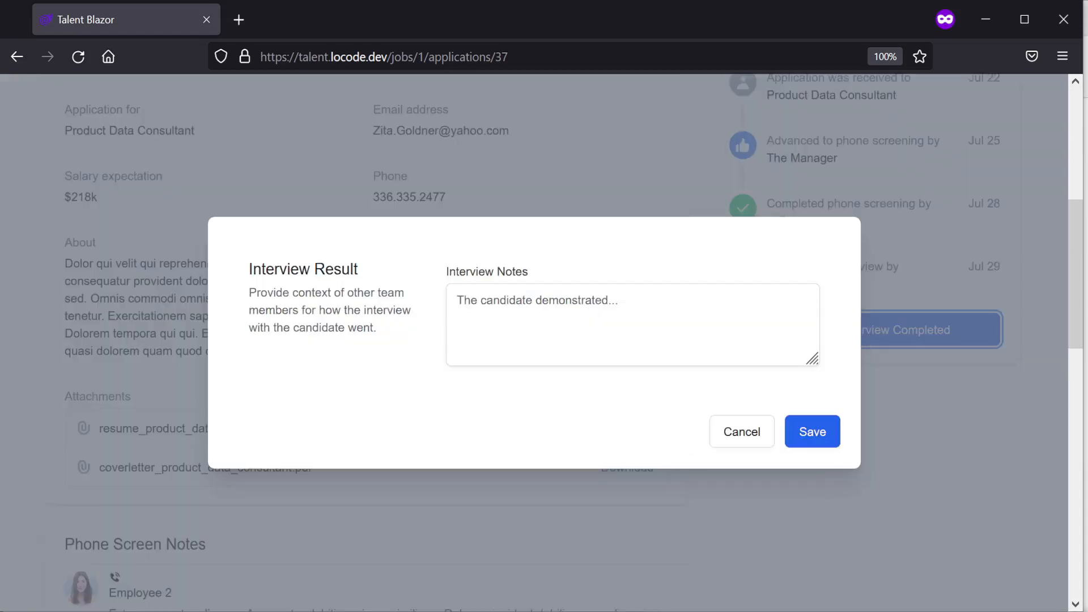
# Enter 'Great interview' as the interview notes and save the interview result.
pyautogui.write('Great interview')
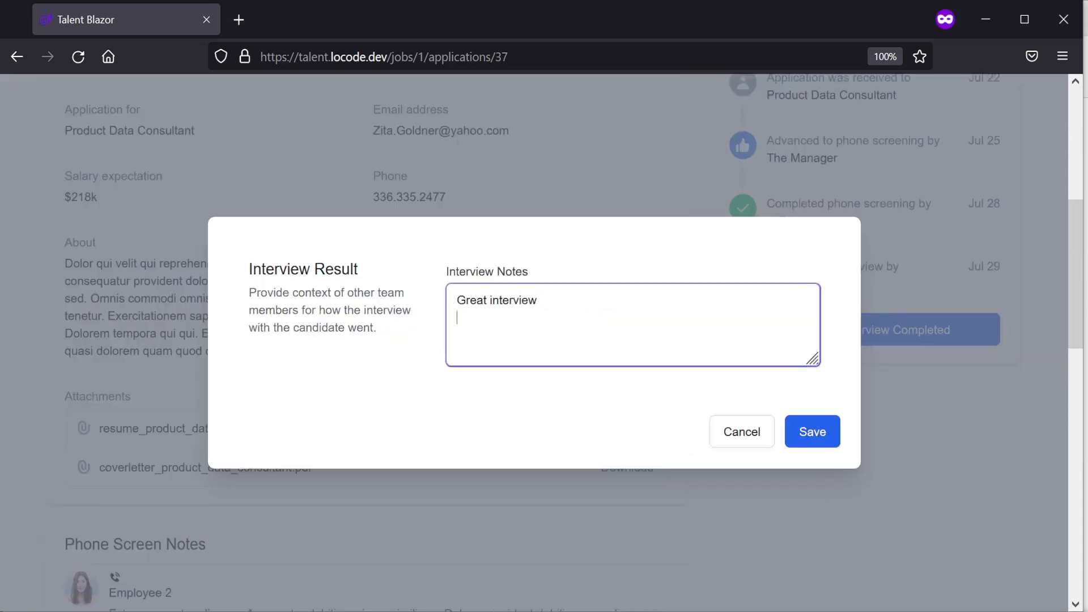
pyautogui.click(811, 431)
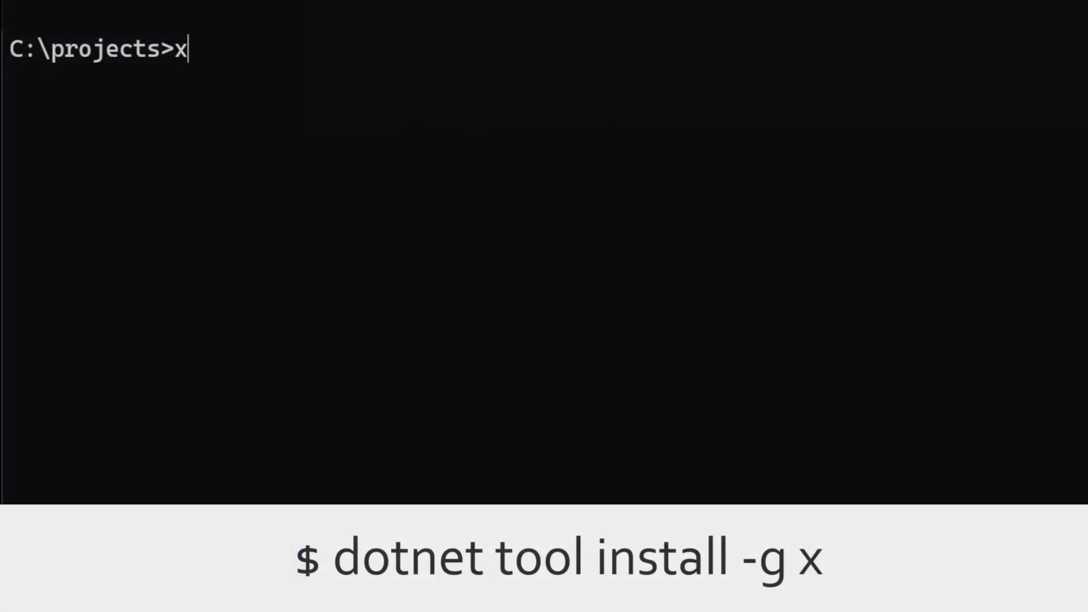
# Run 'x new blazor-server MyApp' and scroll through the build output.
pyautogui.write('new blazor')
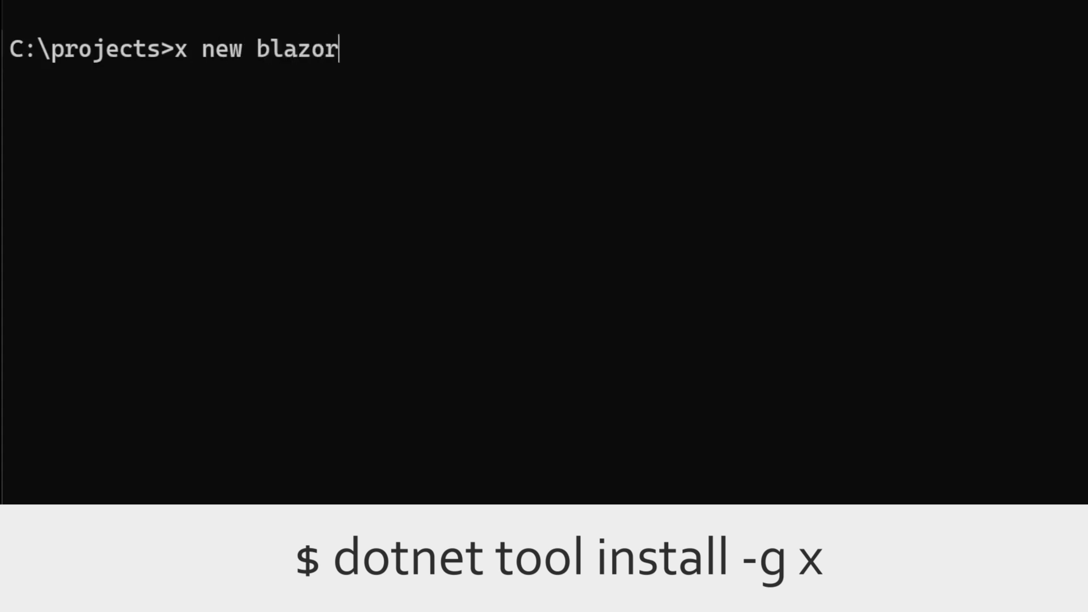
pyautogui.write('-server MyApp')
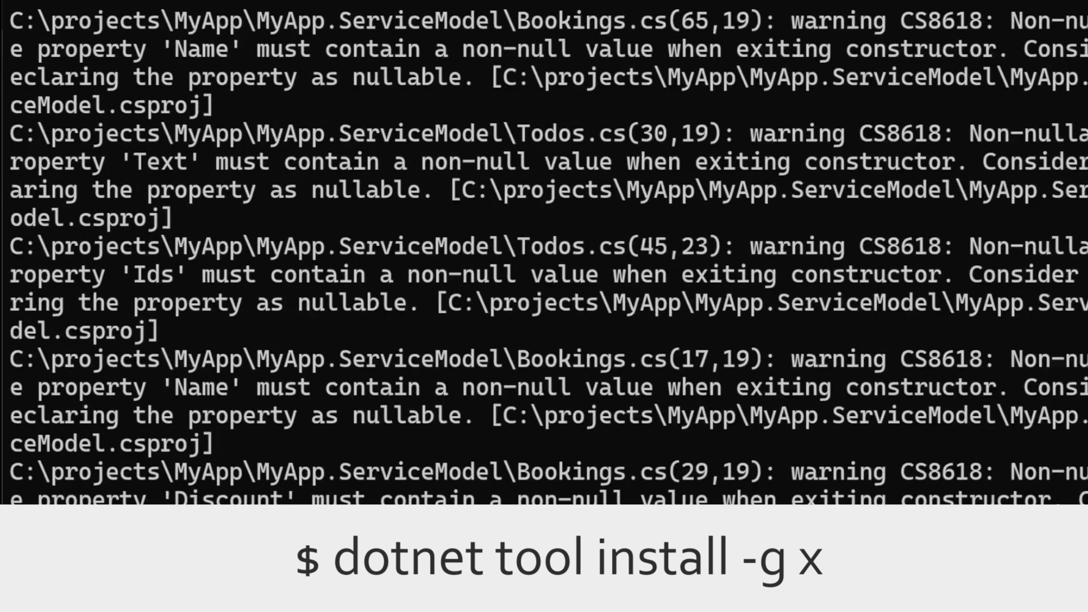
pyautogui.scroll(-3)
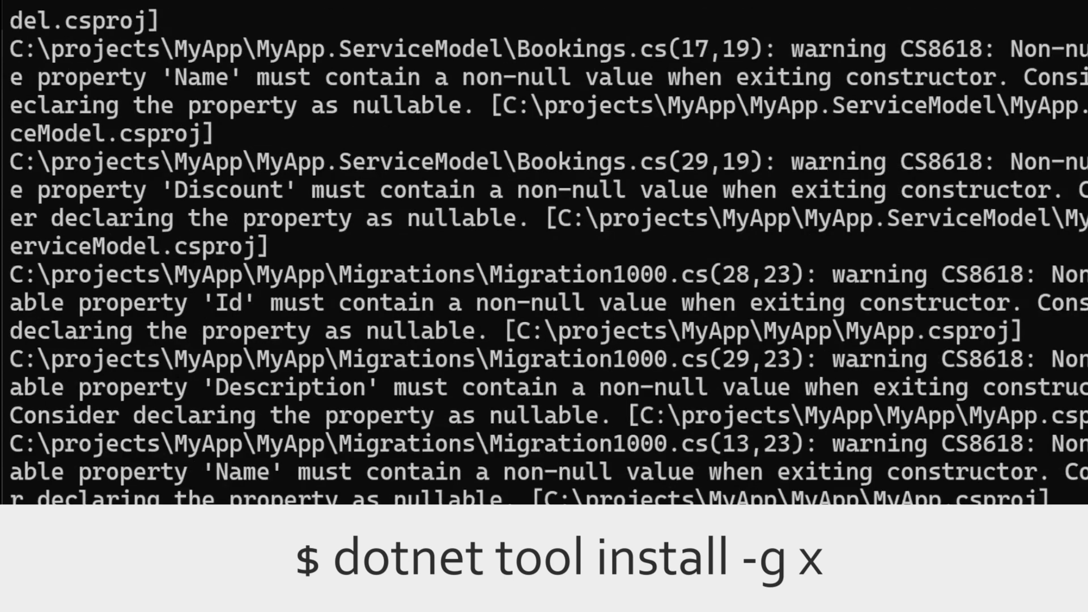
pyautogui.scroll(-3)
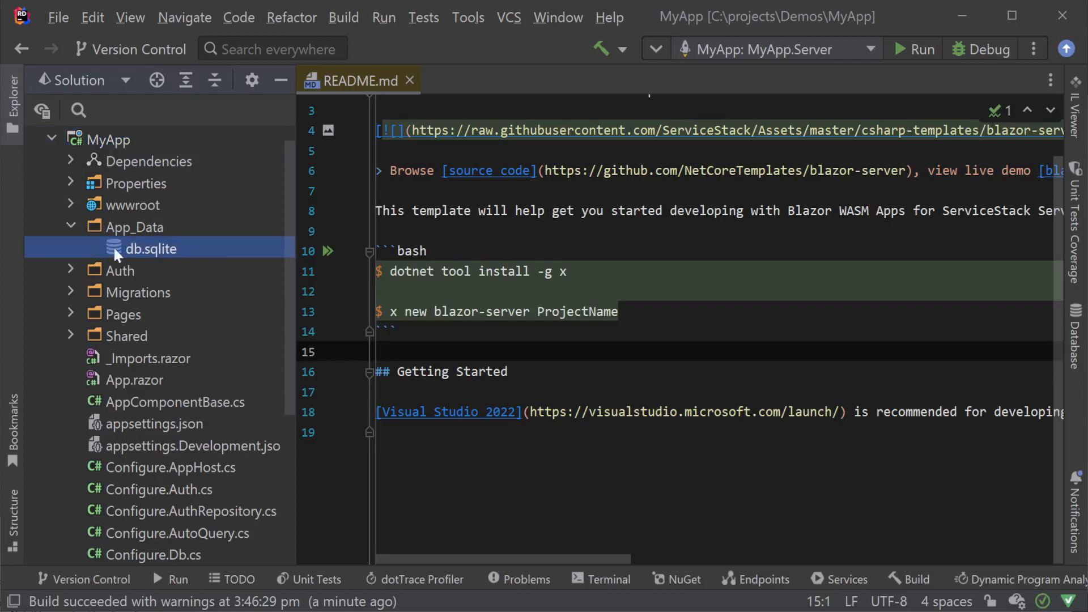
# Expand the project's Pages folder and run the MyApp.Server configuration.
pyautogui.click(70, 314)
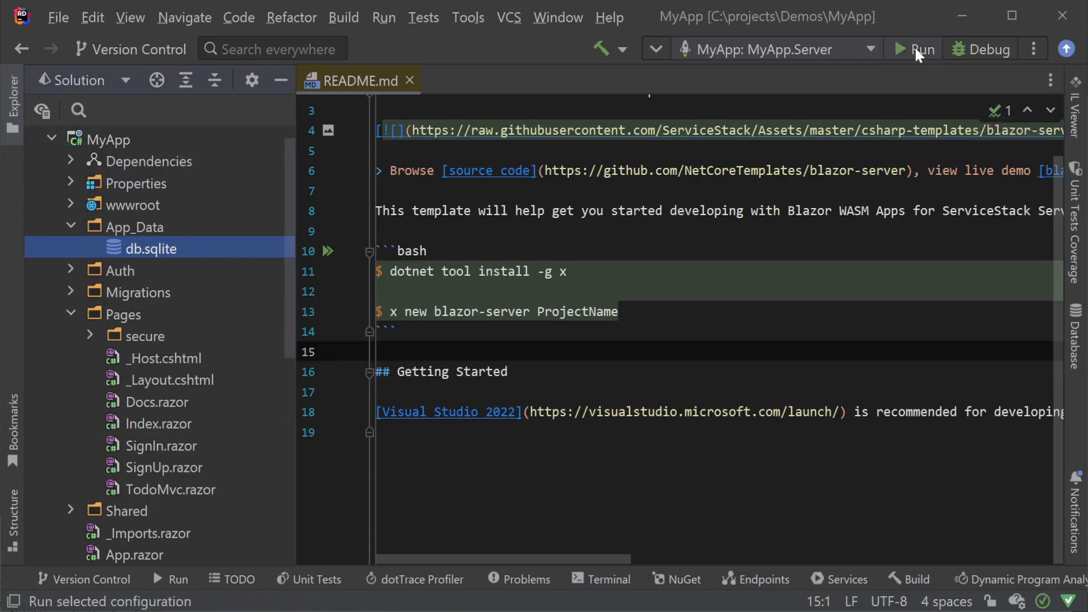
pyautogui.click(914, 49)
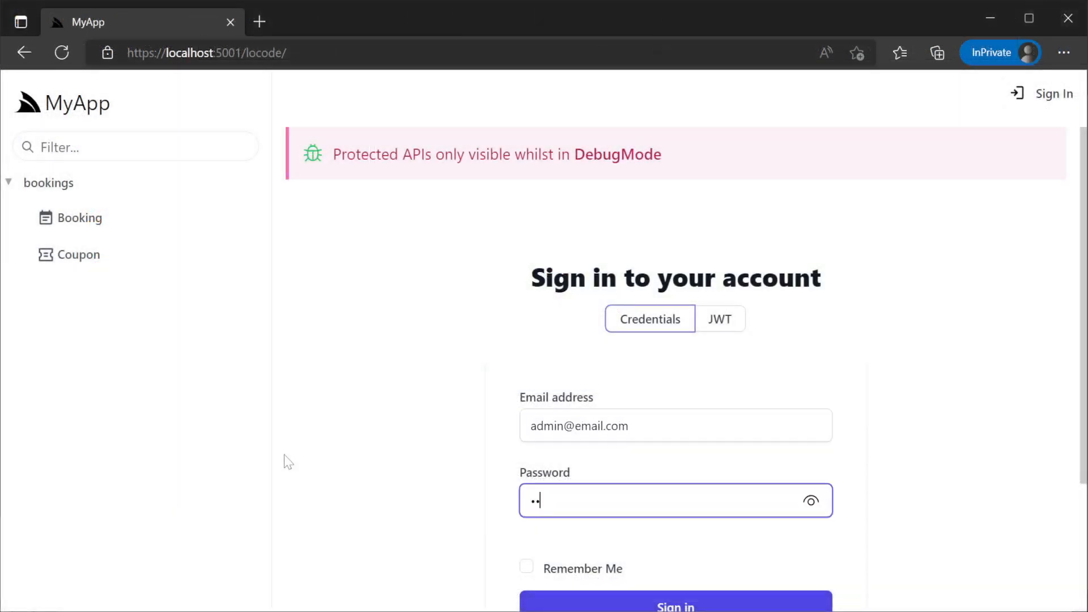
# Sign in as admin, edit Booking 2's room number to 13 and save the update.
pyautogui.click(673, 604)
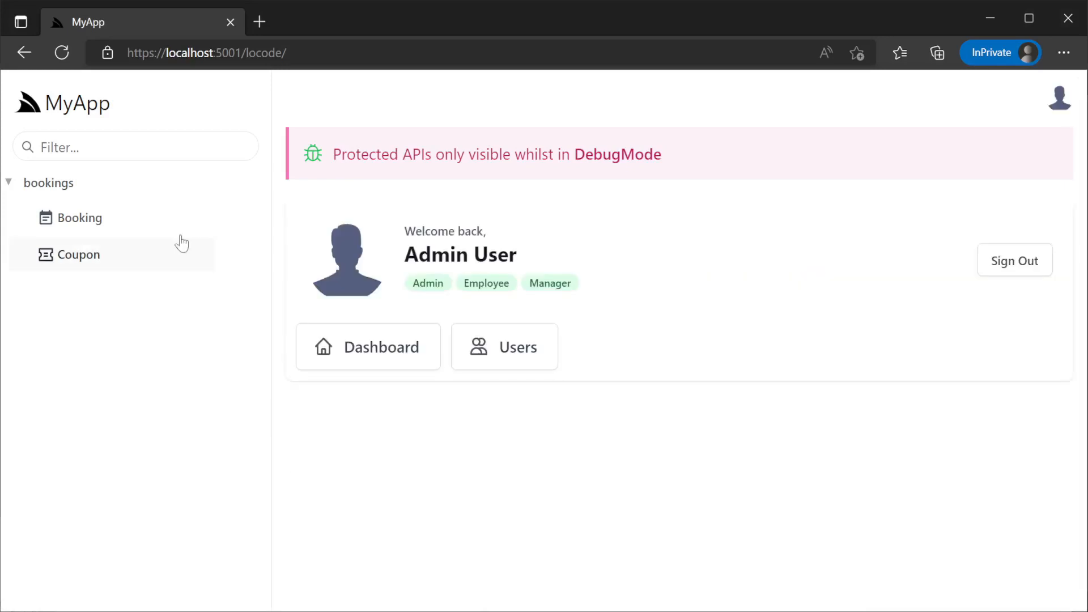
pyautogui.click(79, 218)
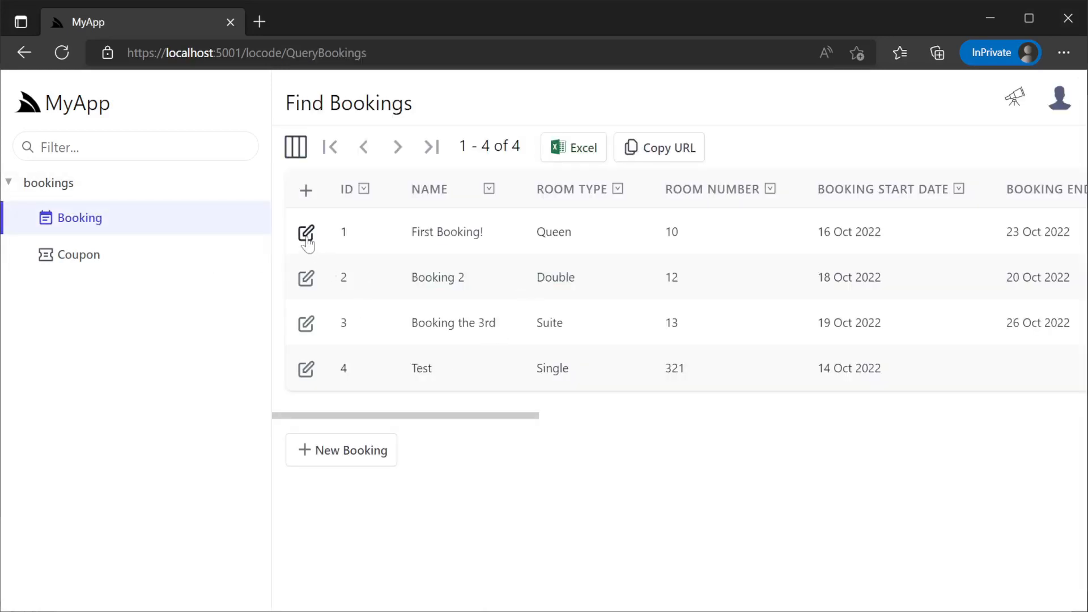
pyautogui.click(305, 232)
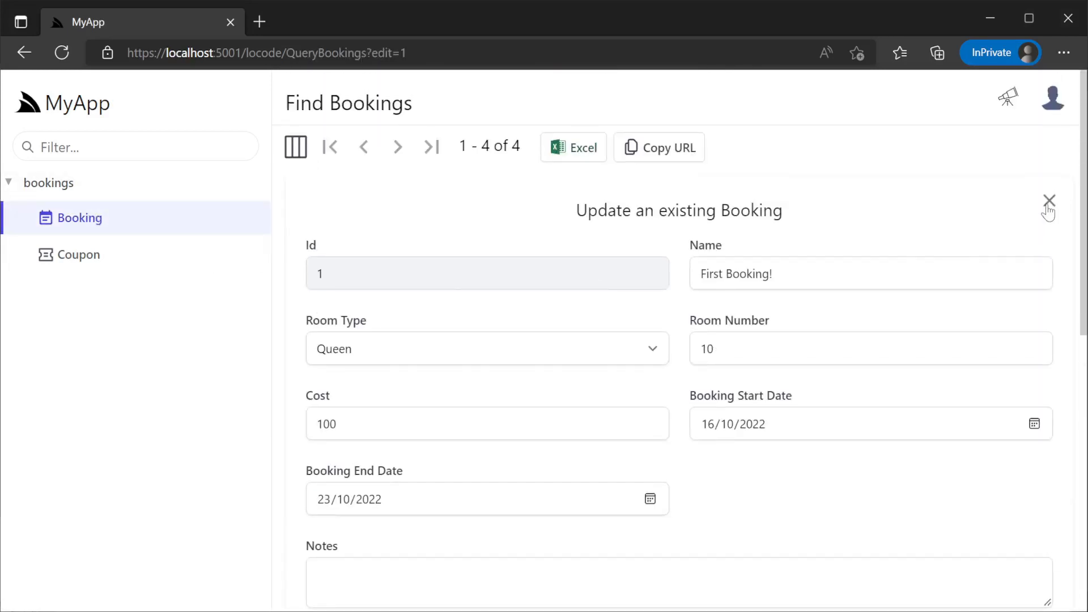
pyautogui.click(398, 146)
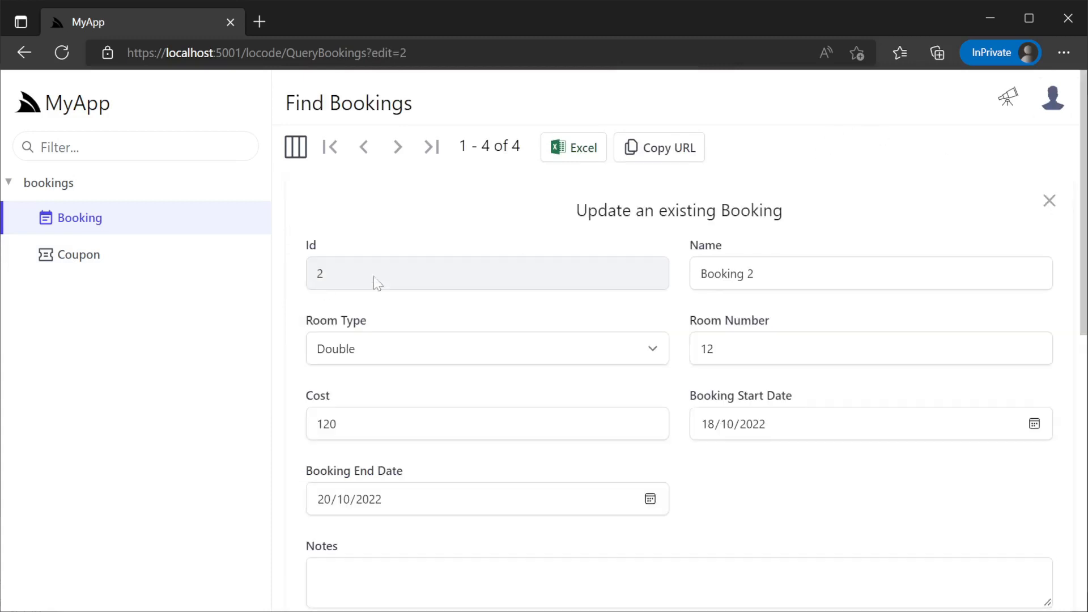
pyautogui.scroll(-3)
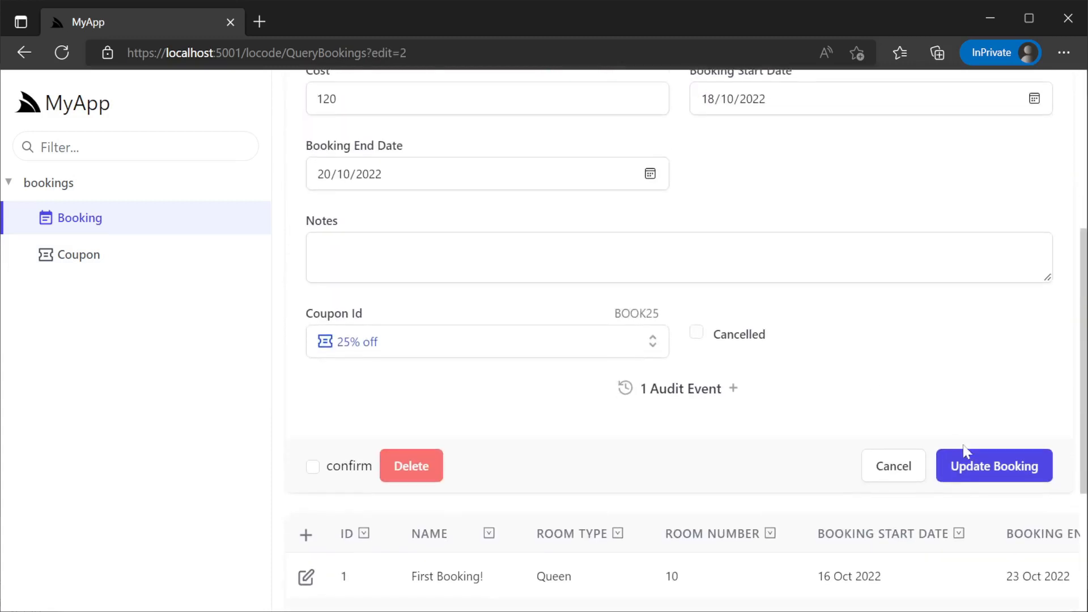
pyautogui.click(993, 466)
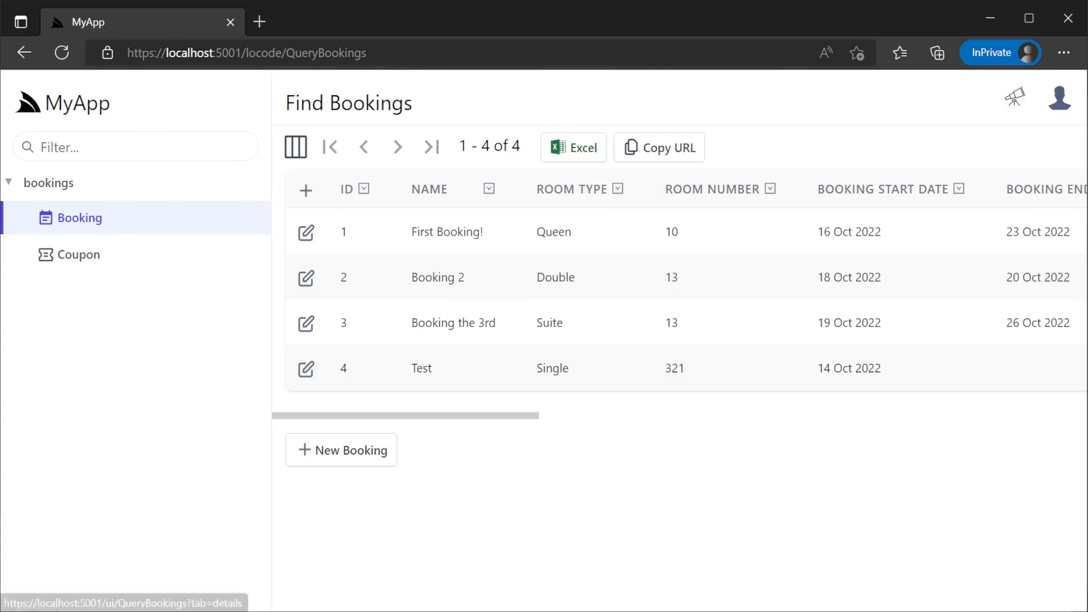
# In Query Preferences keep only the Name, RoomType and RoomNumber columns visible.
pyautogui.click(295, 146)
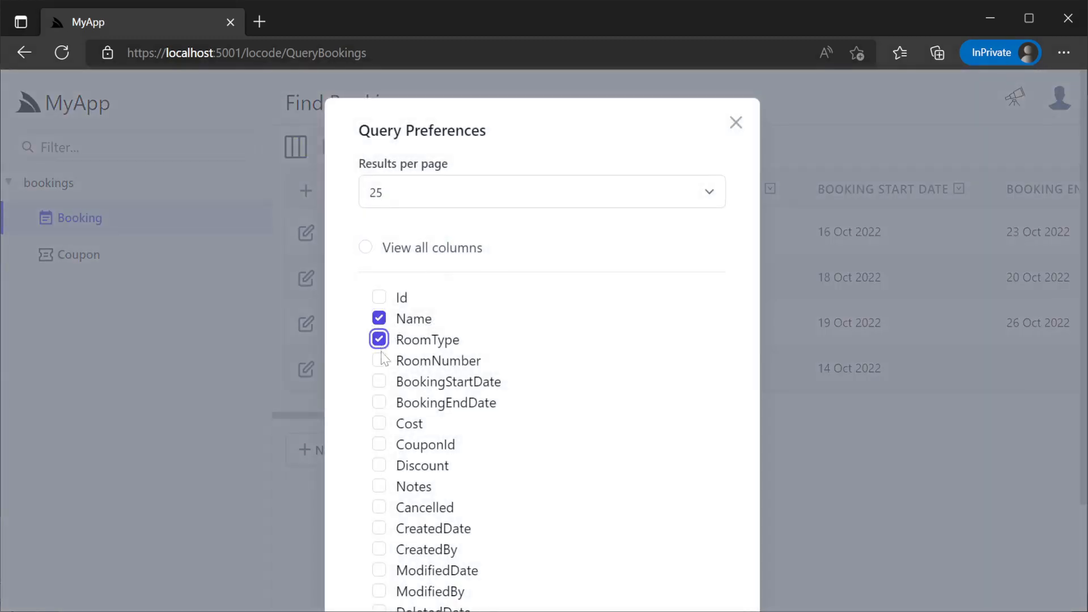
pyautogui.click(735, 122)
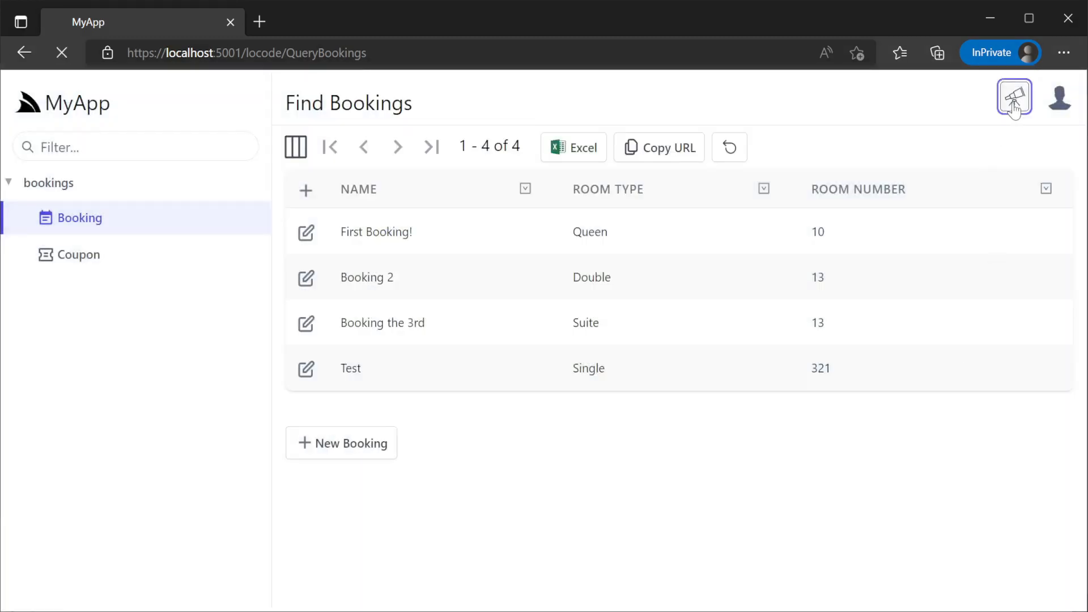
pyautogui.click(1013, 97)
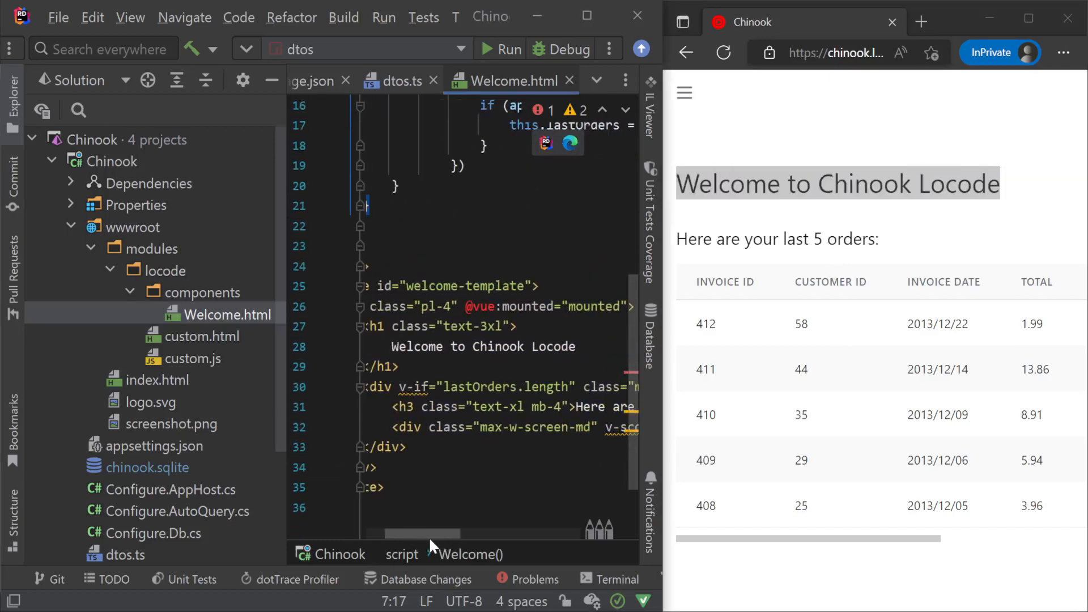
# Open Chinook's wwwroot/modules/locode/components/Welcome.html template in the editor.
pyautogui.doubleClick(484, 347)
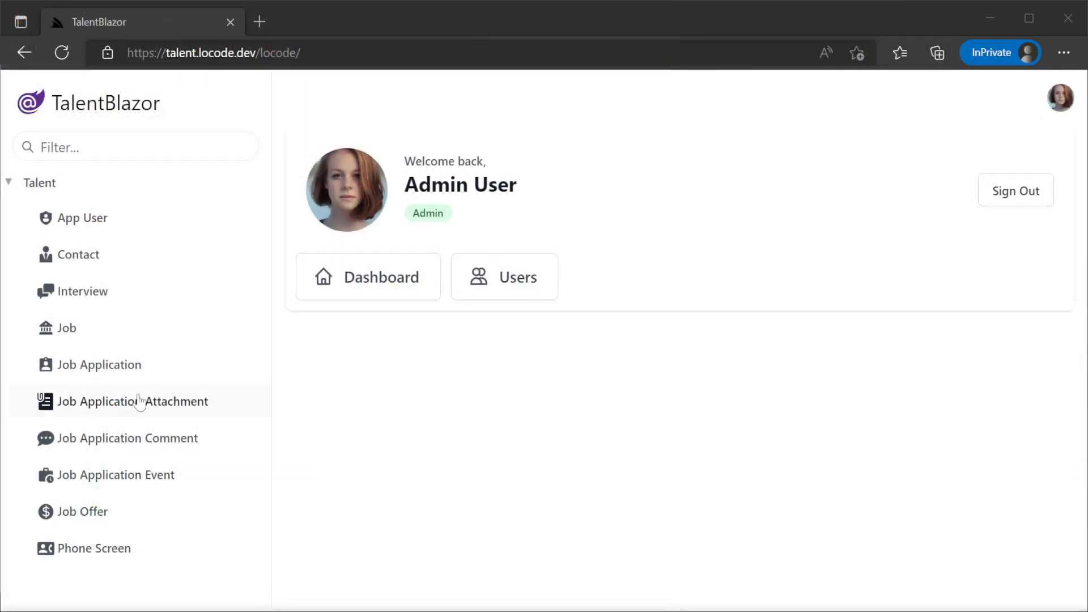
# Browse the Jobs and Job Applications tables and open an applicant's application page.
pyautogui.click(67, 328)
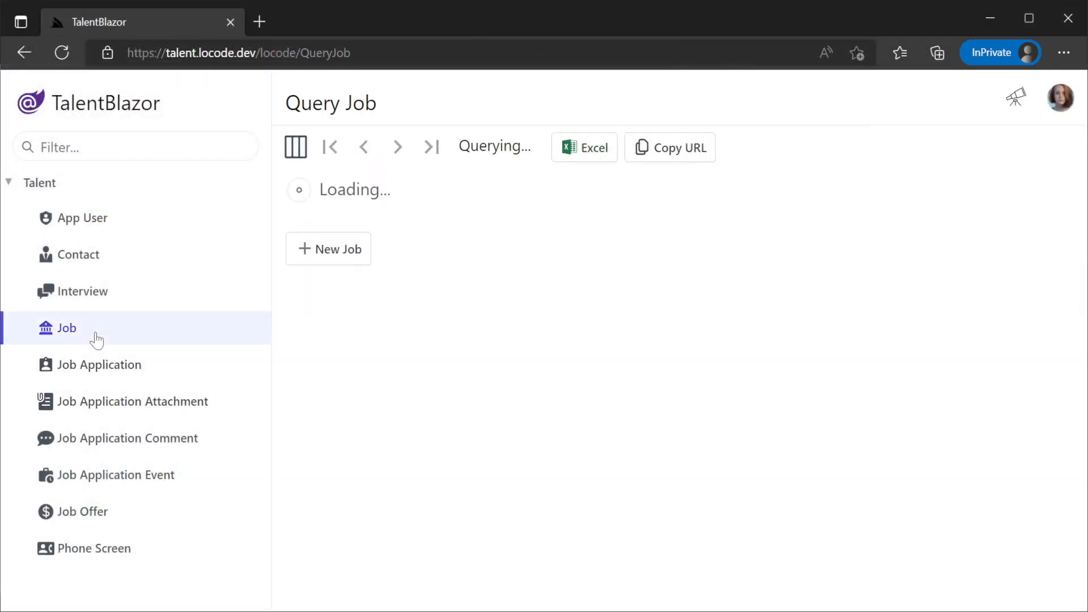
pyautogui.click(100, 364)
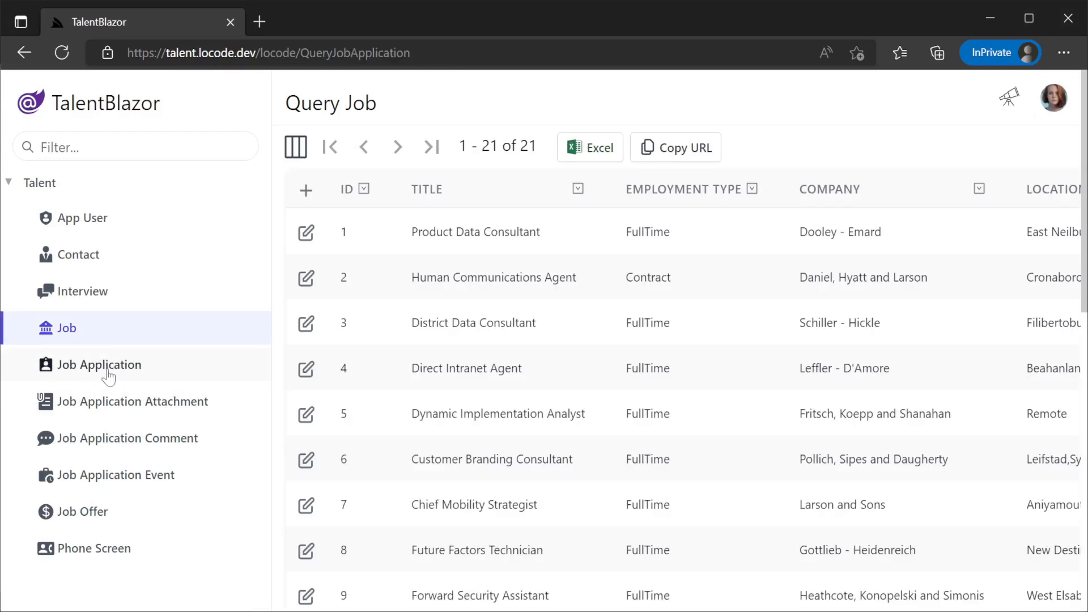
pyautogui.click(100, 364)
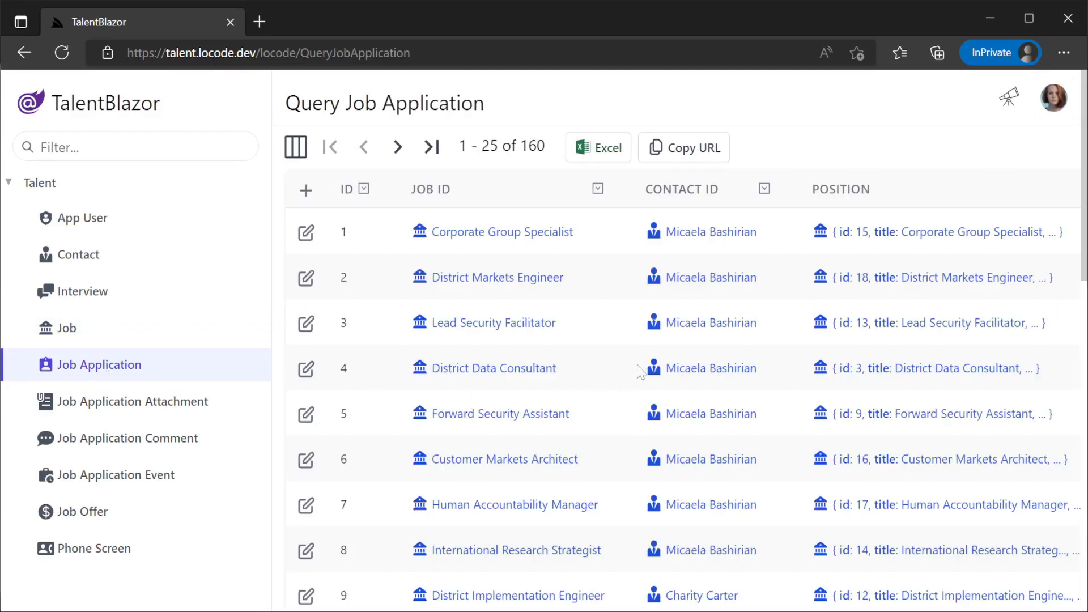
pyautogui.scroll(-3)
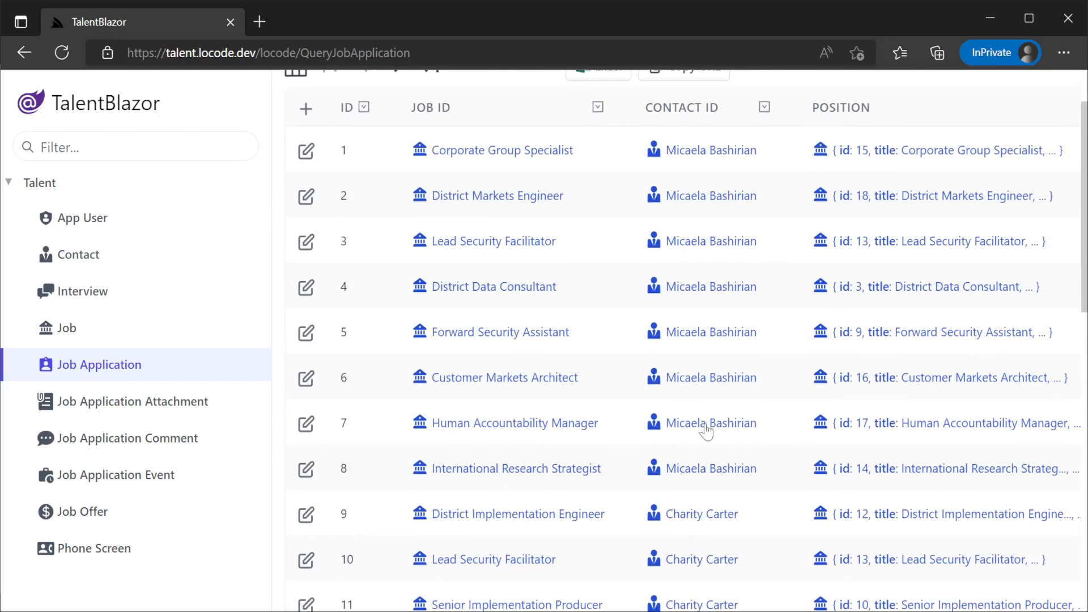
pyautogui.click(711, 423)
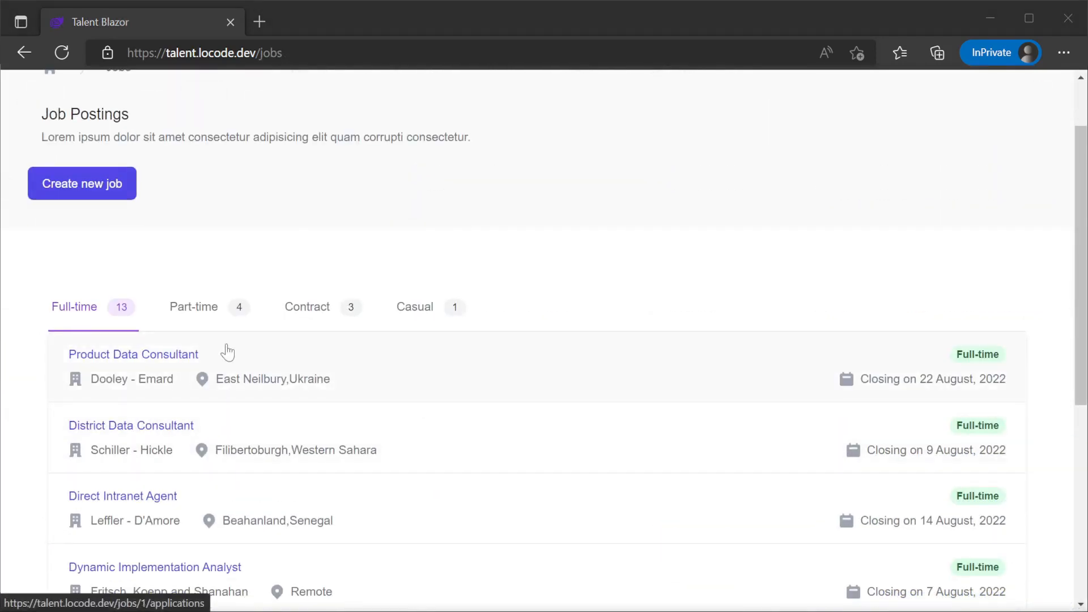
# Open Product Data Consultant applications and advance the applicant to Phone Screening Completed.
pyautogui.click(132, 354)
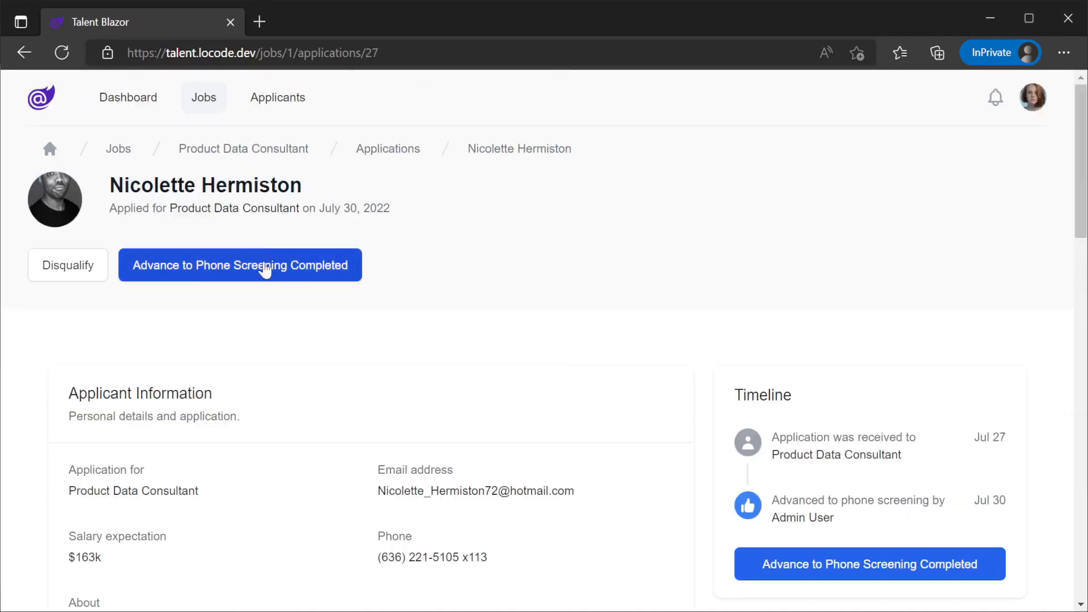
pyautogui.click(239, 264)
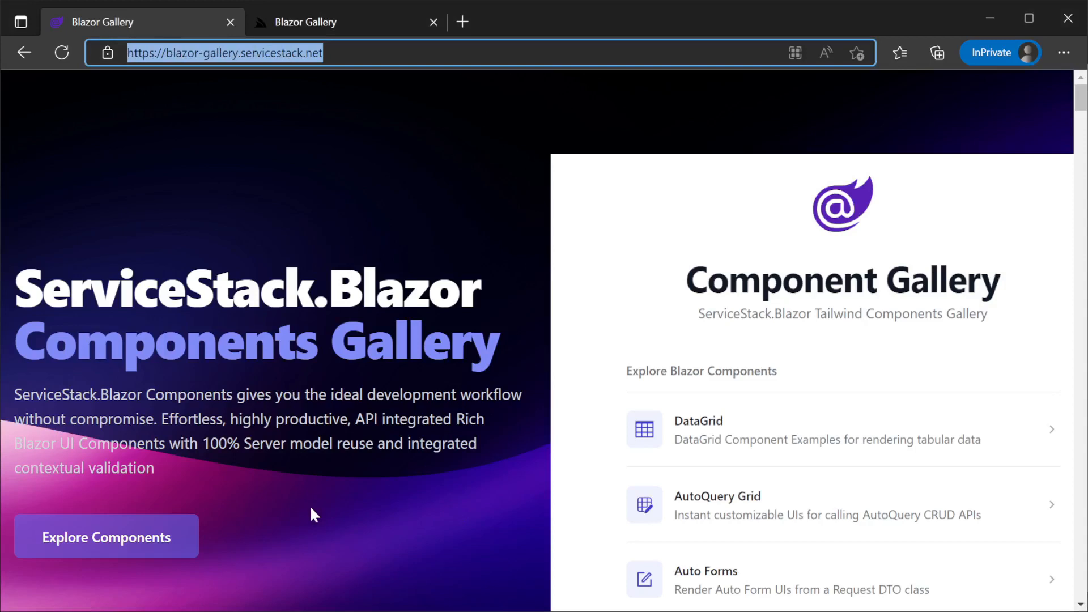
# Explore the component gallery's AutoQuery Grid example and open the matching Locode bookings grid.
pyautogui.click(106, 536)
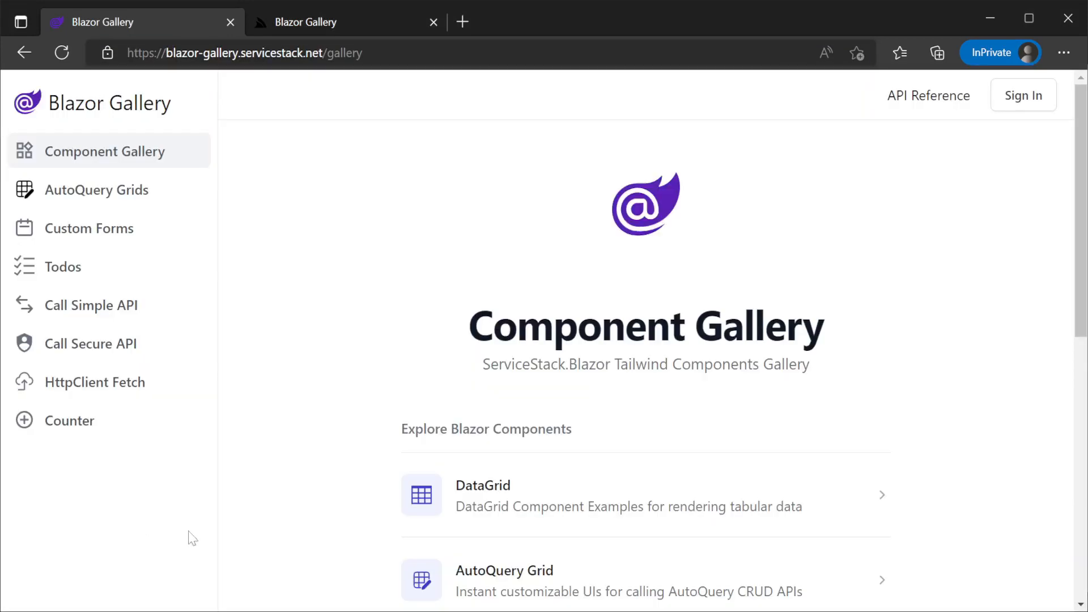
pyautogui.scroll(-3)
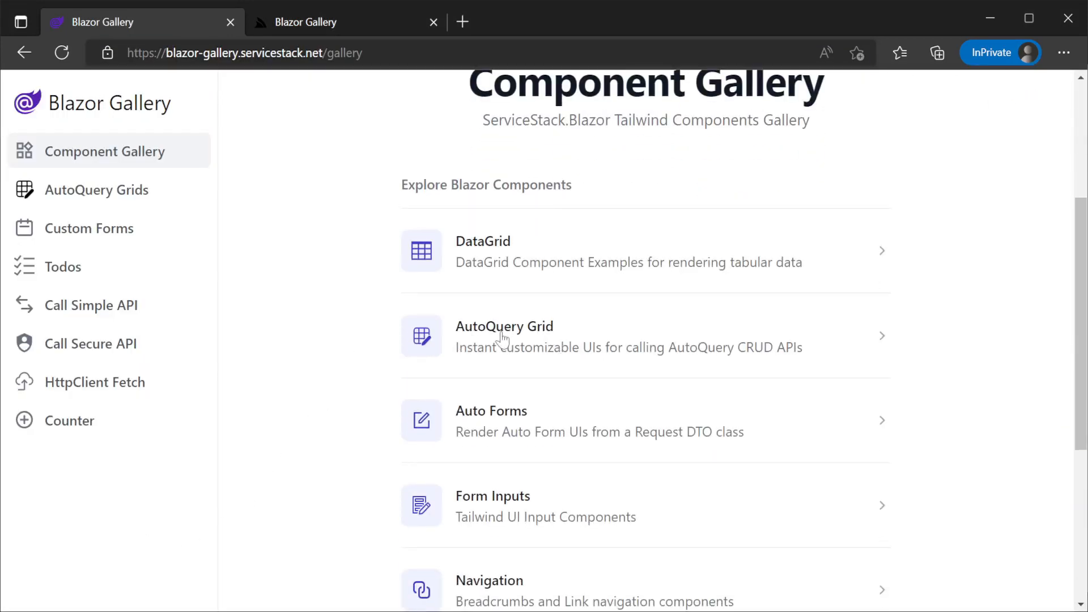
pyautogui.click(505, 337)
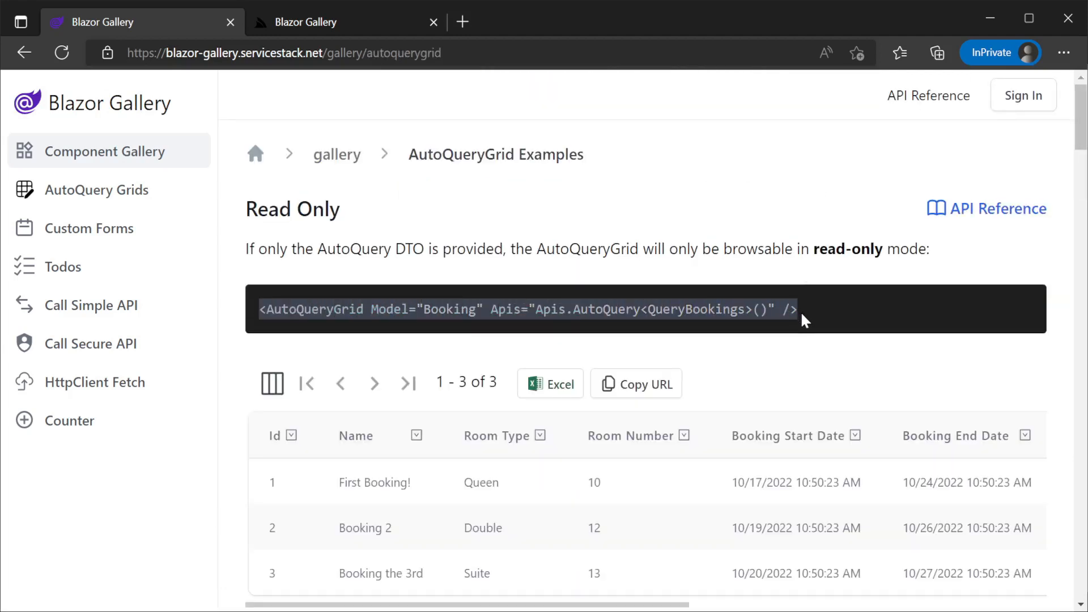
pyautogui.scroll(-3)
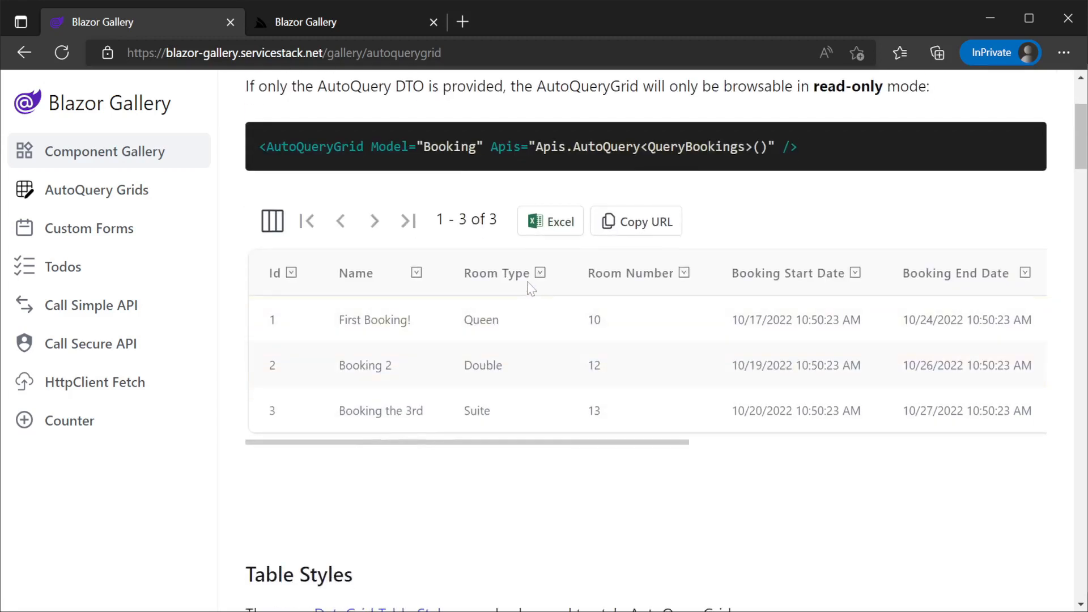
pyautogui.click(540, 272)
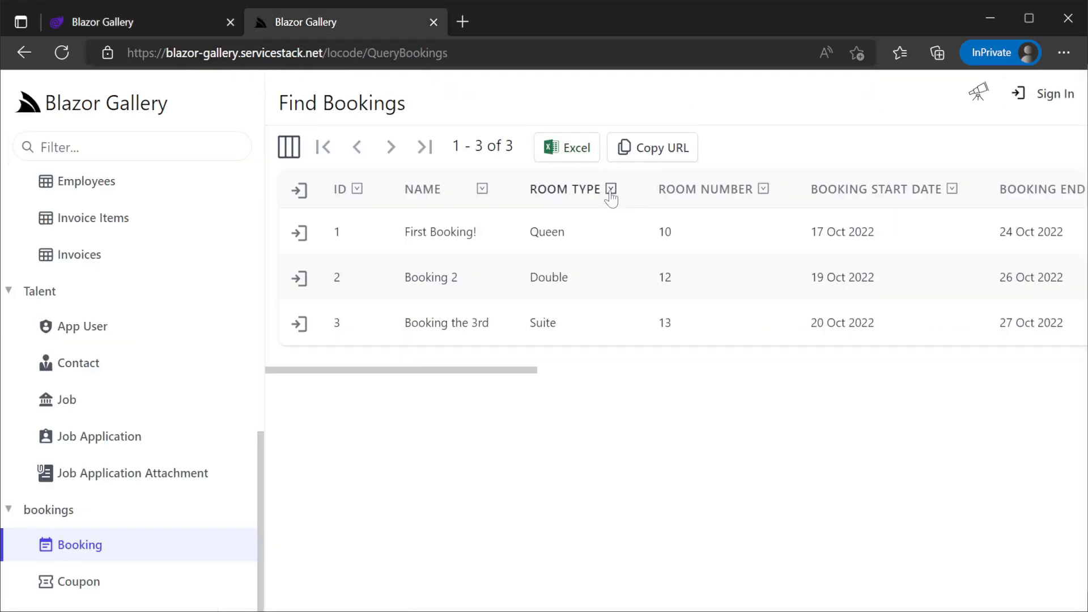
# Sort bookings by Room Type and save Name, RoomType, RoomNumber as the visible columns.
pyautogui.click(611, 189)
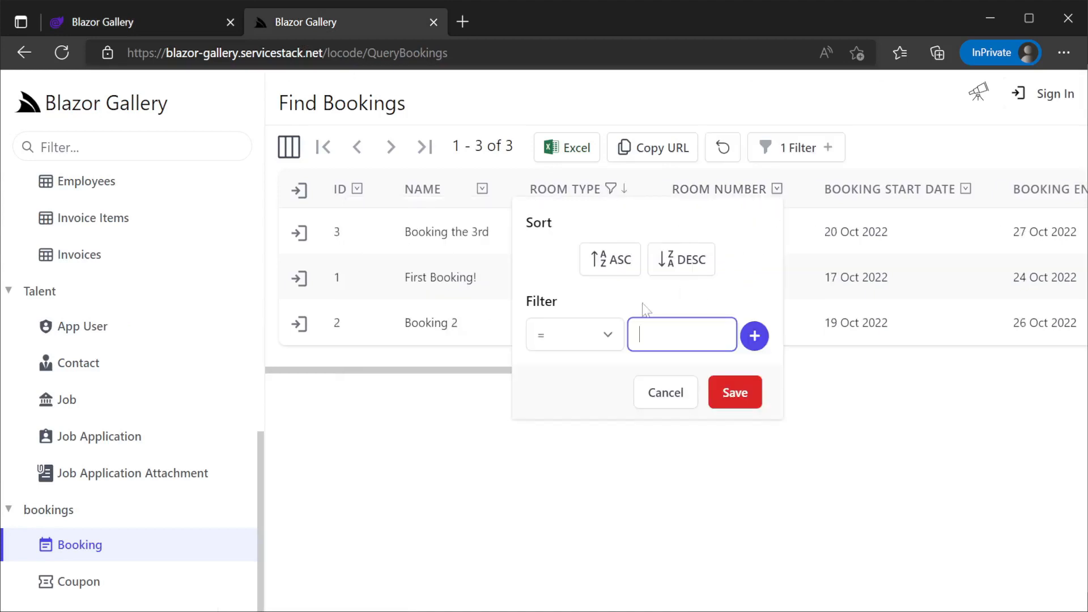
pyautogui.click(288, 147)
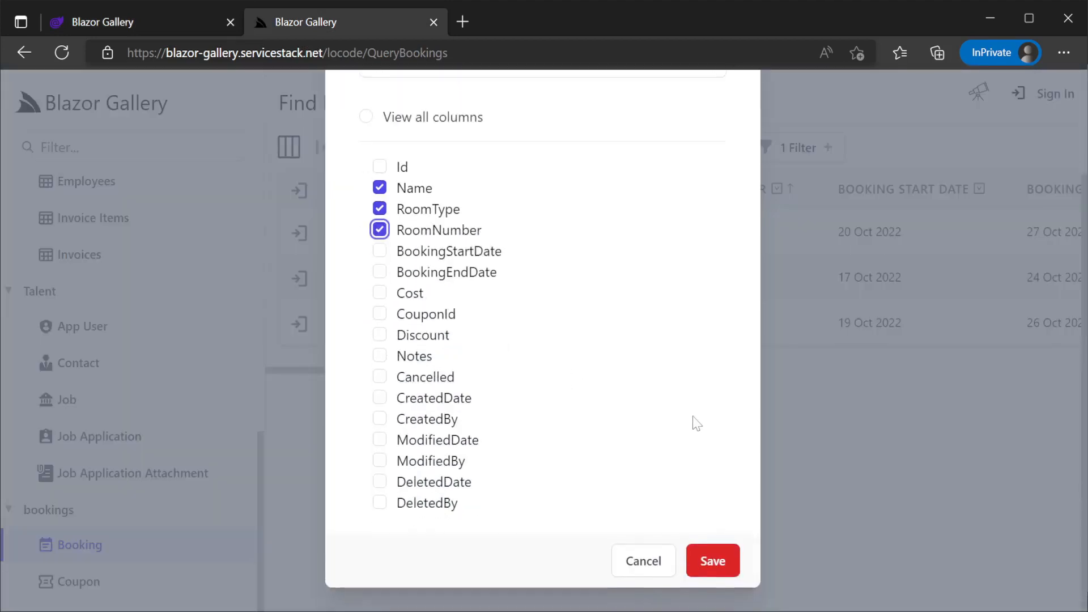
pyautogui.click(712, 562)
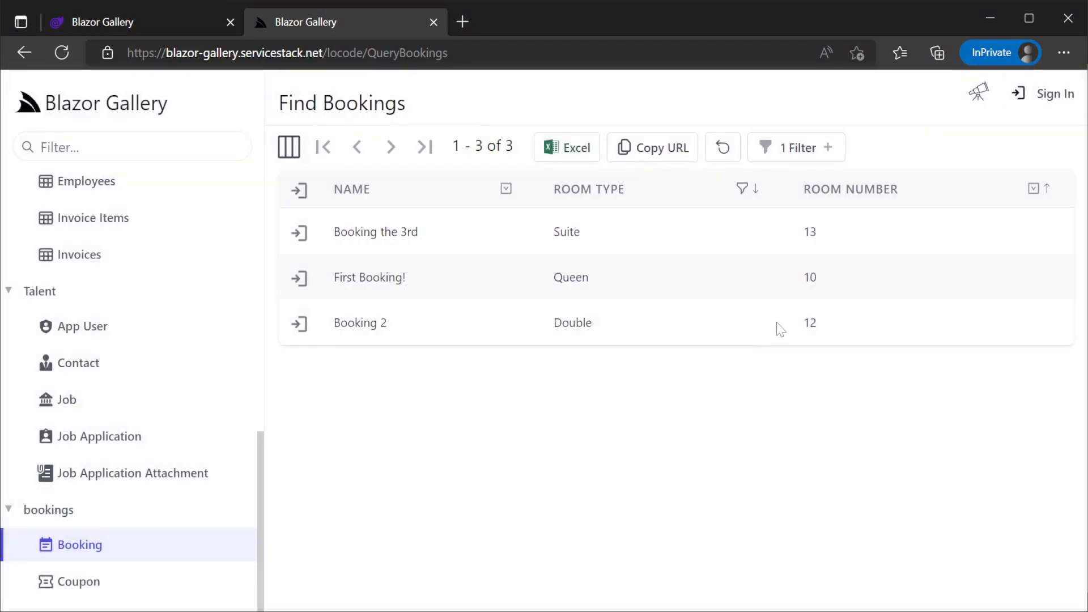
pyautogui.moveTo(722, 147)
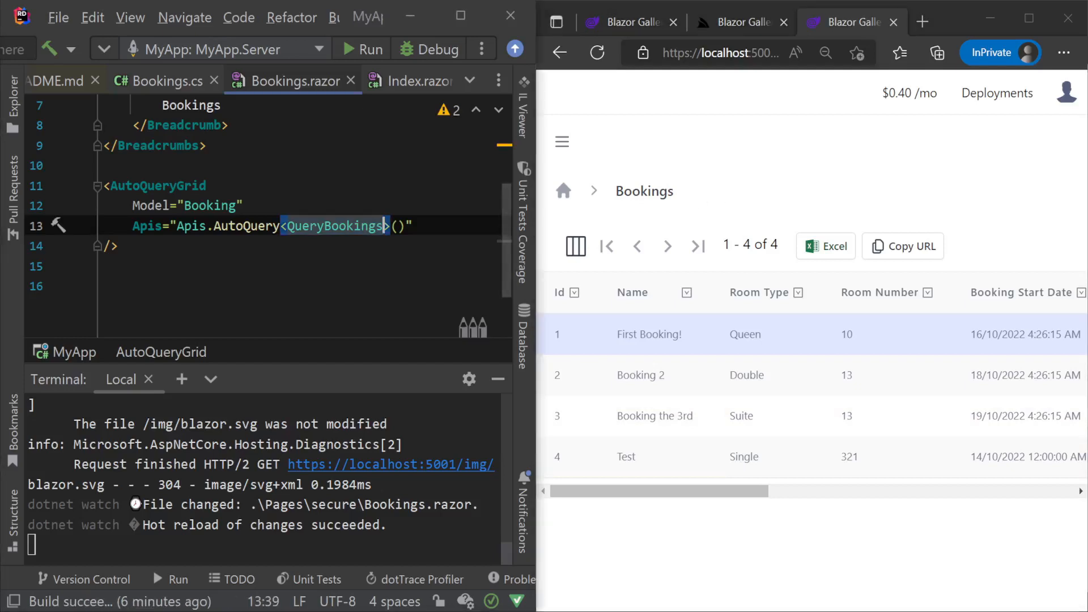
# Add CreateBooking and UpdateBooking APIs to the grid and test editing 'First Booking!' in the browser.
pyautogui.write(',CreateBooking')
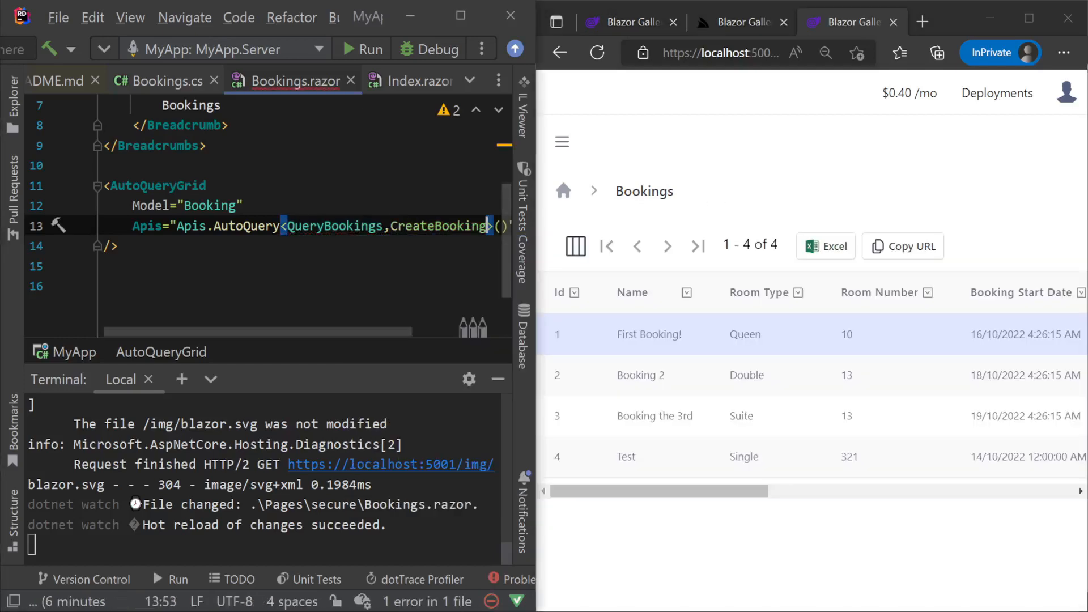
pyautogui.write(',UpdateBooking,DeleteBooking')
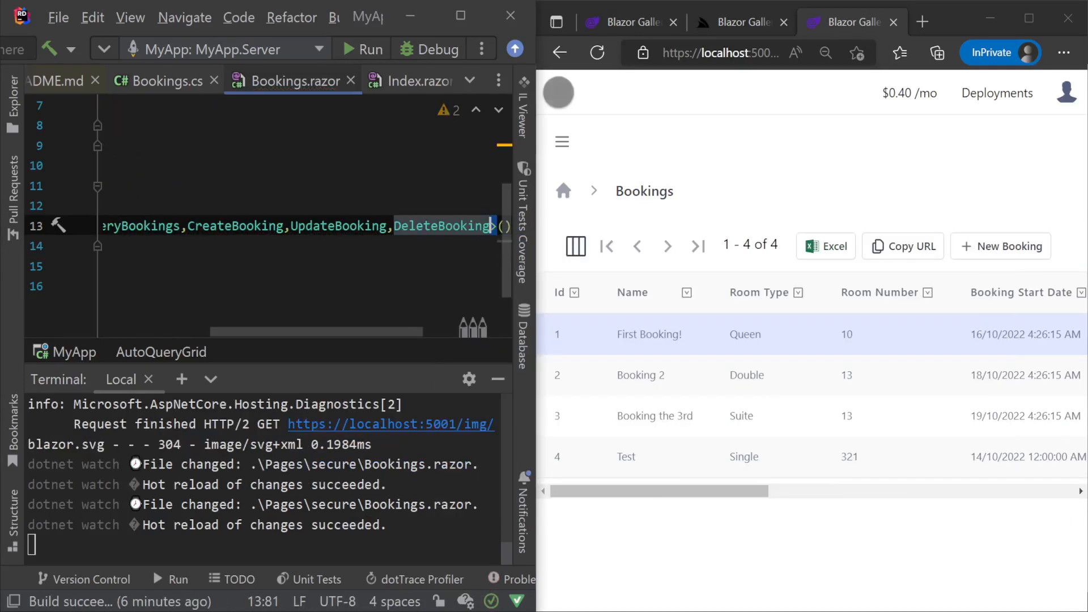
pyautogui.click(1000, 246)
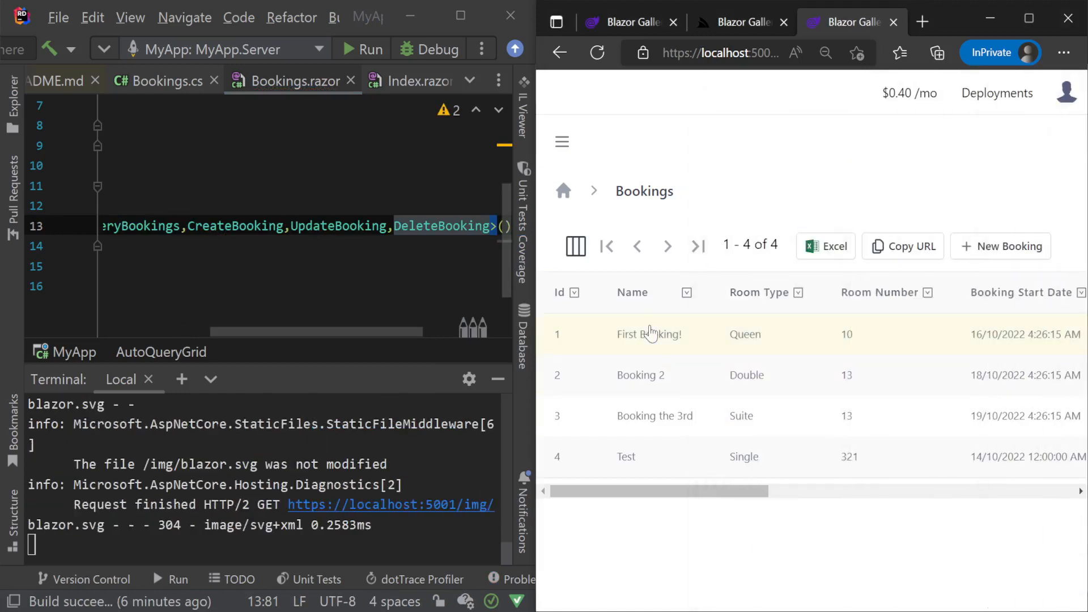
pyautogui.click(649, 334)
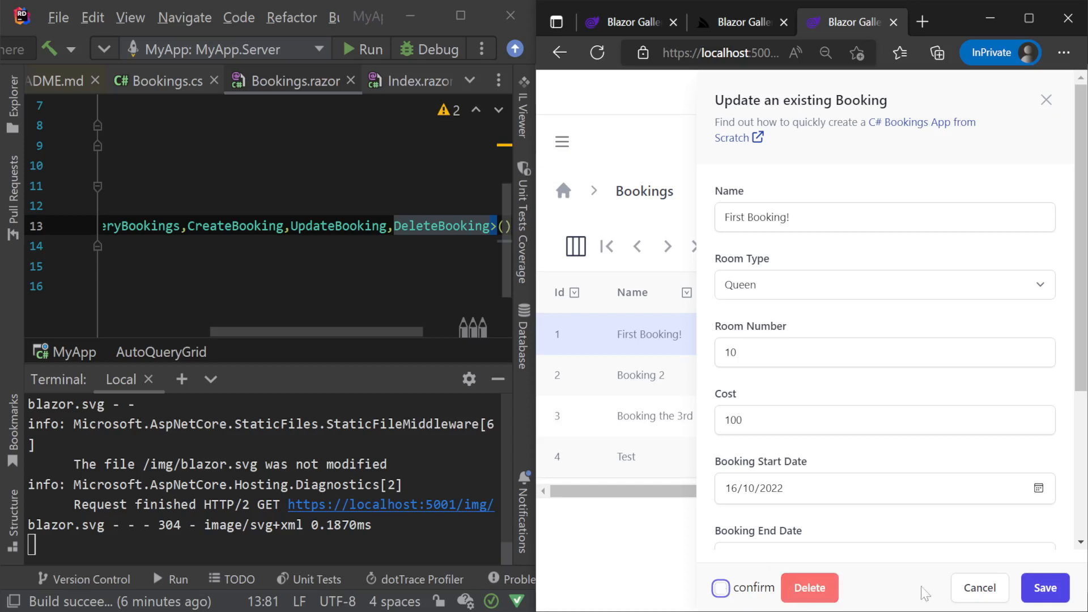
pyautogui.click(979, 588)
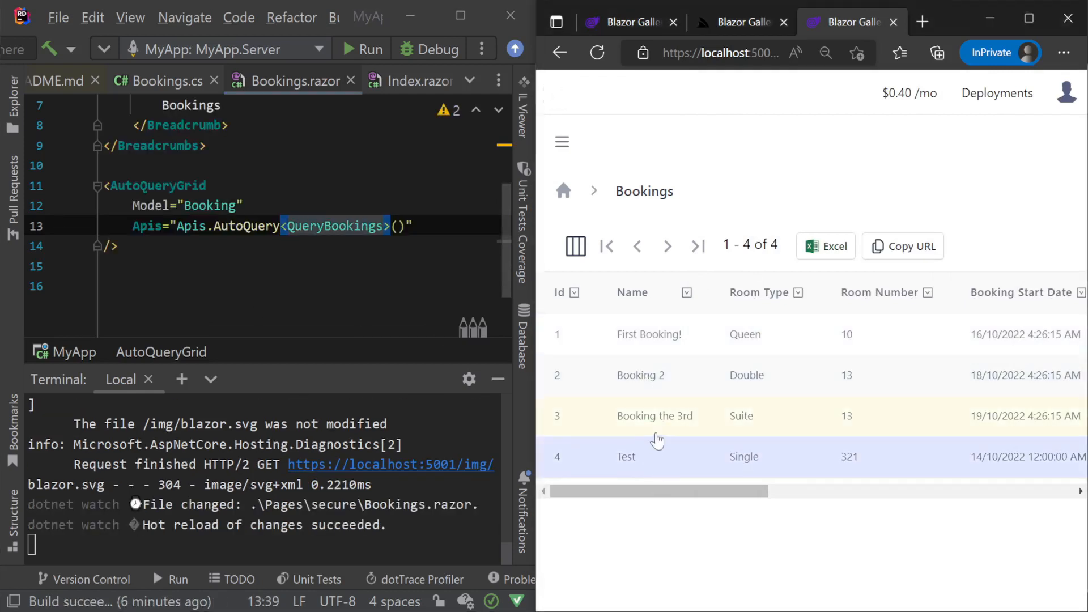
# Return to the grid's API list in Bookings.razor and re-add CreateBooking.
pyautogui.click(640, 376)
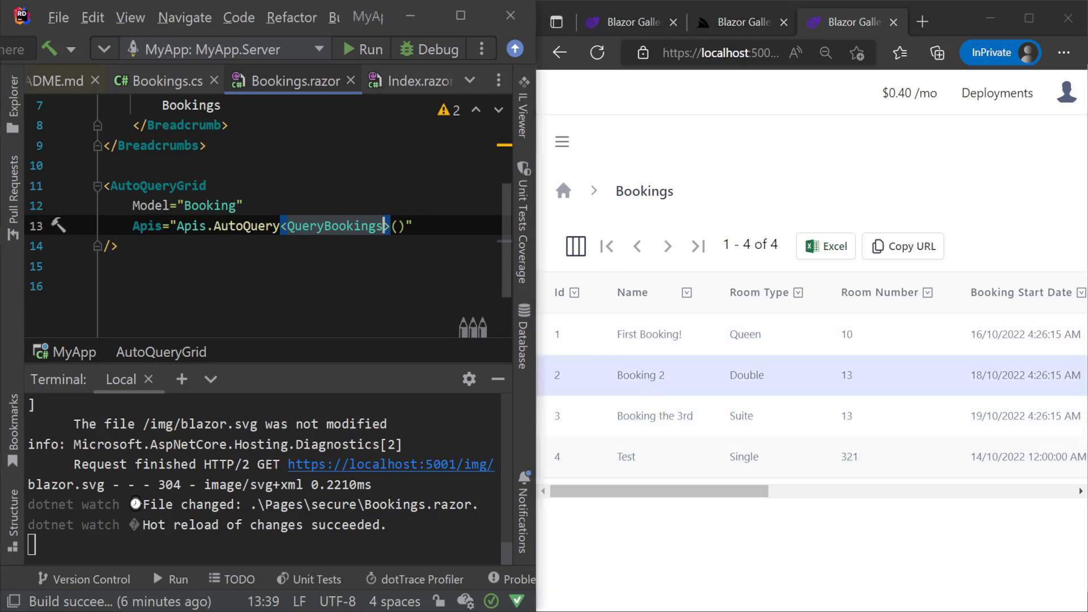
pyautogui.write(',CreateBooking')
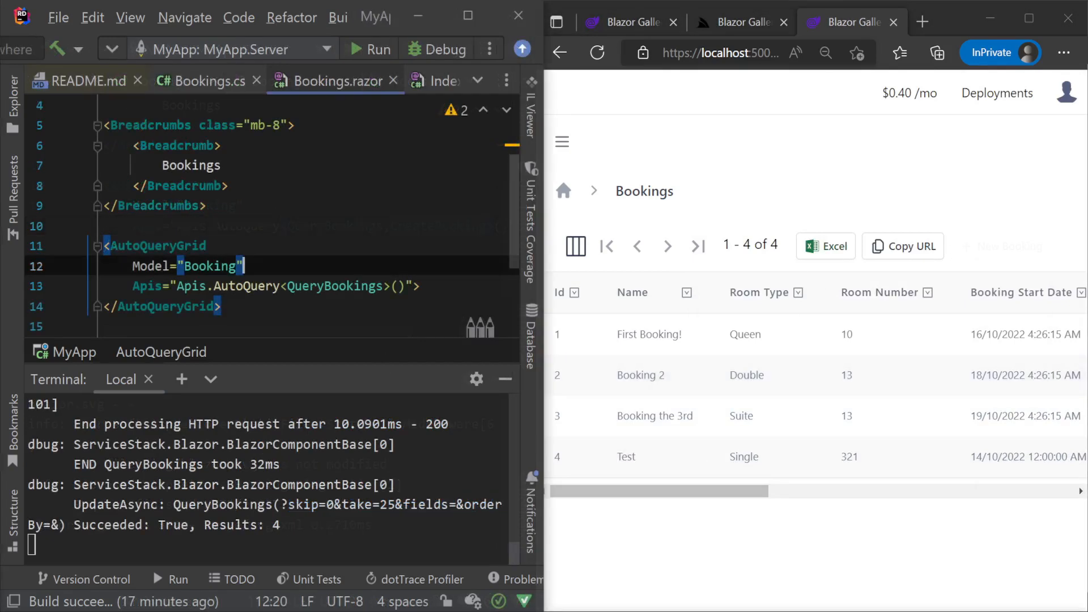
# Inspect Booking.cs, then add custom Type, No, currency Cost and date-only Start columns to Bookings.razor.
pyautogui.click(197, 81)
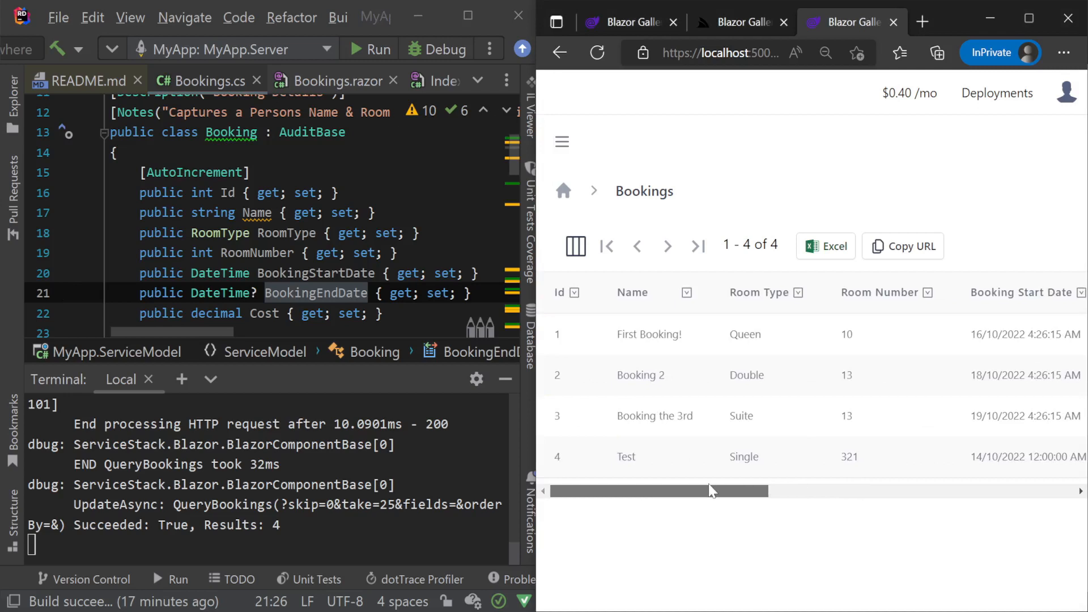
pyautogui.click(330, 80)
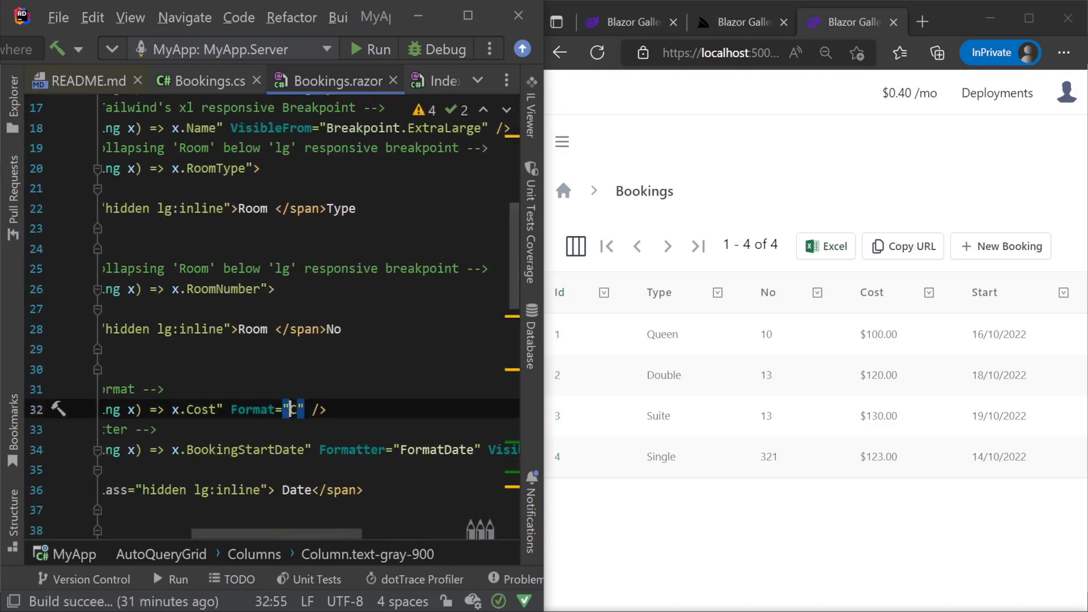
pyautogui.write('N')
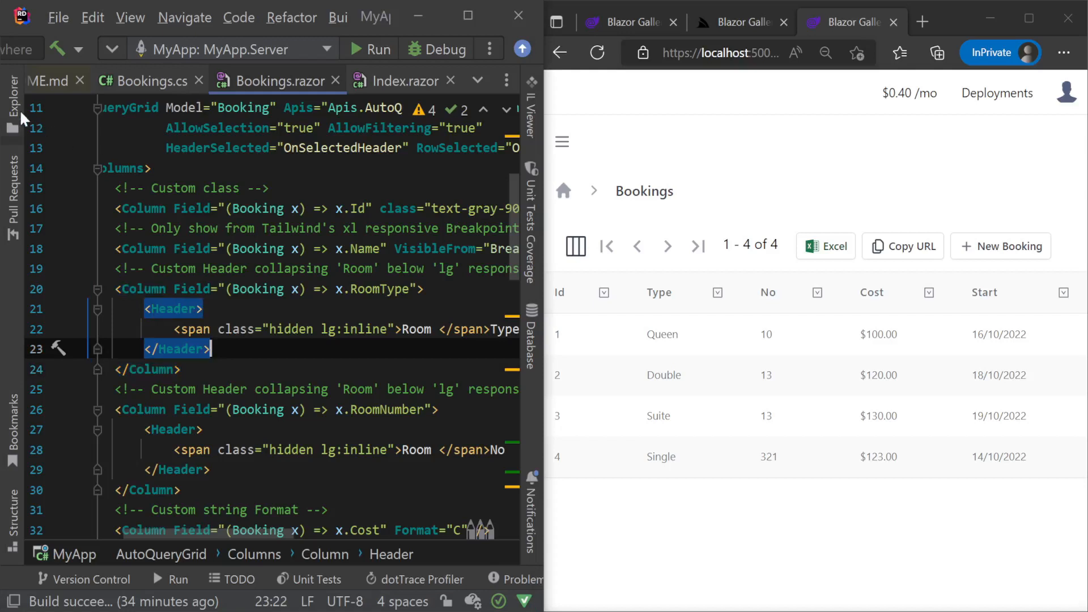
# Locate the secure pages folder in MyApp's project tree.
pyautogui.click(12, 97)
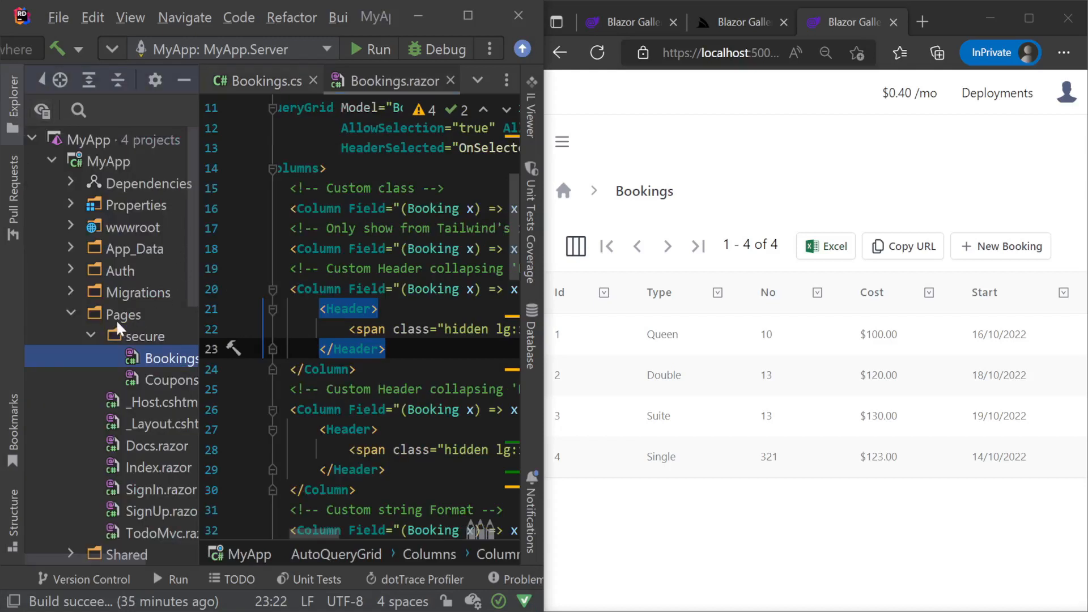
pyautogui.click(144, 335)
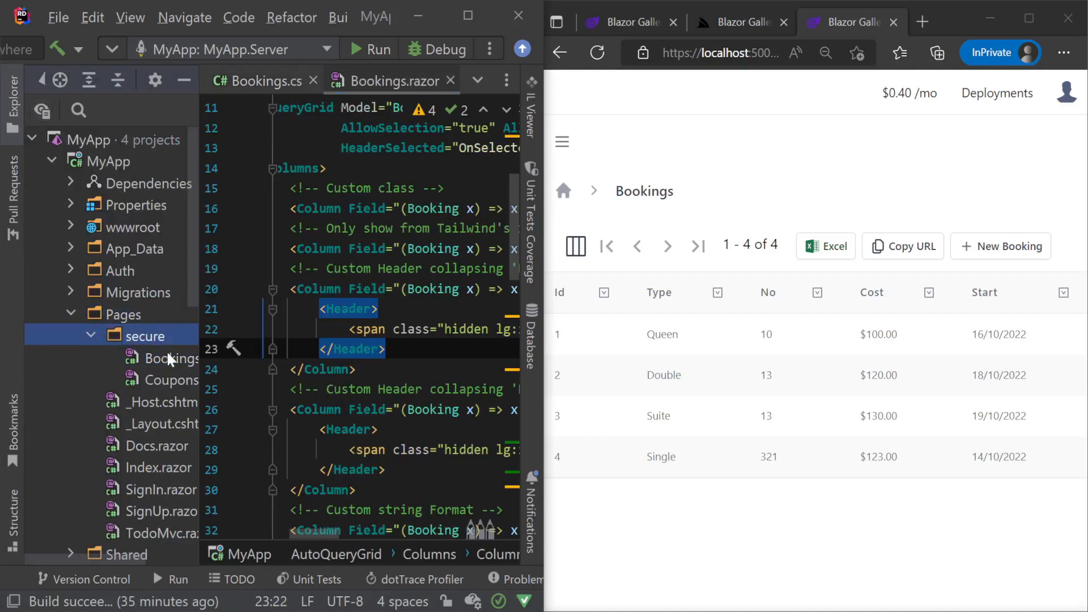
pyautogui.click(187, 357)
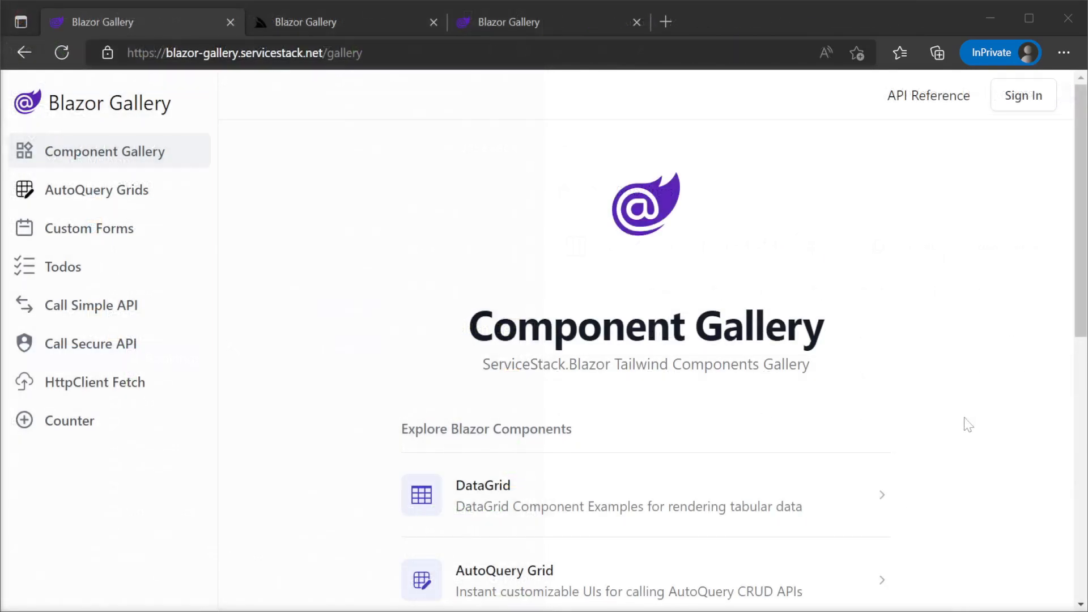
# View the DataGrid examples and select the default Booking sample's code.
pyautogui.scroll(-3)
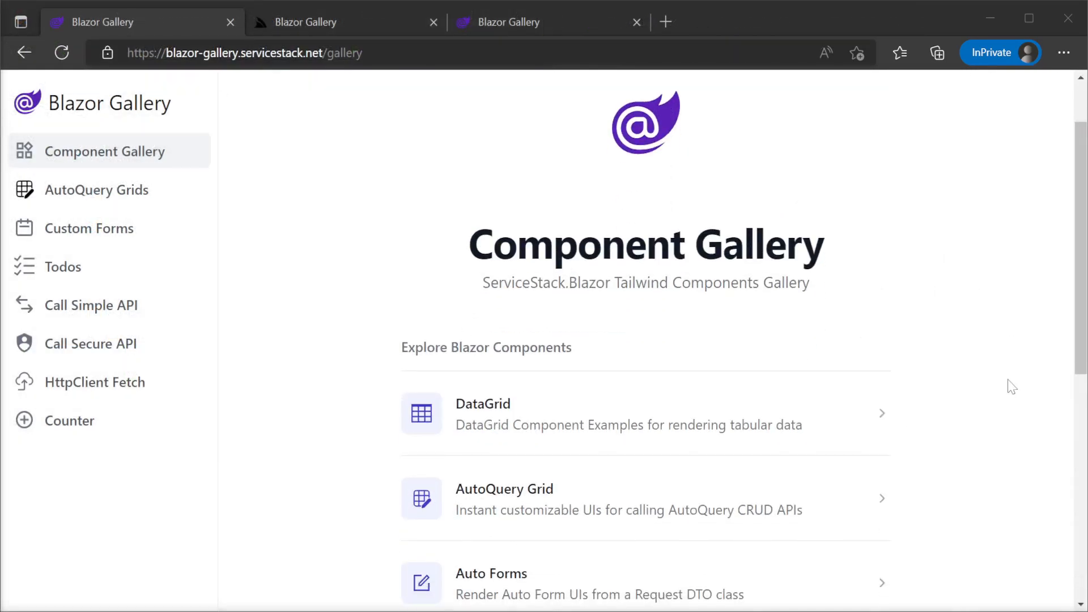
pyautogui.moveTo(478, 413)
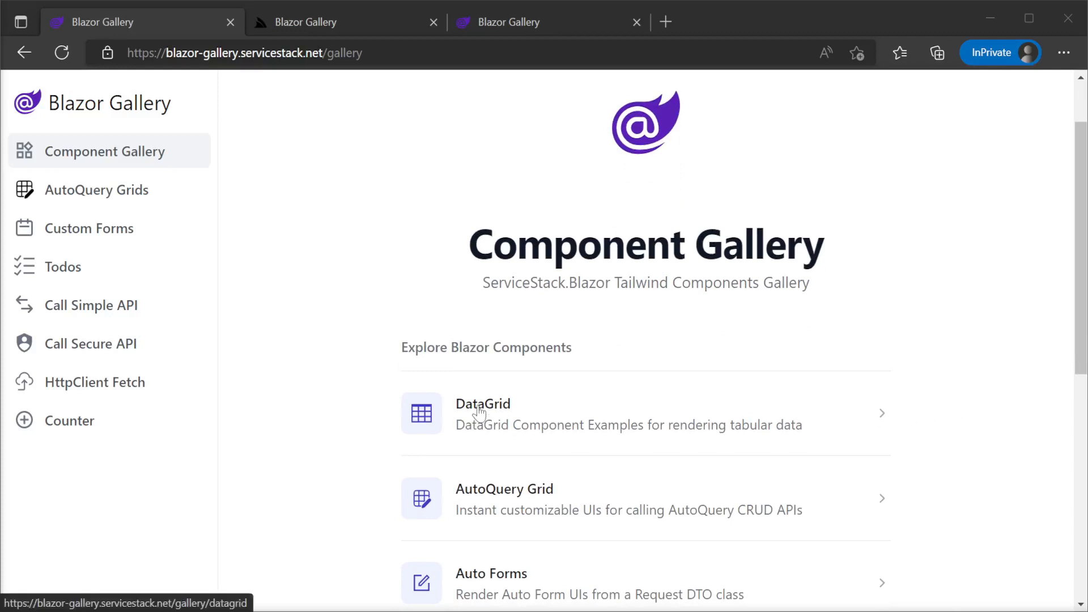
pyautogui.click(483, 404)
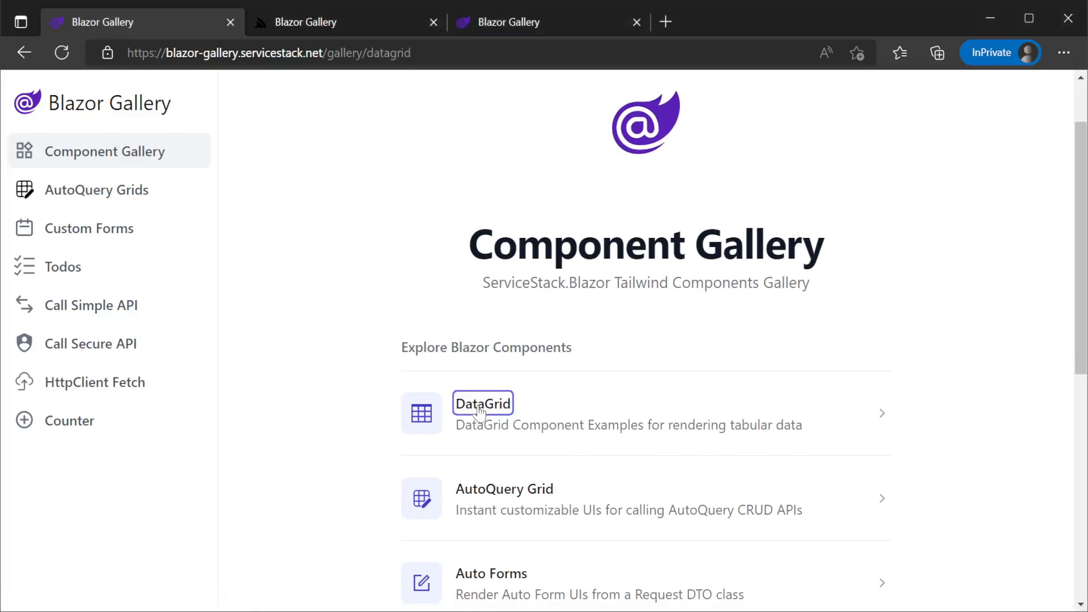
pyautogui.click(483, 412)
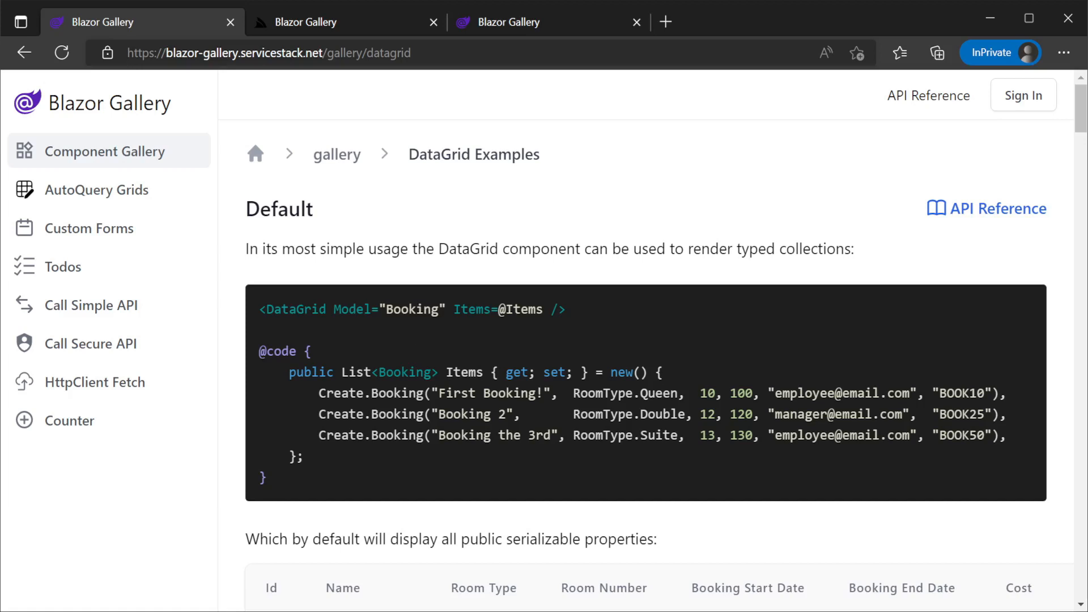
pyautogui.tripleClick(409, 309)
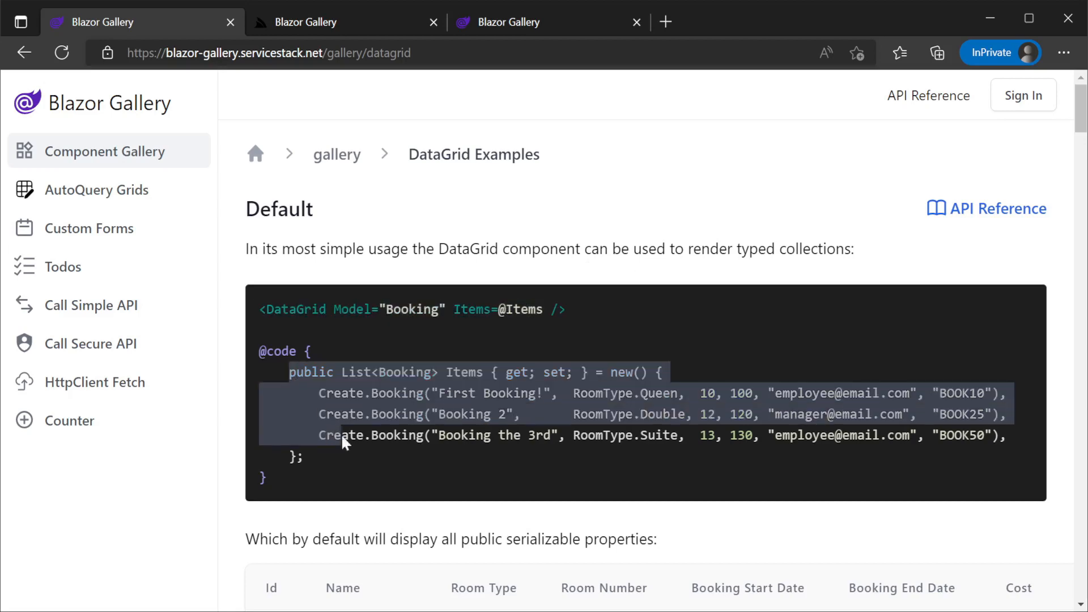
pyautogui.scroll(-3)
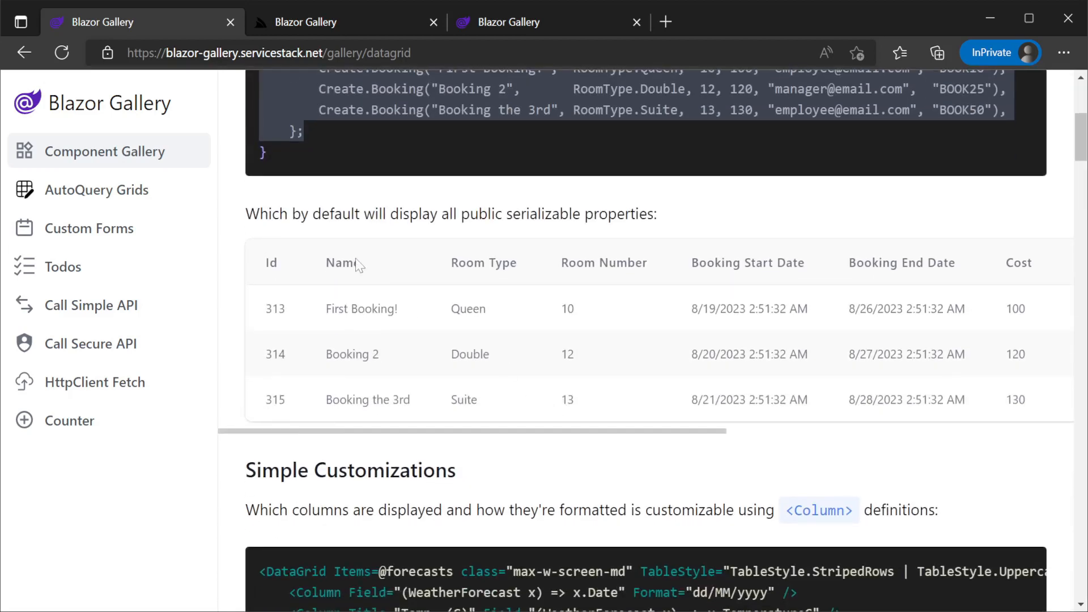
pyautogui.moveTo(658, 432)
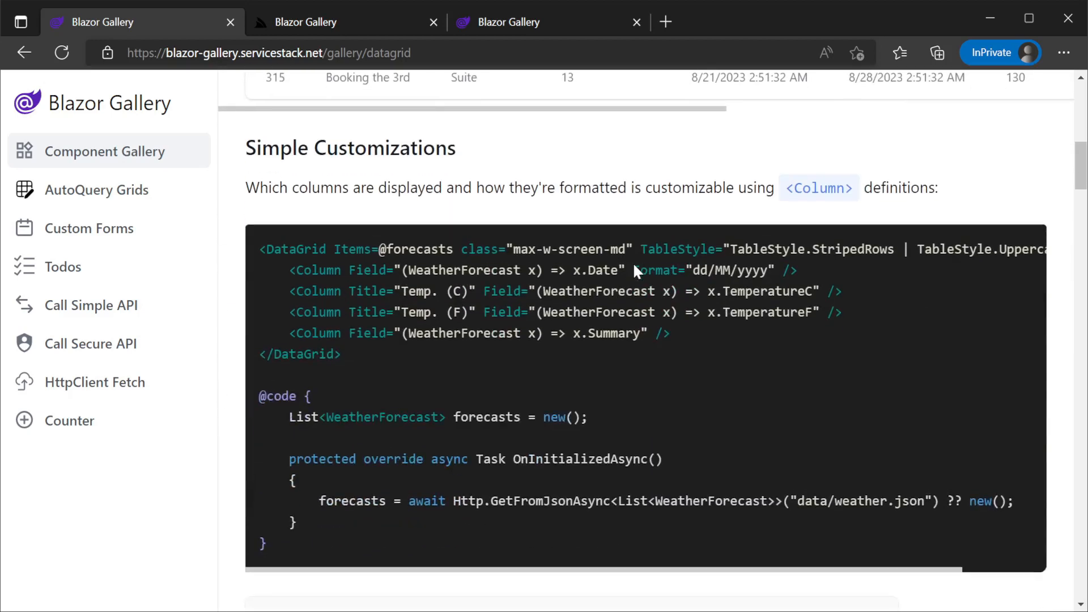
pyautogui.scroll(-3)
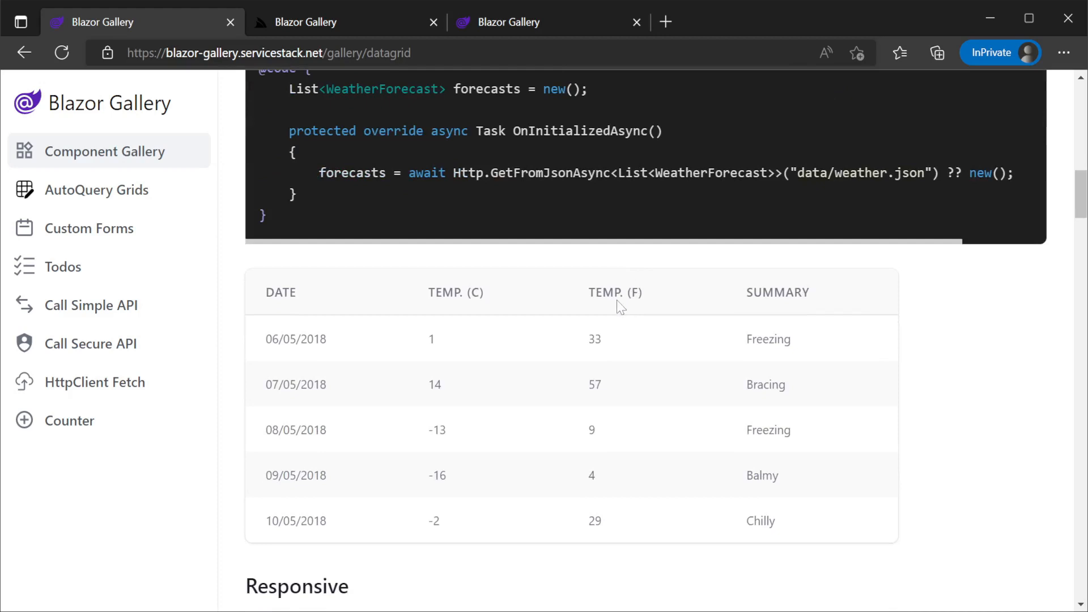
pyautogui.scroll(-3)
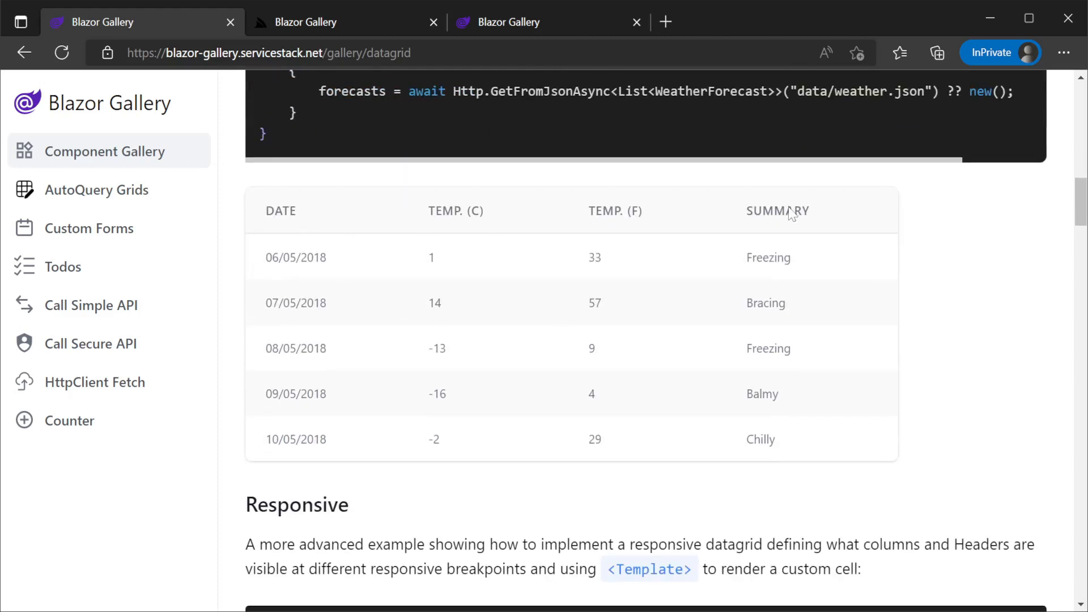
pyautogui.moveTo(566, 376)
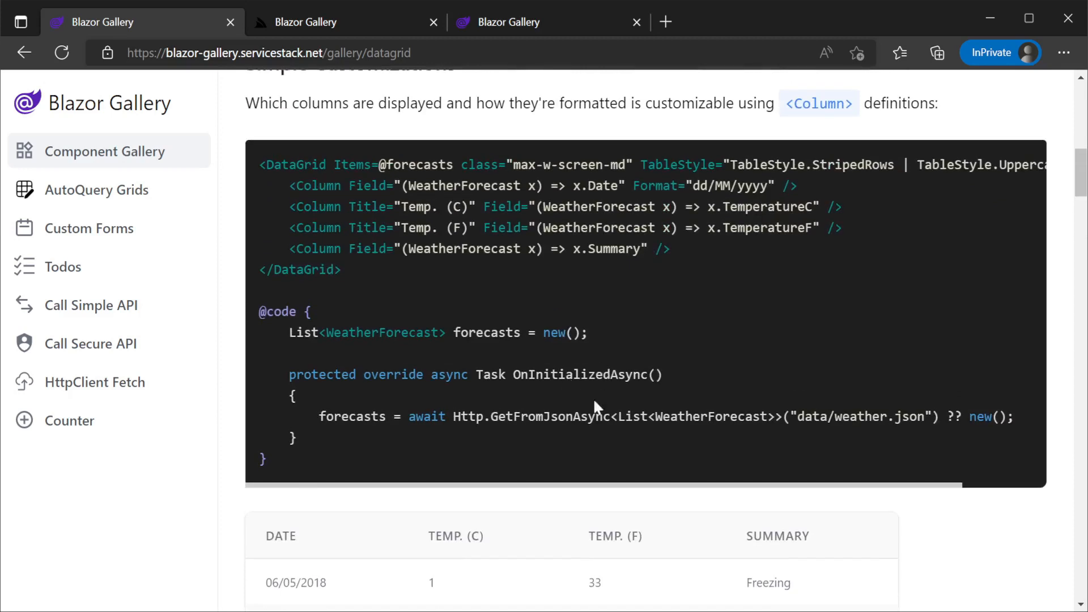
pyautogui.doubleClick(354, 416)
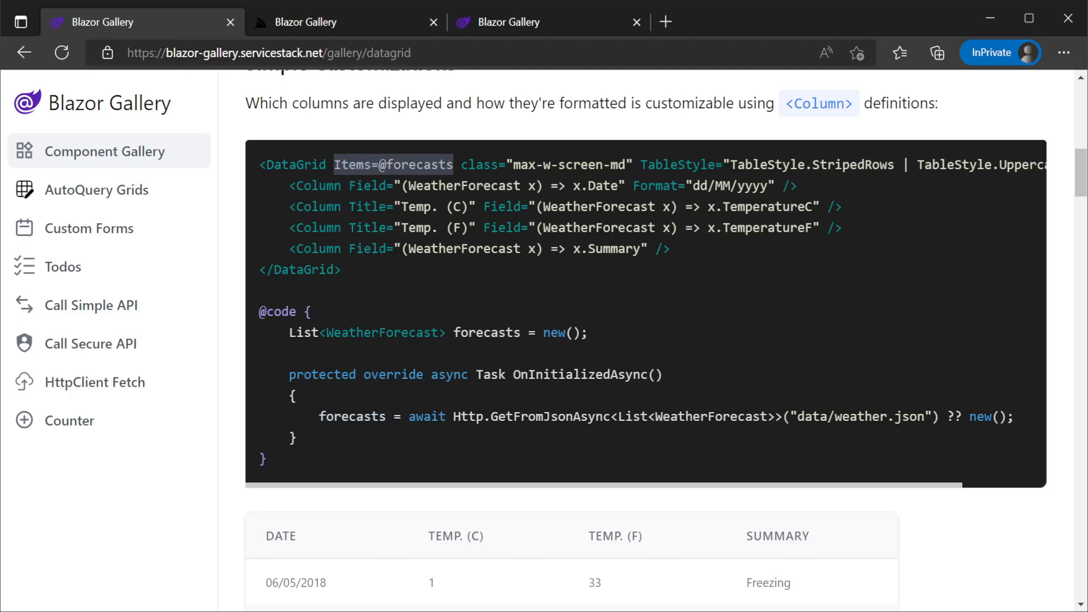
pyautogui.moveTo(690, 331)
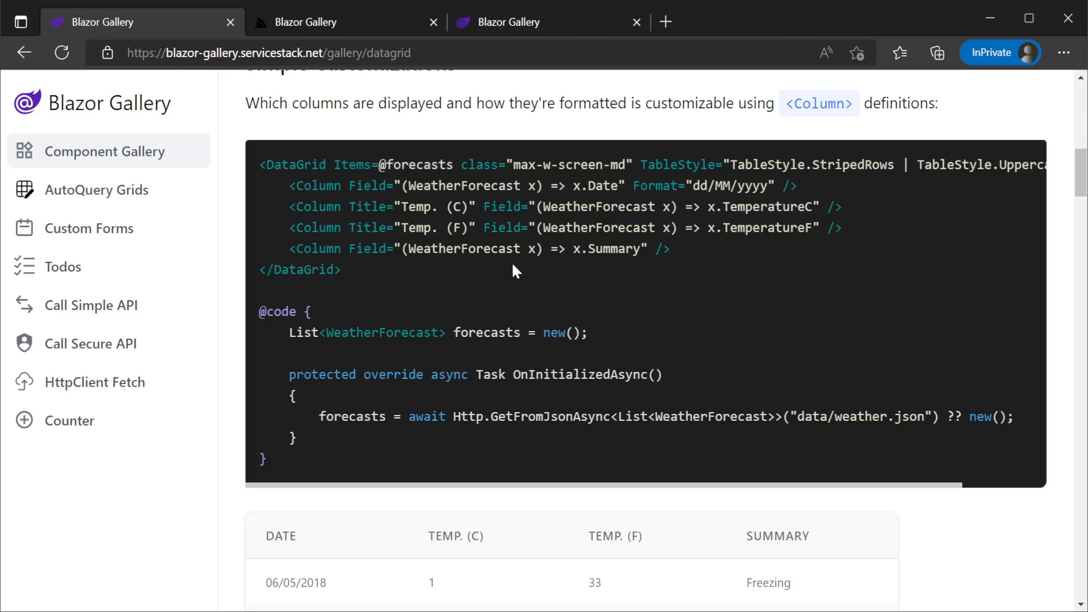
# From the component gallery, view the Auto Forms examples with the Create Form sample for Booking.
pyautogui.click(107, 151)
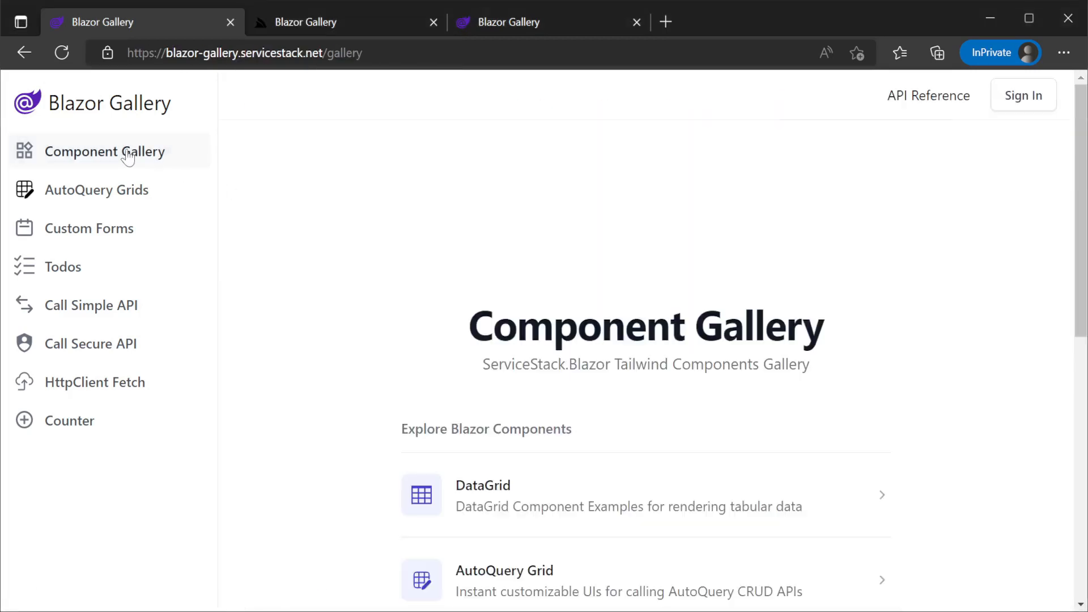
pyautogui.click(490, 330)
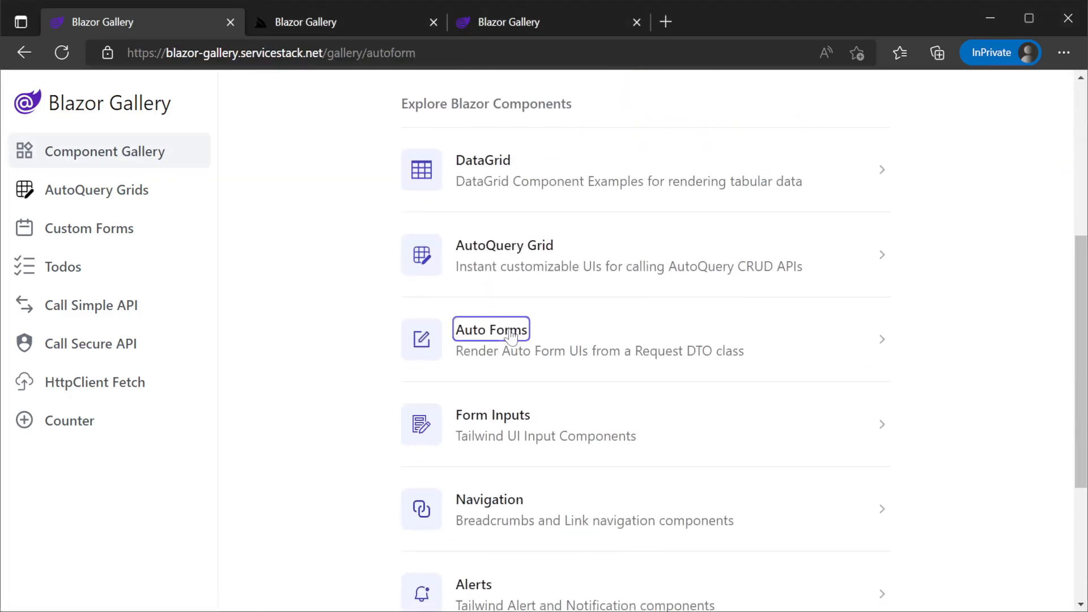
pyautogui.click(490, 339)
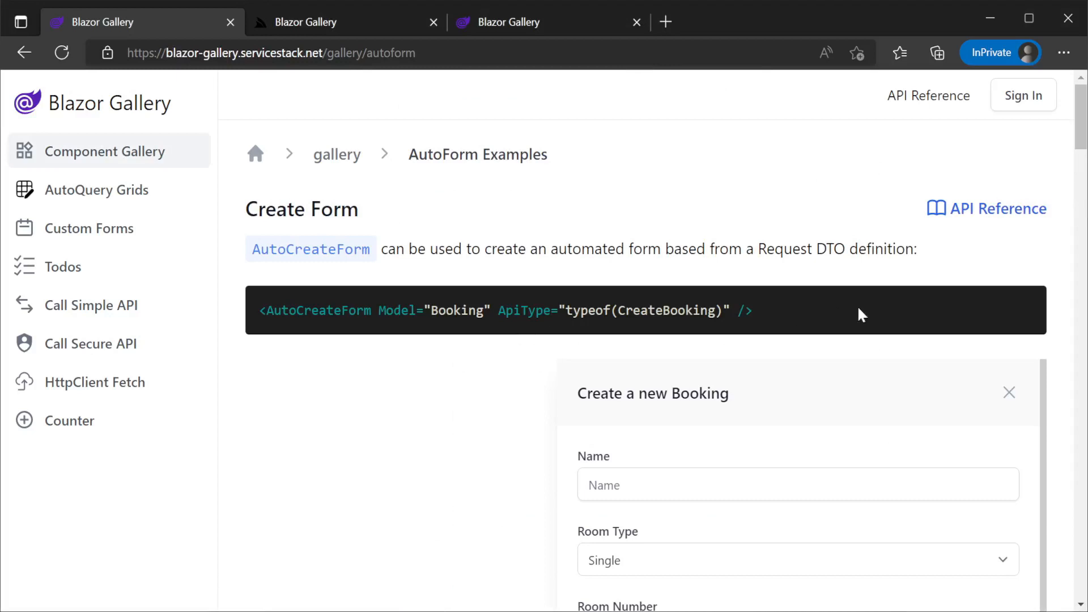
pyautogui.scroll(-3)
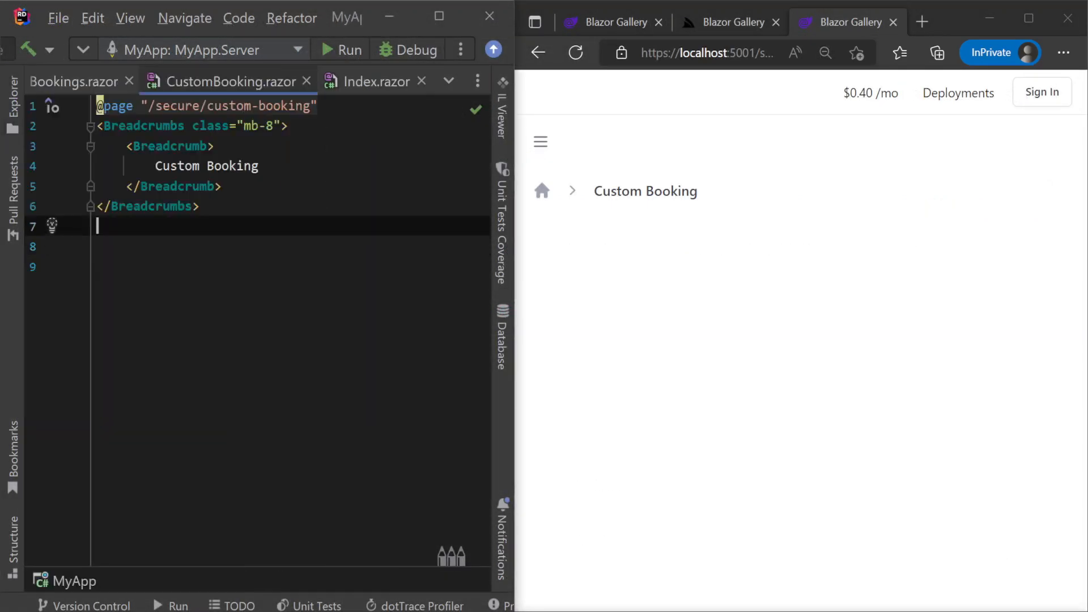
# Add <AutoCreateForm Model="Booking" ApiType="typeof(CreateBooking)" /> and try it with start date 11 October 2022.
pyautogui.hscroll(3)
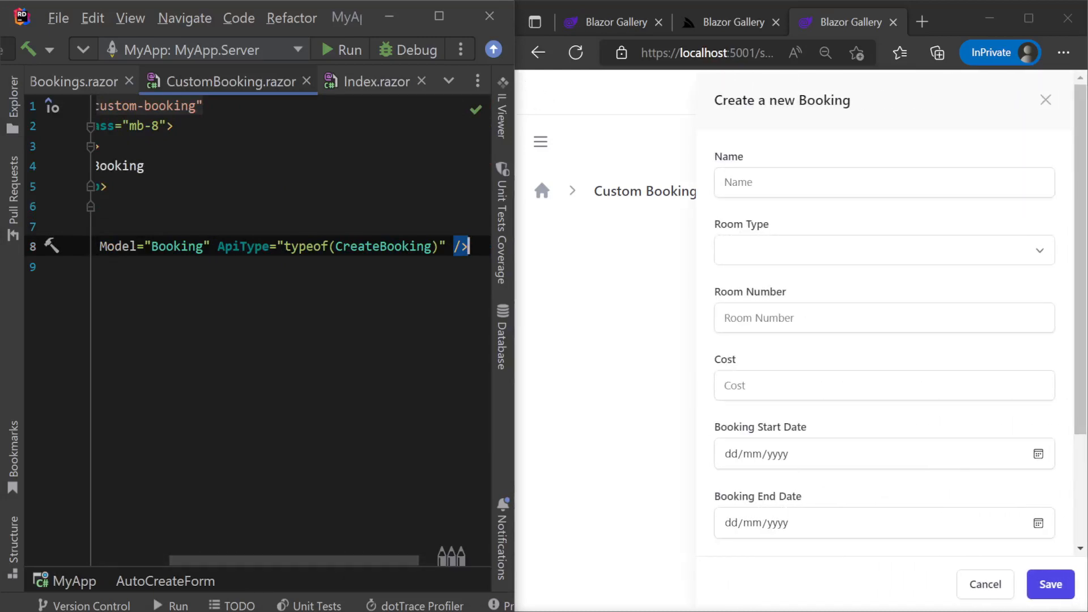
pyautogui.doubleClick(381, 246)
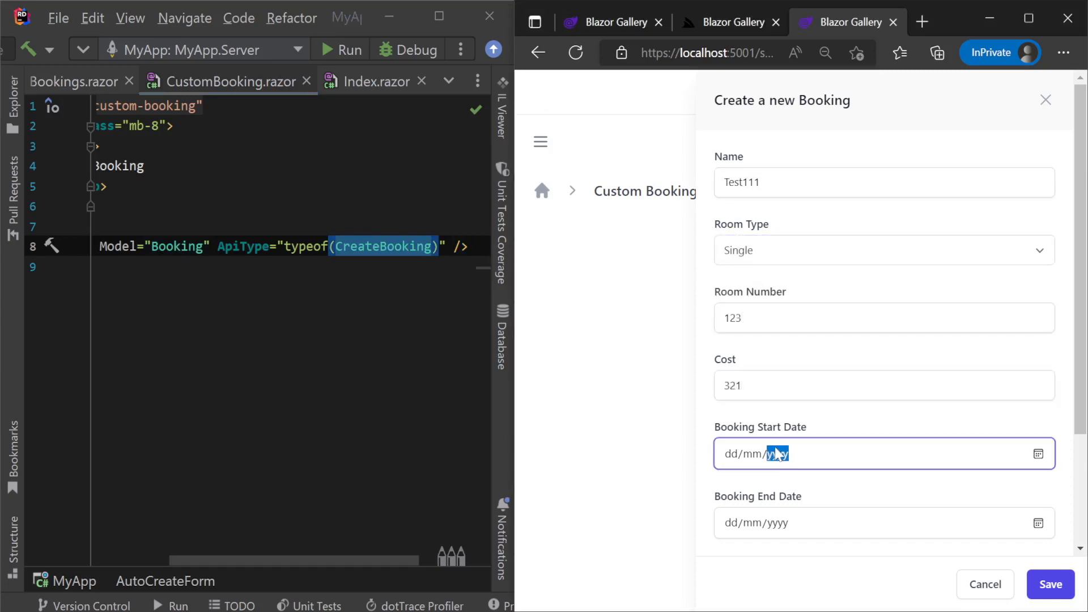
pyautogui.click(1037, 454)
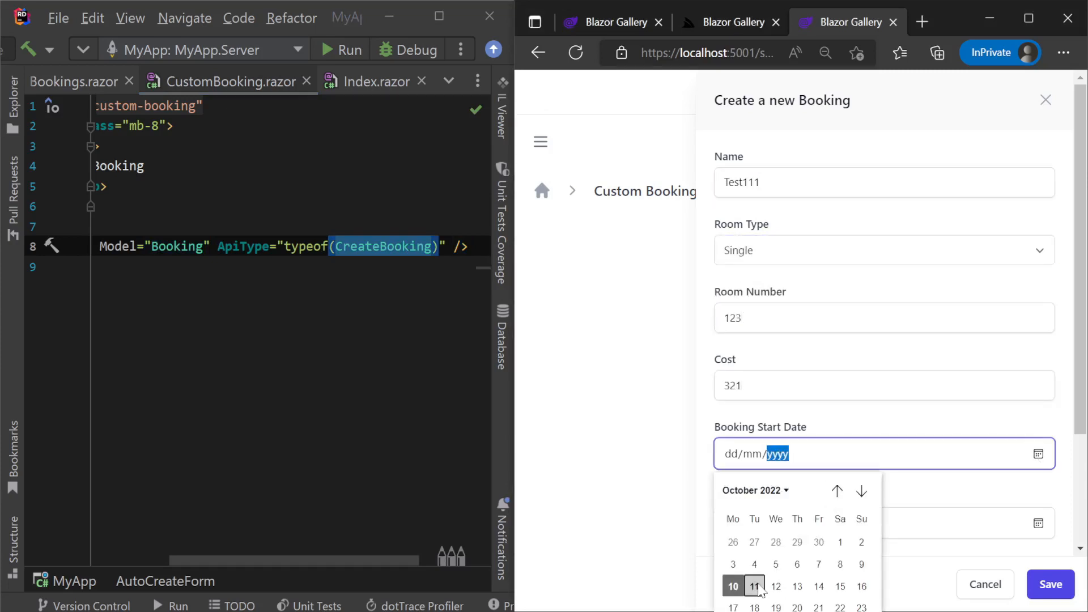
pyautogui.click(756, 586)
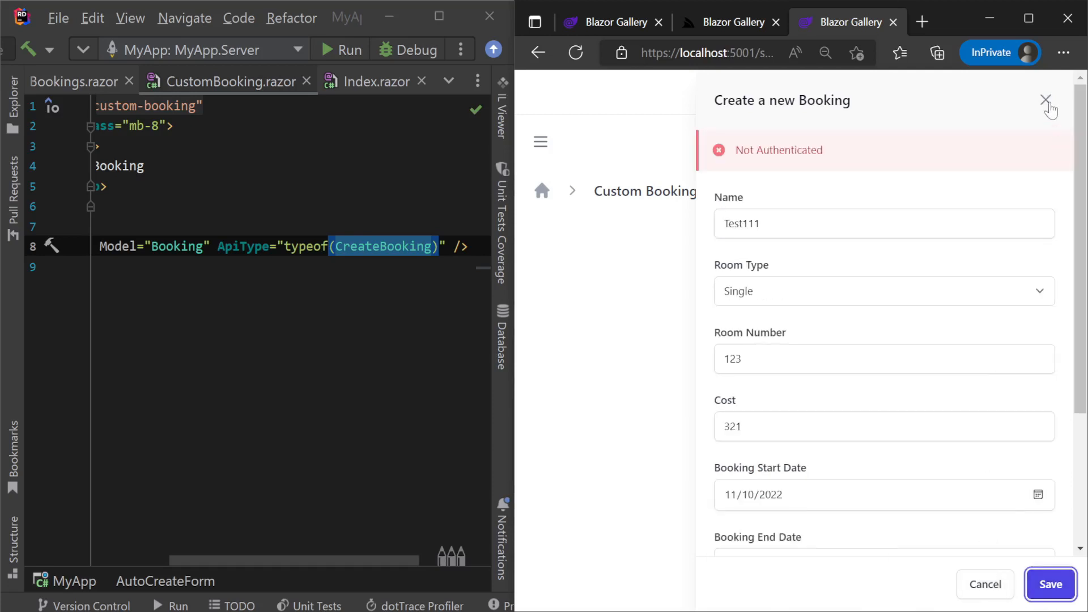
pyautogui.click(1046, 99)
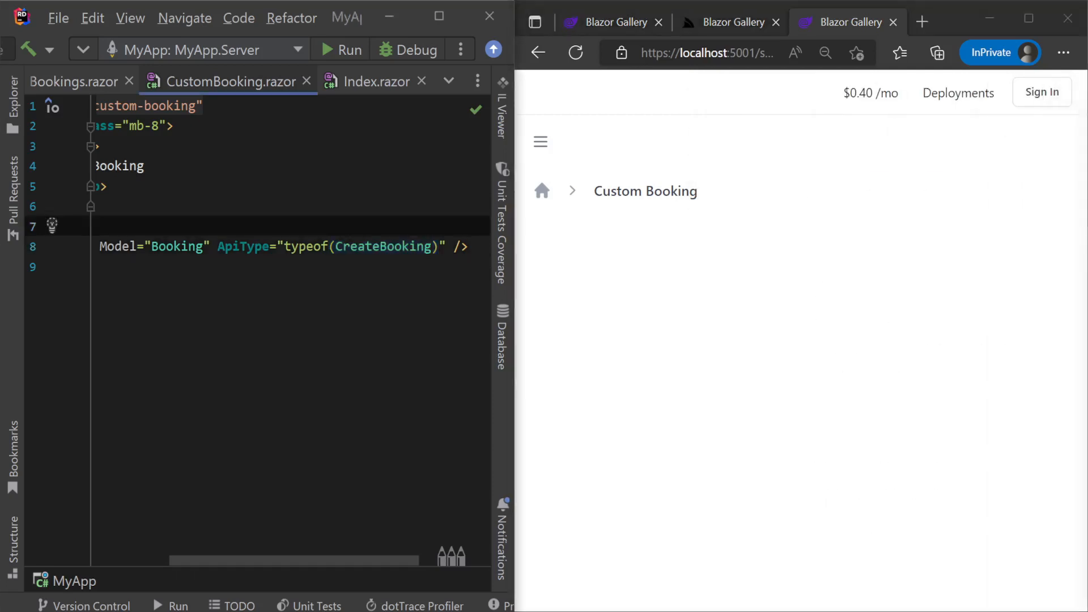
# Switch the form to Todo/CreateTodo and create todos 'Another item' and 'Test1' in the running app.
pyautogui.write('Todo')
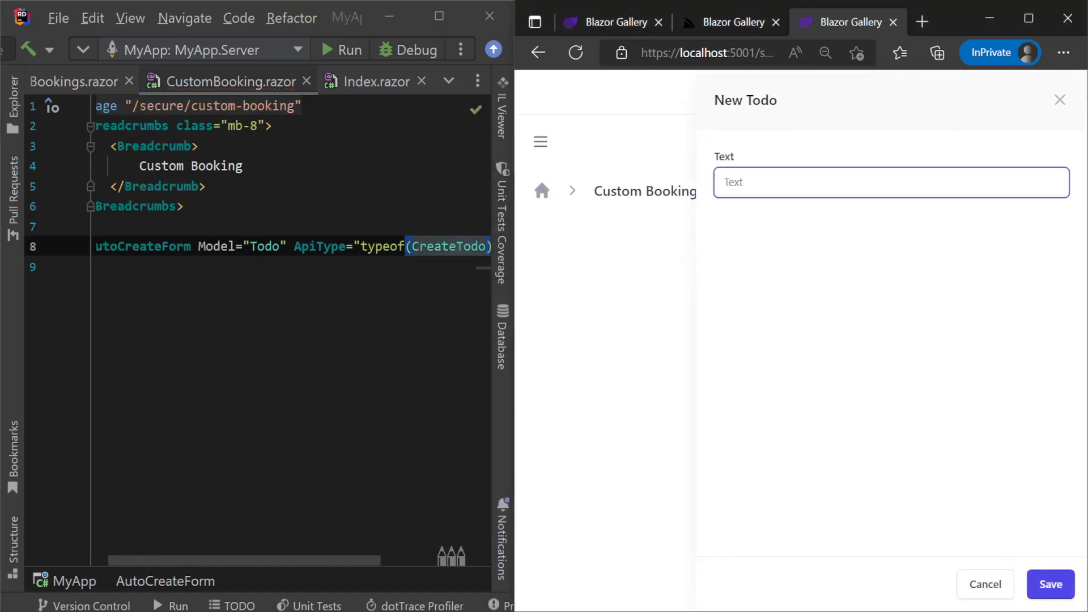
pyautogui.write('Another item')
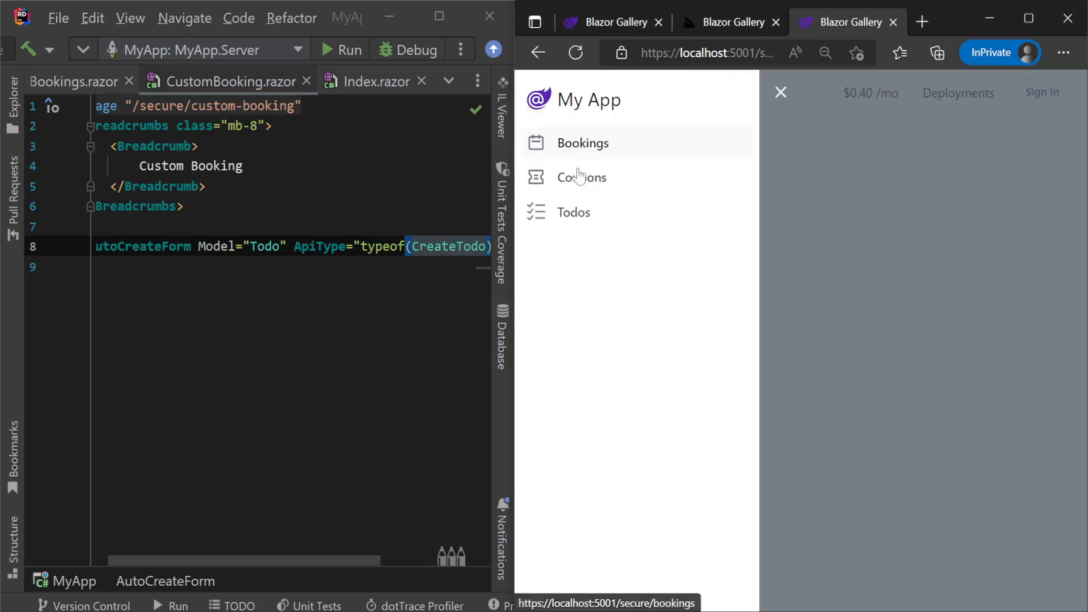
pyautogui.click(574, 212)
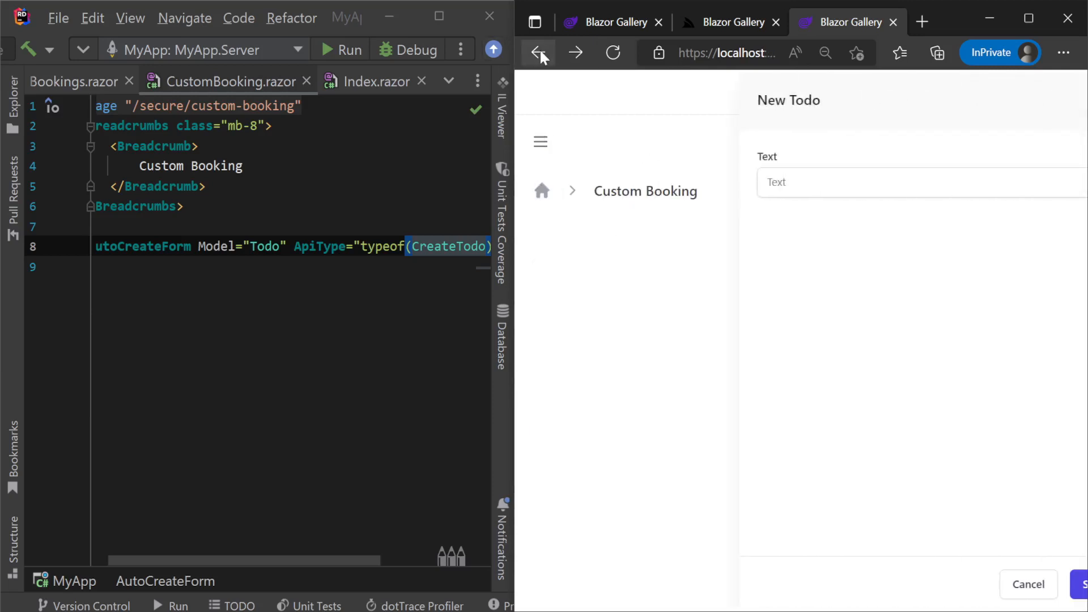
pyautogui.write('Test1')
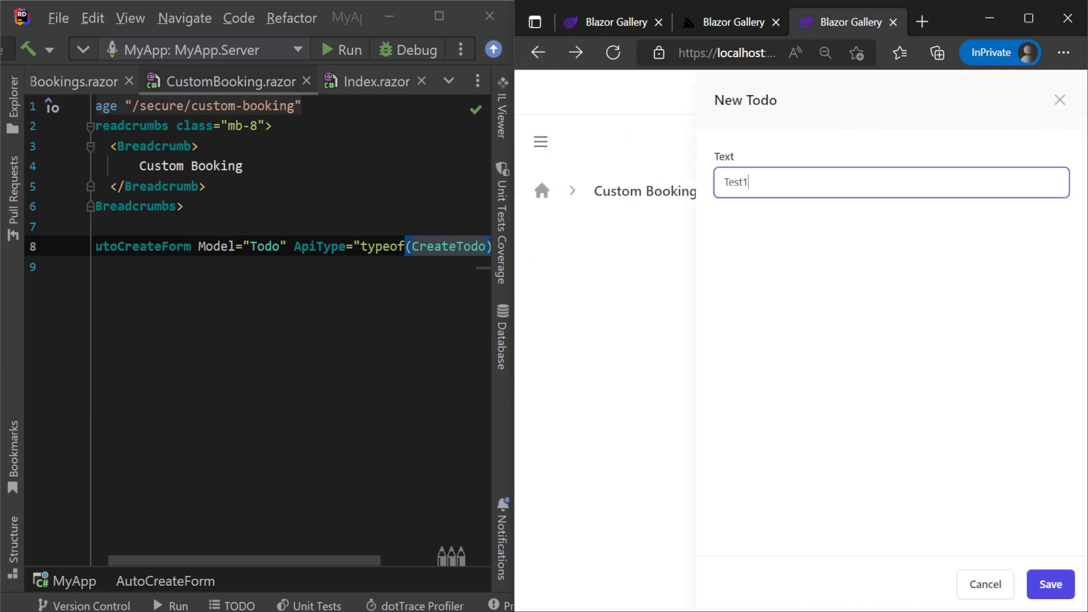
pyautogui.click(541, 143)
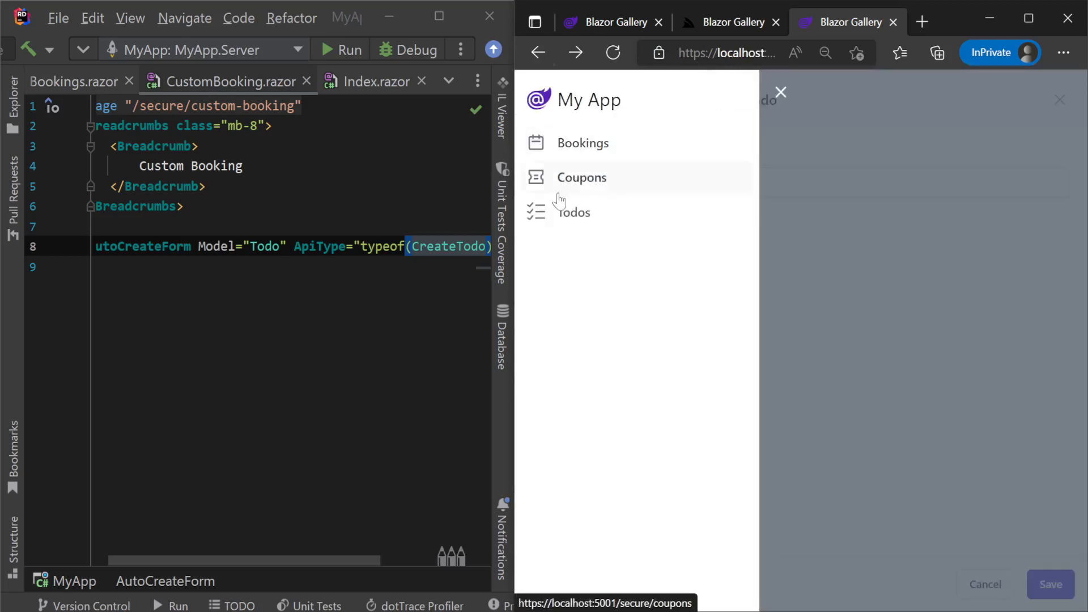
pyautogui.click(571, 212)
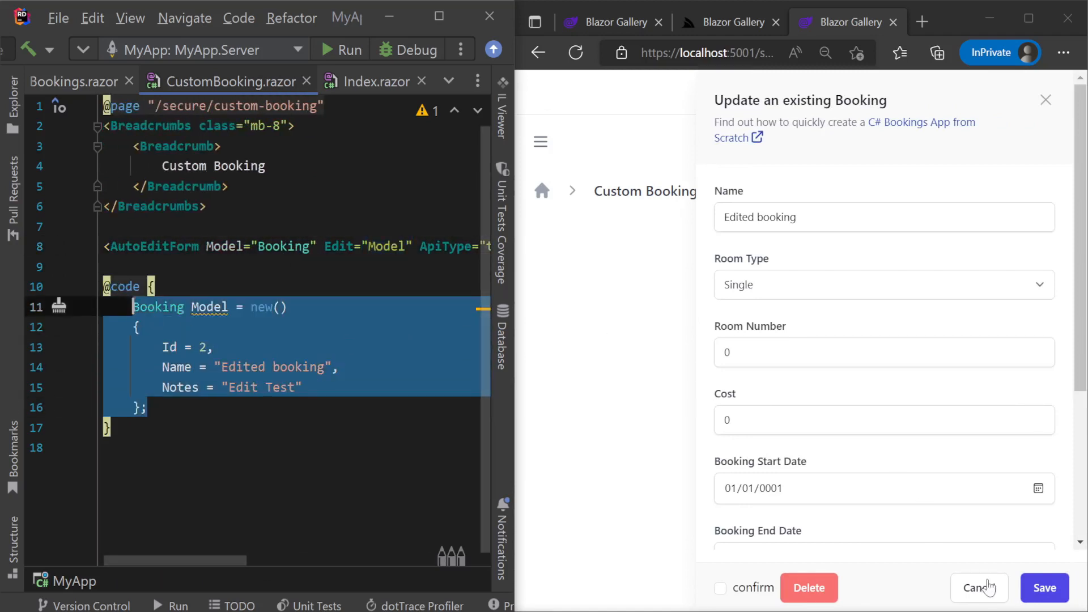
# Save booking 2's AutoEditForm to see validation reject zero Room Number and Cost, entering 21.
pyautogui.click(1044, 589)
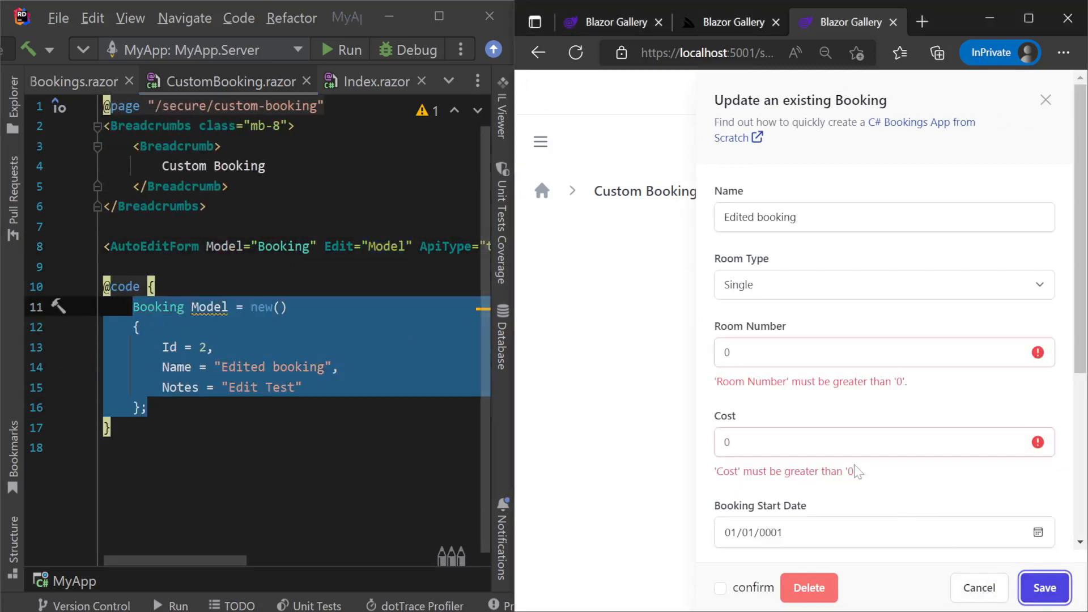
pyautogui.write('21')
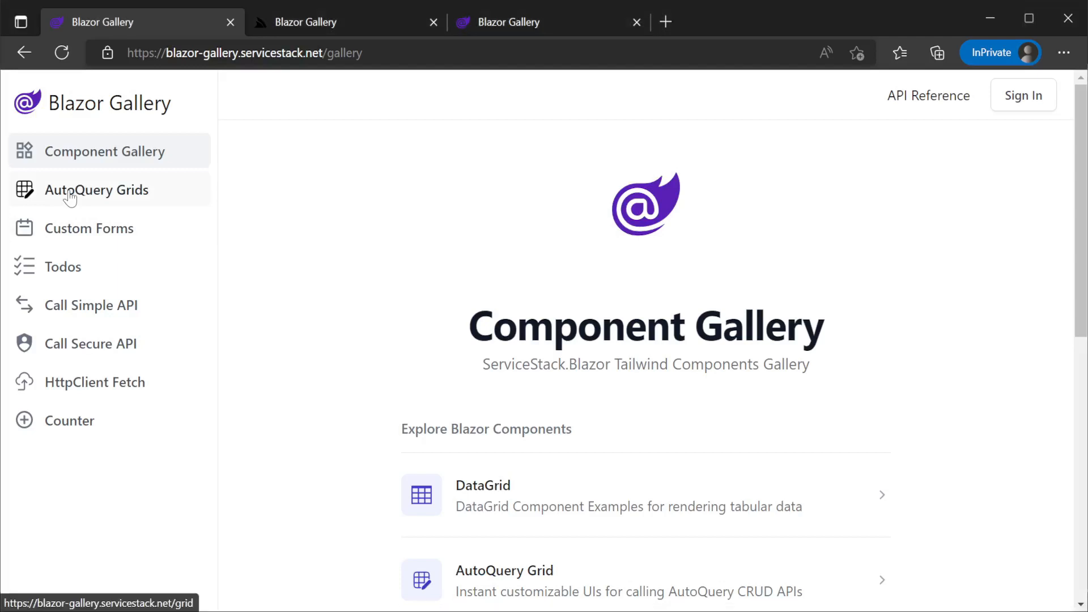
# In the AutoQuery Grids contacts sample, give contact 1 the profile picture 3.jpg and save it.
pyautogui.click(98, 189)
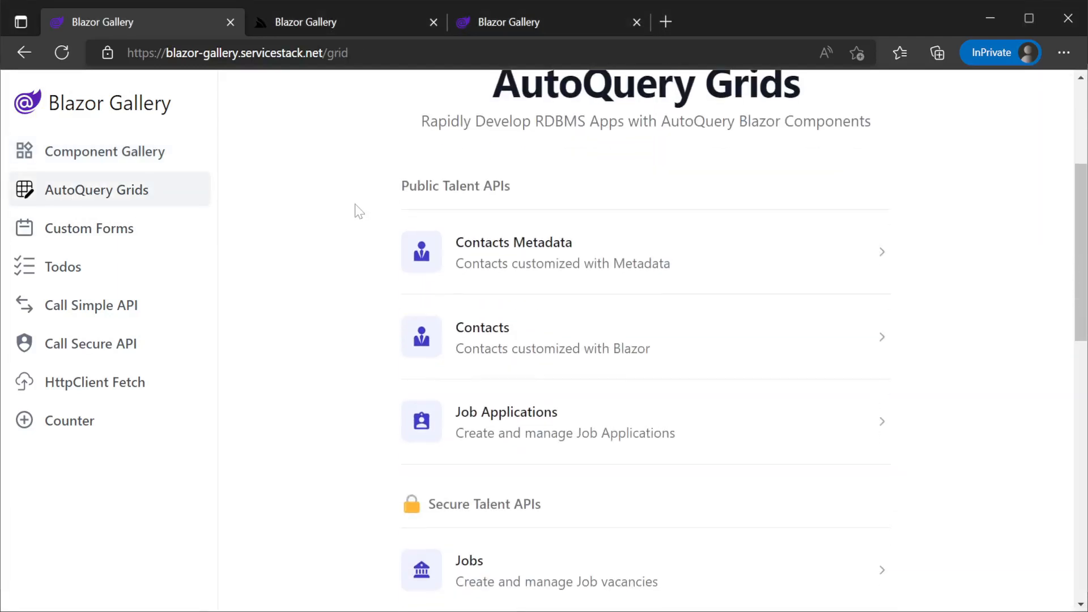
pyautogui.click(514, 251)
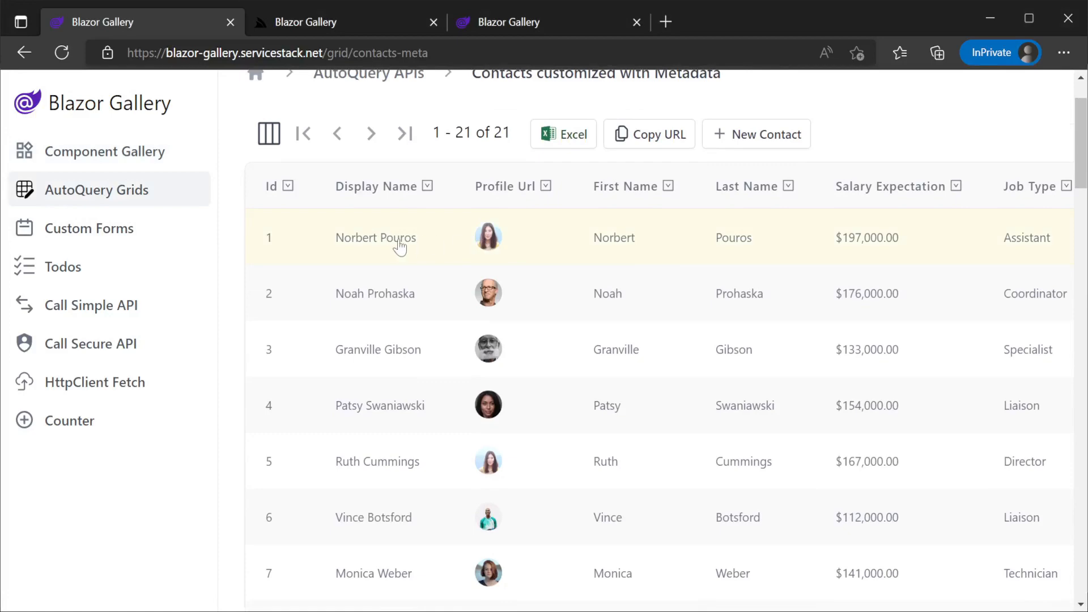
pyautogui.click(375, 237)
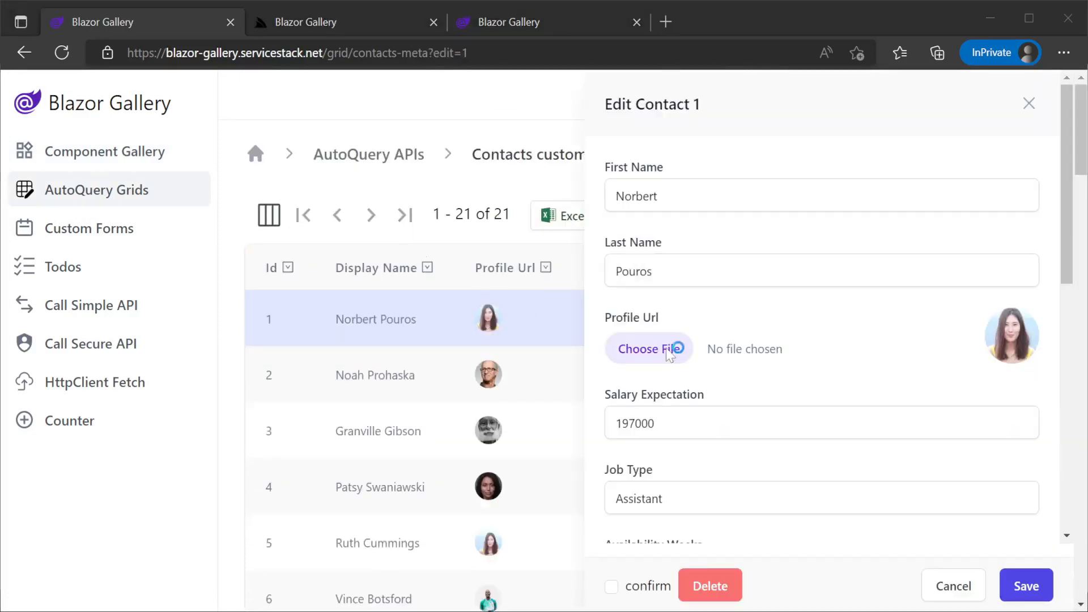
pyautogui.click(648, 348)
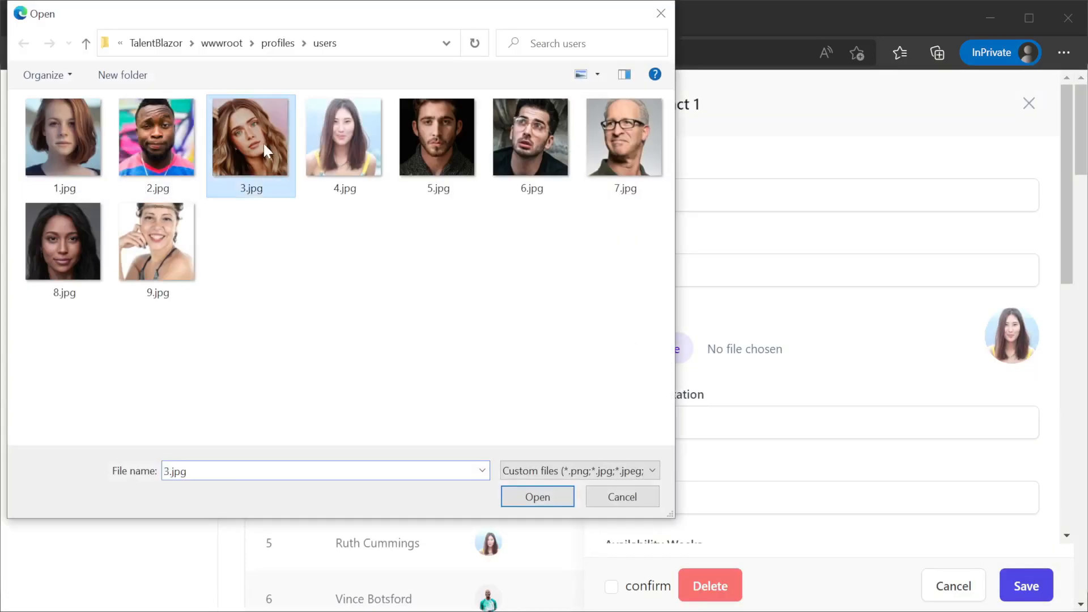
pyautogui.click(537, 496)
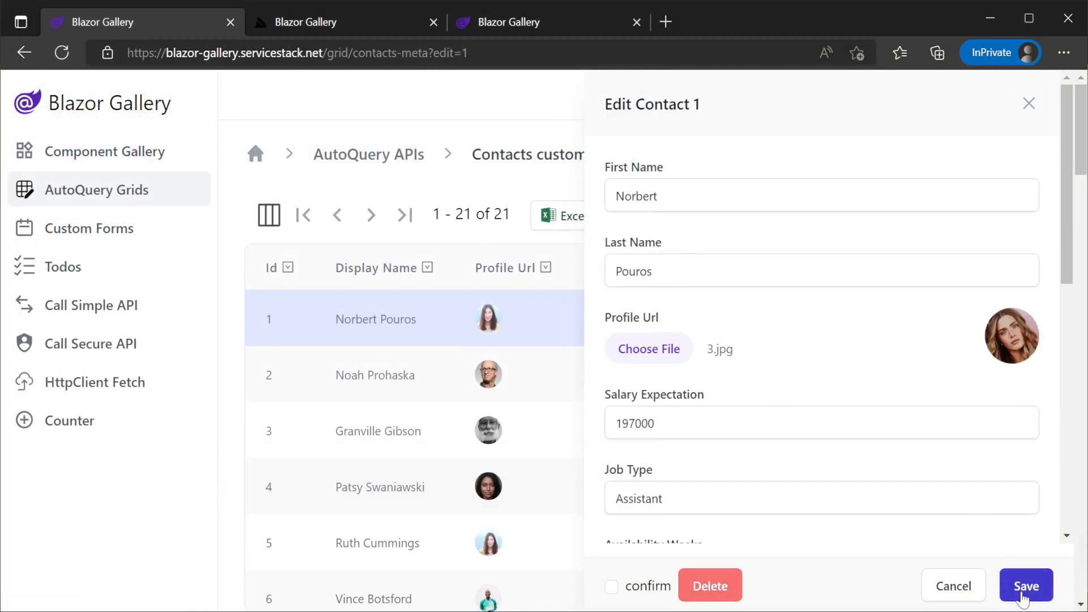
pyautogui.click(1025, 586)
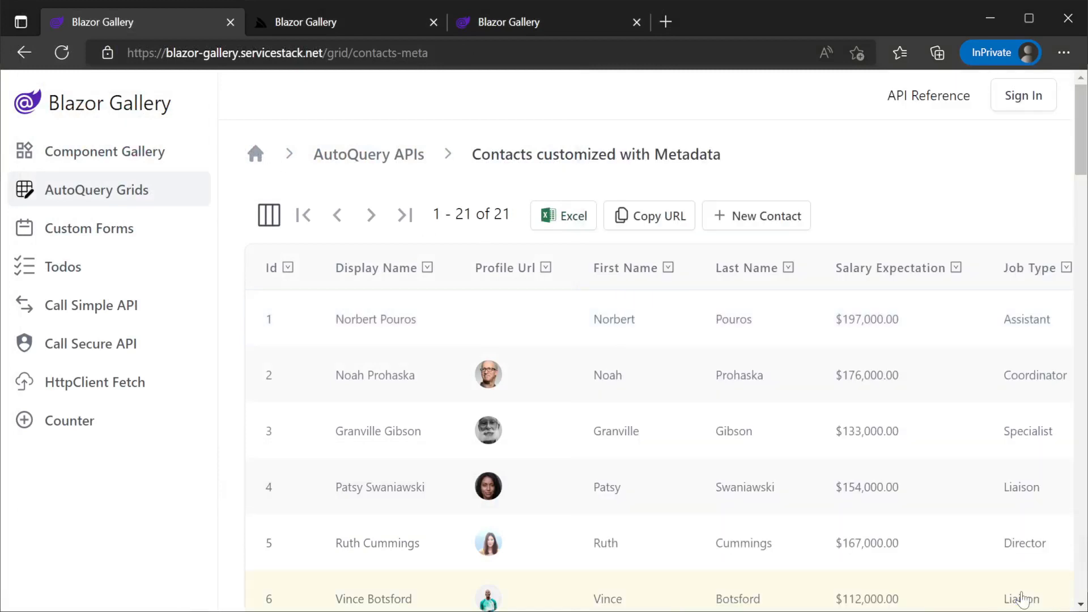
pyautogui.moveTo(489, 319)
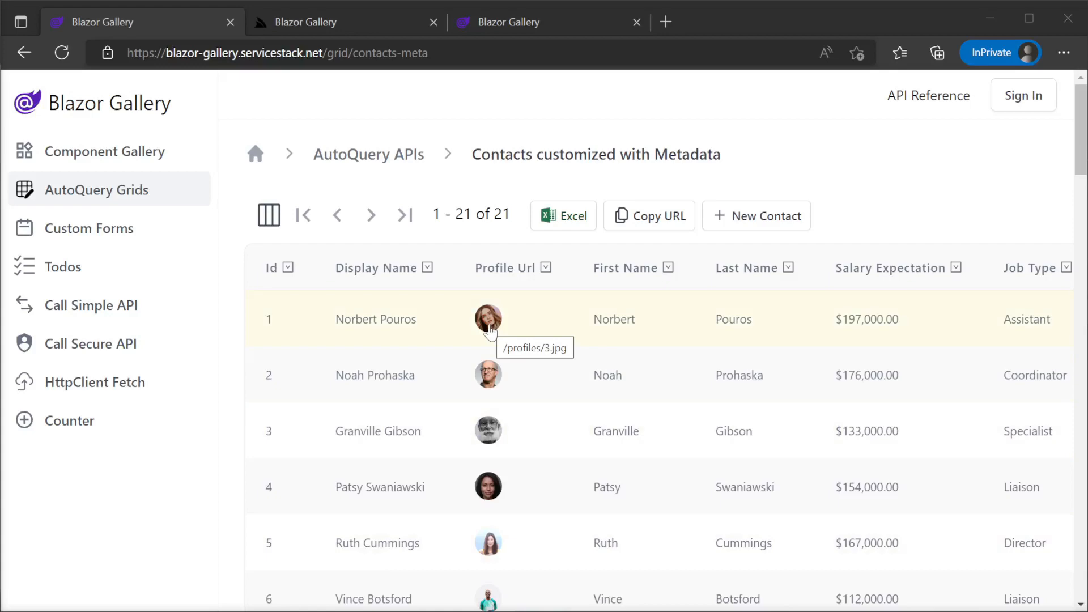
pyautogui.scroll(-3)
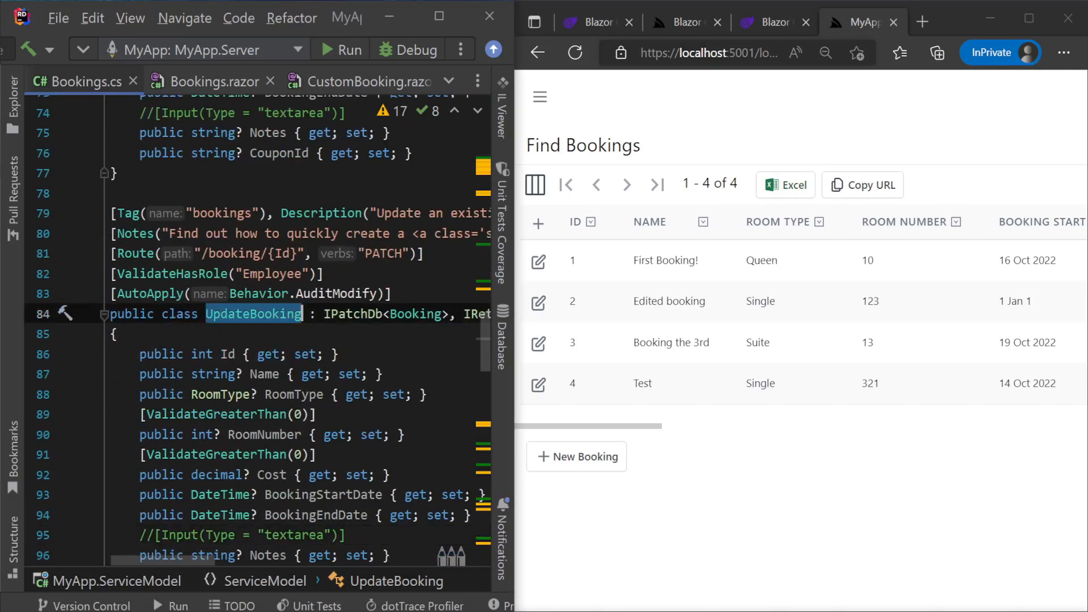
# Uncomment the [Input(Type = "textarea")] attribute above Notes in UpdateBooking.
pyautogui.scroll(-3)
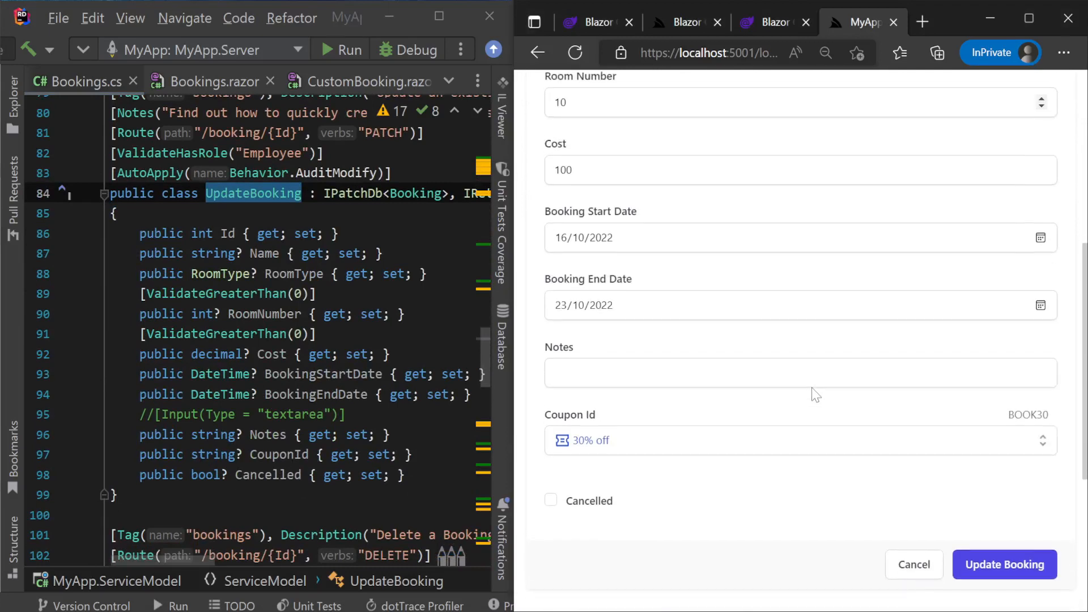
pyautogui.click(799, 373)
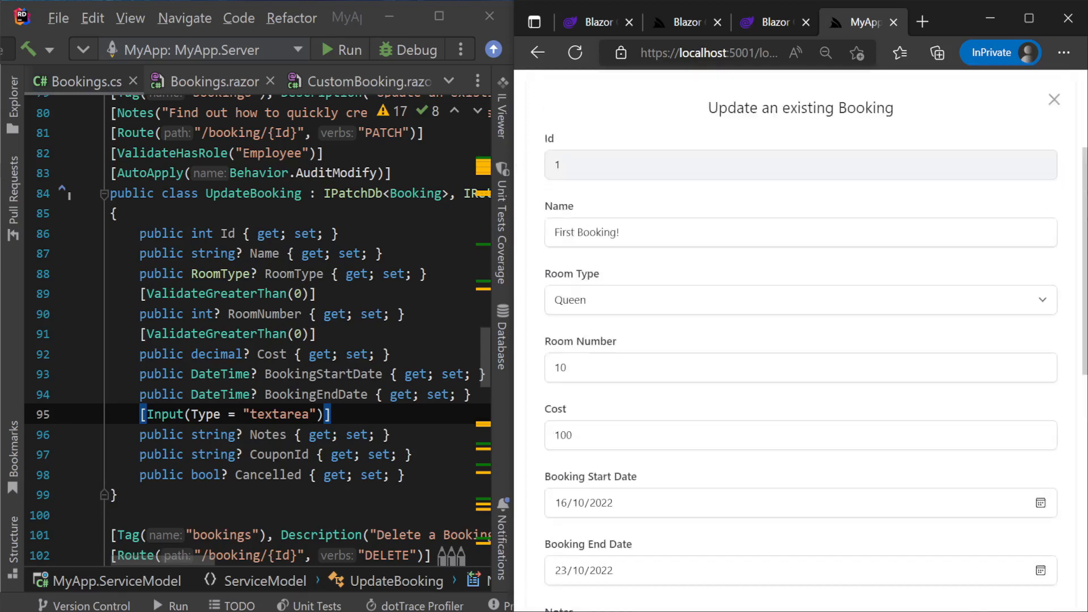
pyautogui.click(1054, 100)
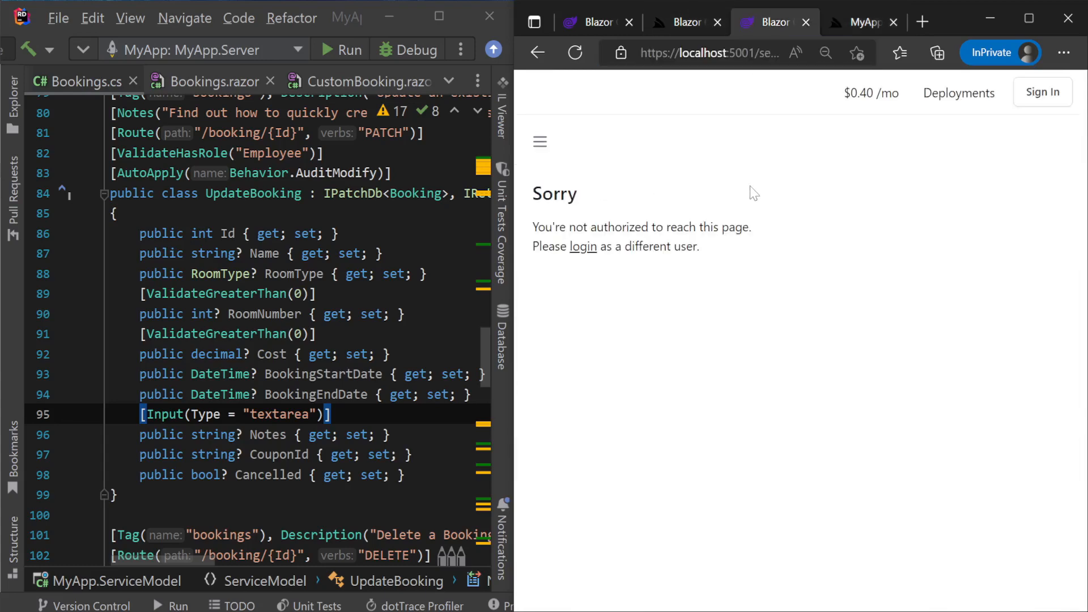
pyautogui.click(588, 246)
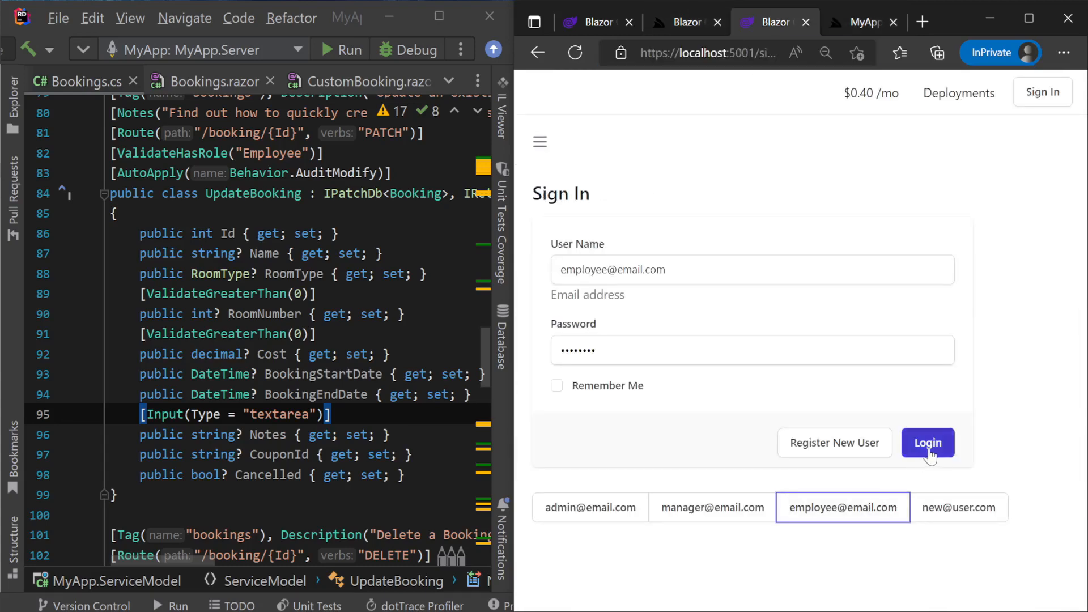
pyautogui.click(927, 444)
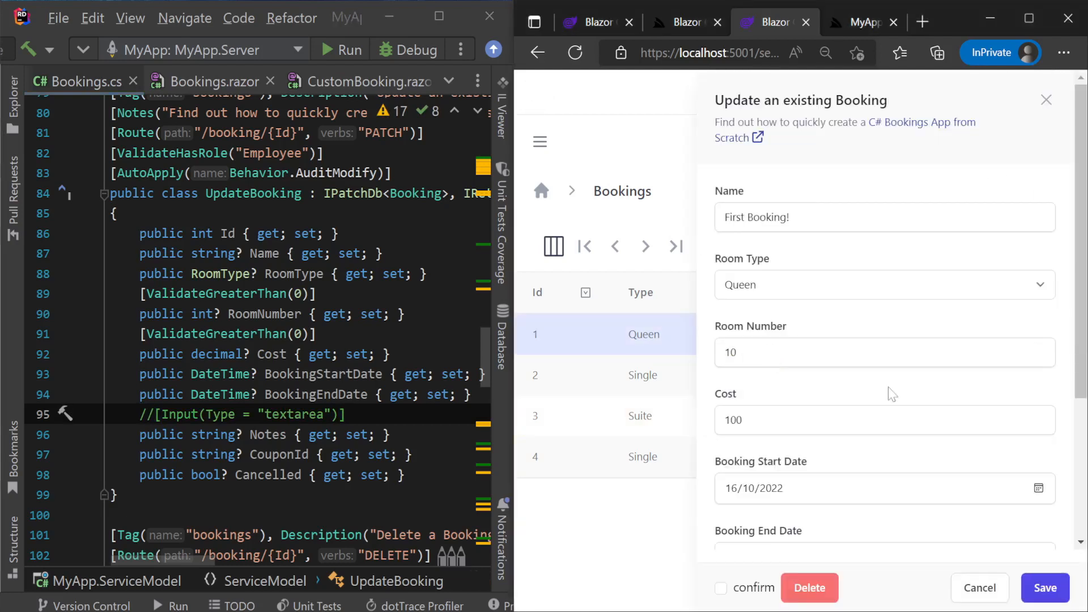
pyautogui.scroll(-3)
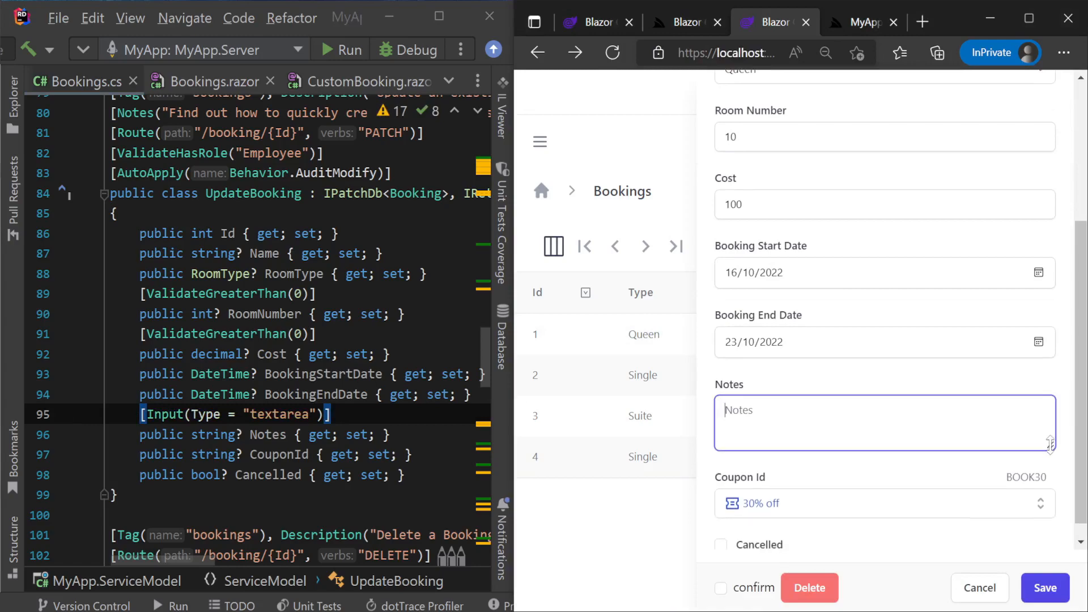
pyautogui.click(979, 588)
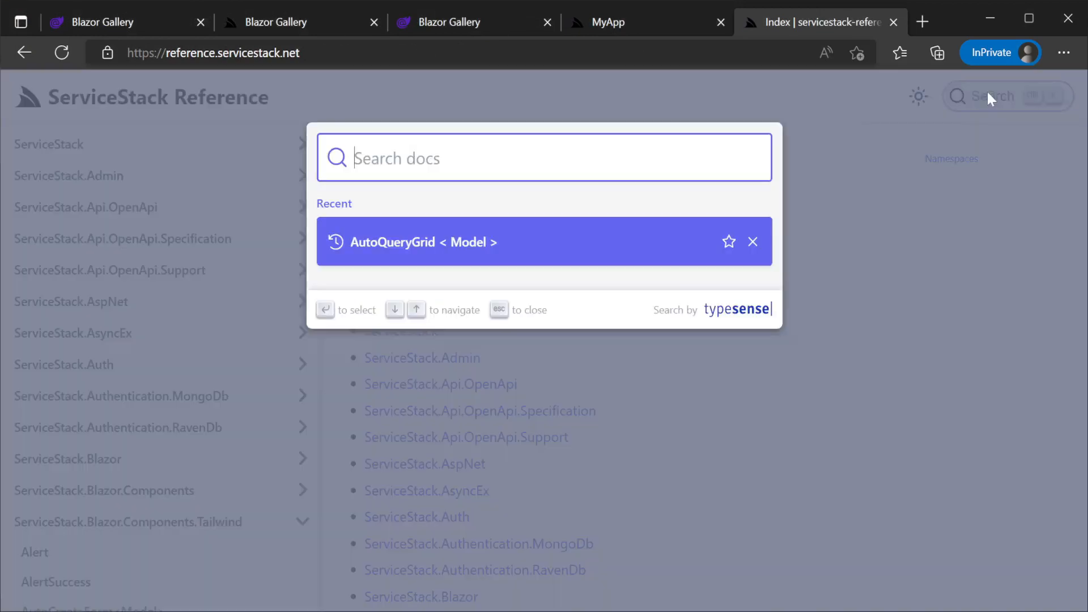
# Search the ServiceStack Reference for AutoQueryGrid and read its component docs.
pyautogui.write('AutoQuer')
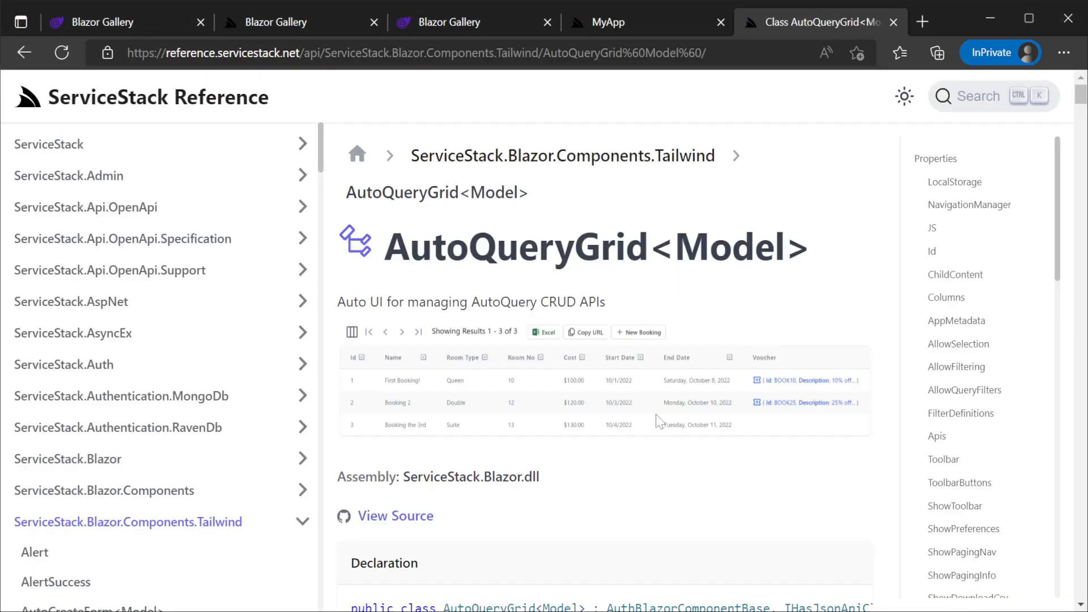
pyautogui.scroll(-3)
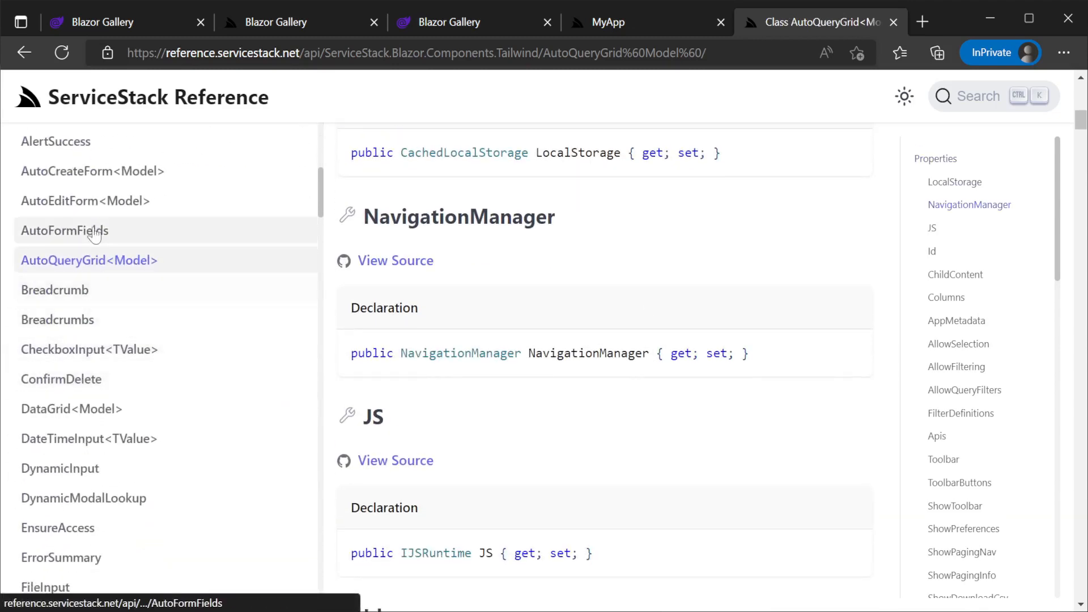
pyautogui.scroll(-3)
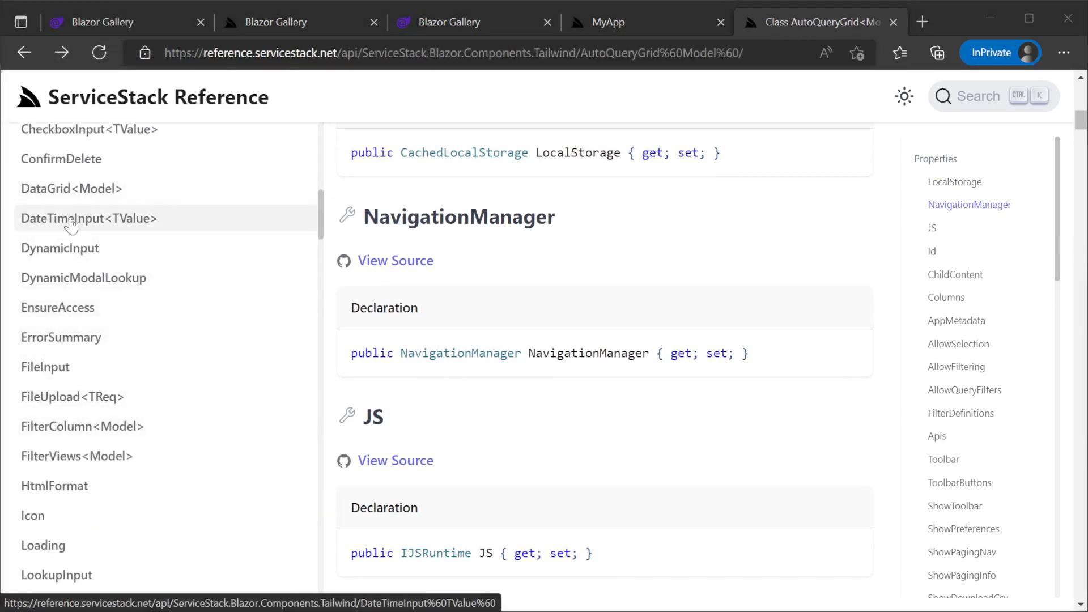
# Browse the DateTimeInput<TValue> and DataGrid<Model> reference pages.
pyautogui.click(89, 217)
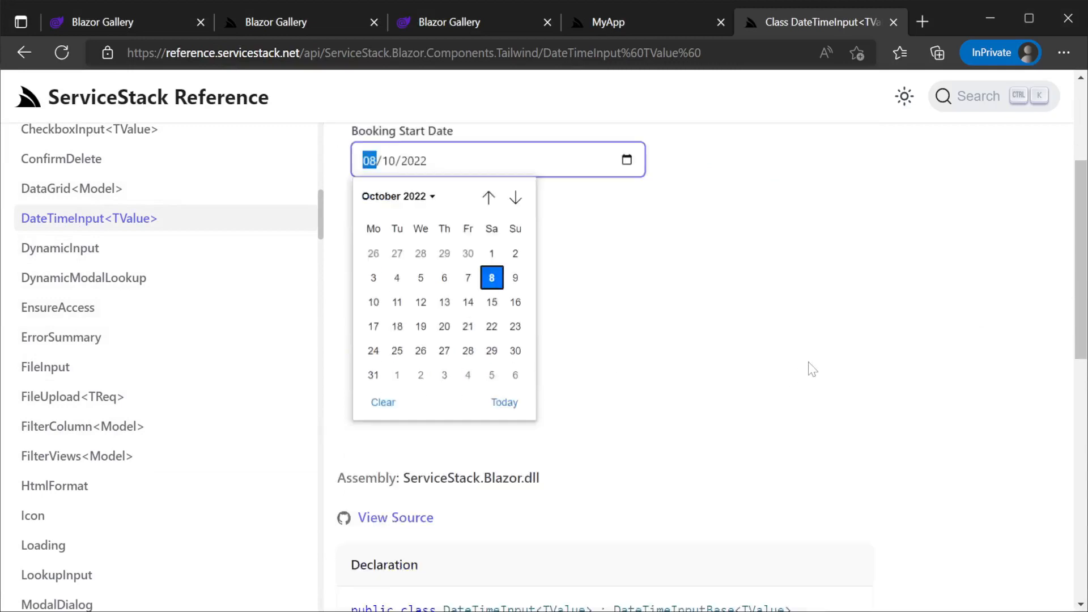
pyautogui.scroll(-3)
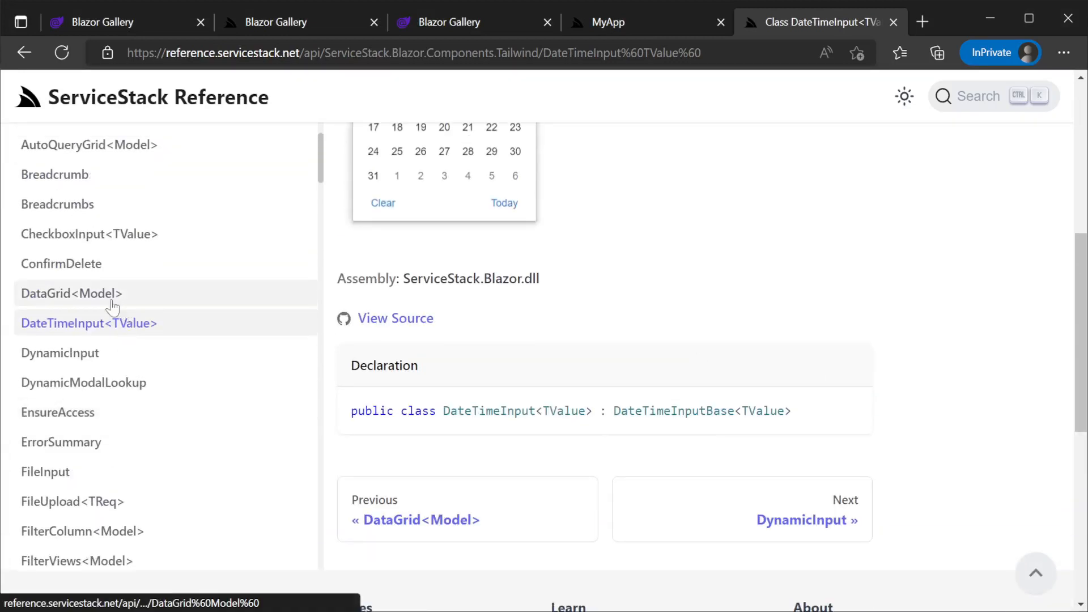
pyautogui.click(70, 293)
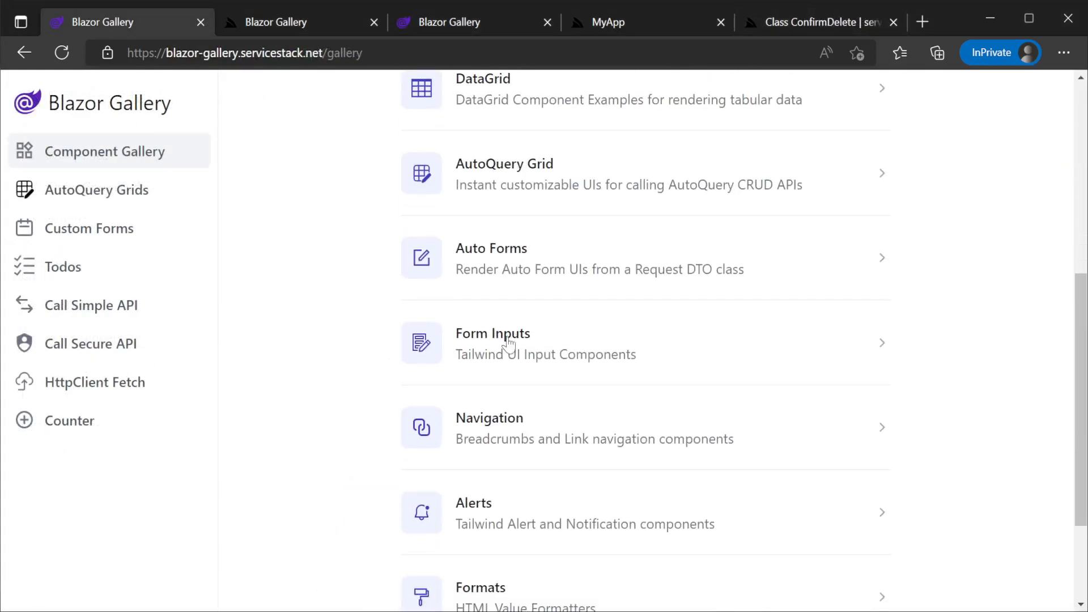
# Try the Form Inputs booking example with 'Test' and scroll through its source code.
pyautogui.click(493, 342)
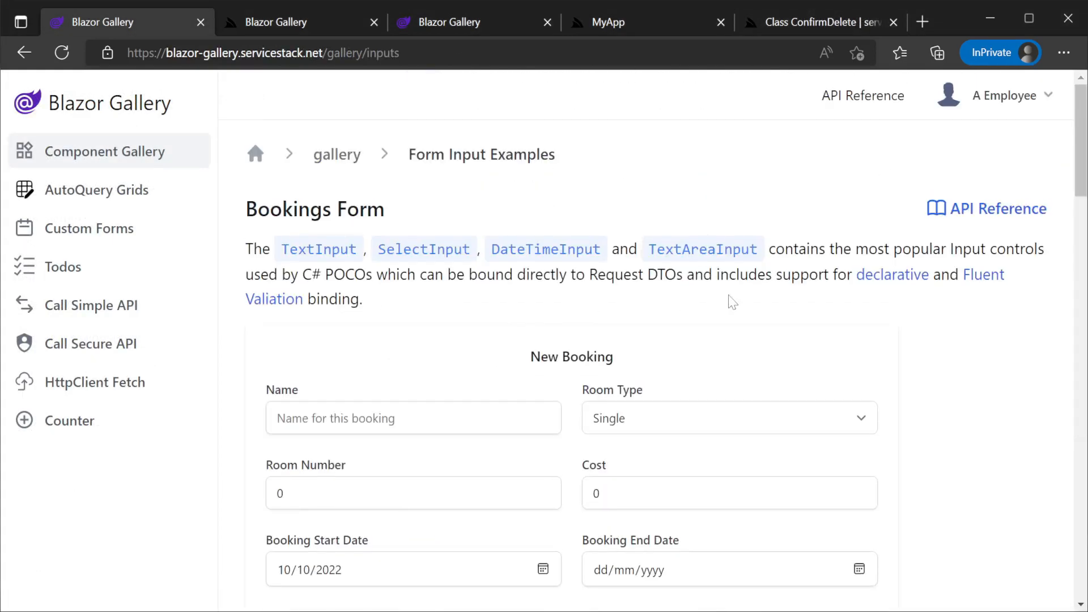
pyautogui.write('Test')
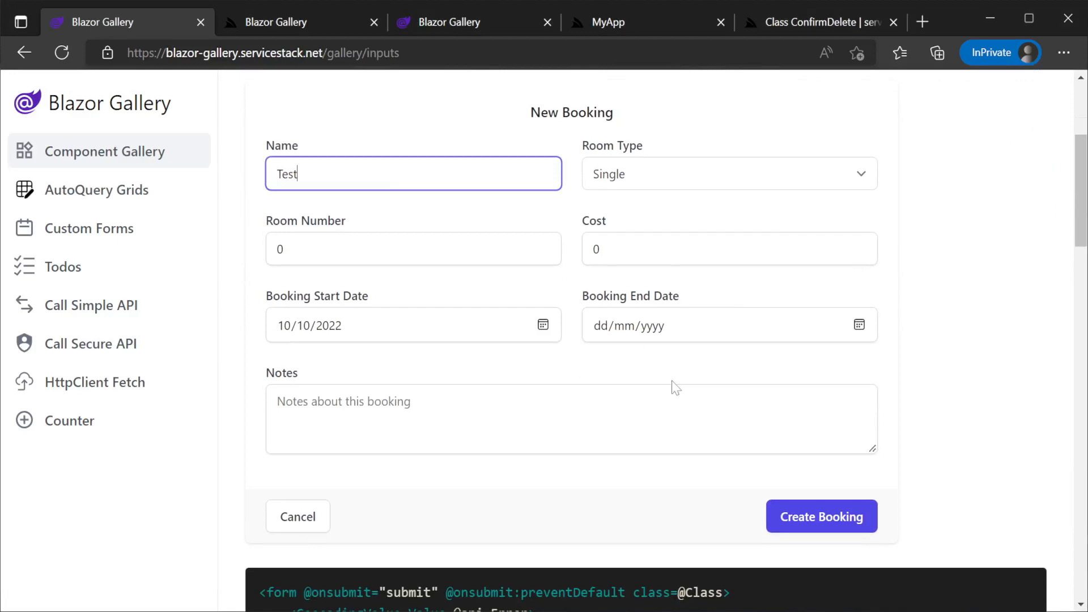
pyautogui.click(821, 516)
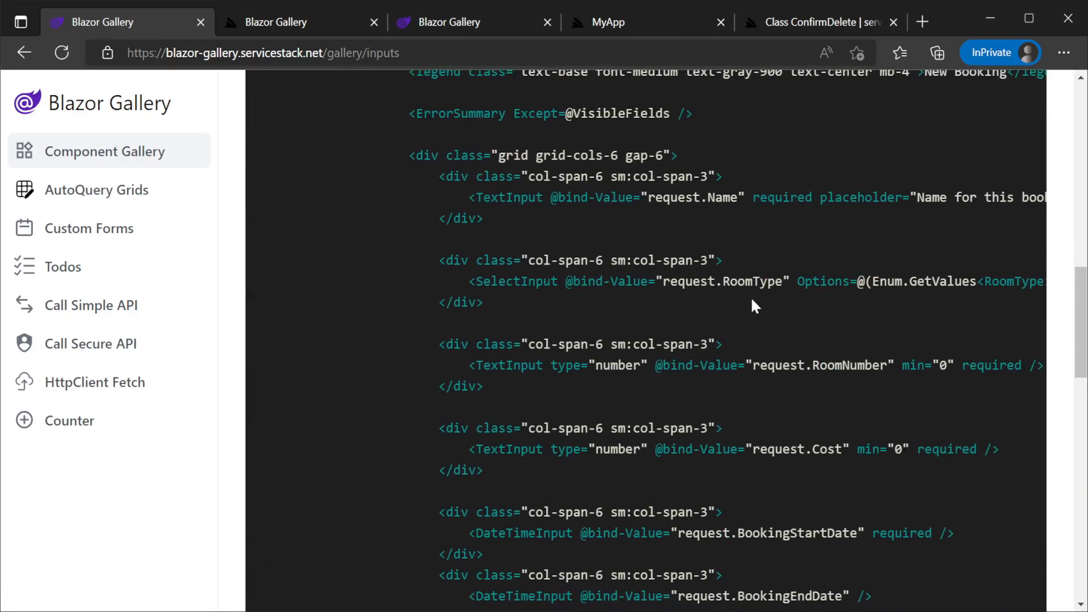
pyautogui.scroll(-3)
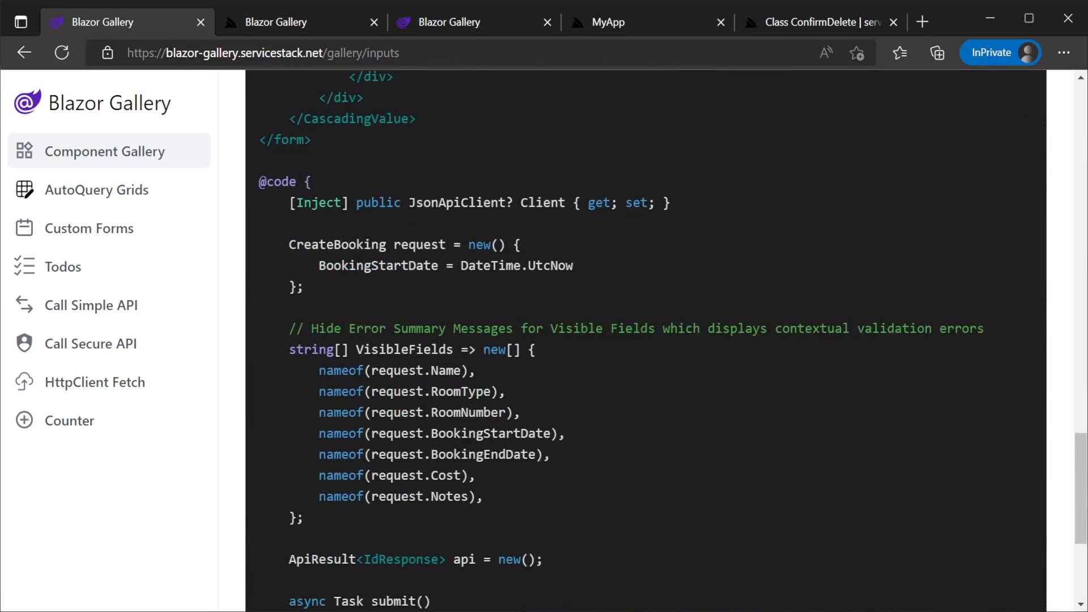
pyautogui.scroll(-3)
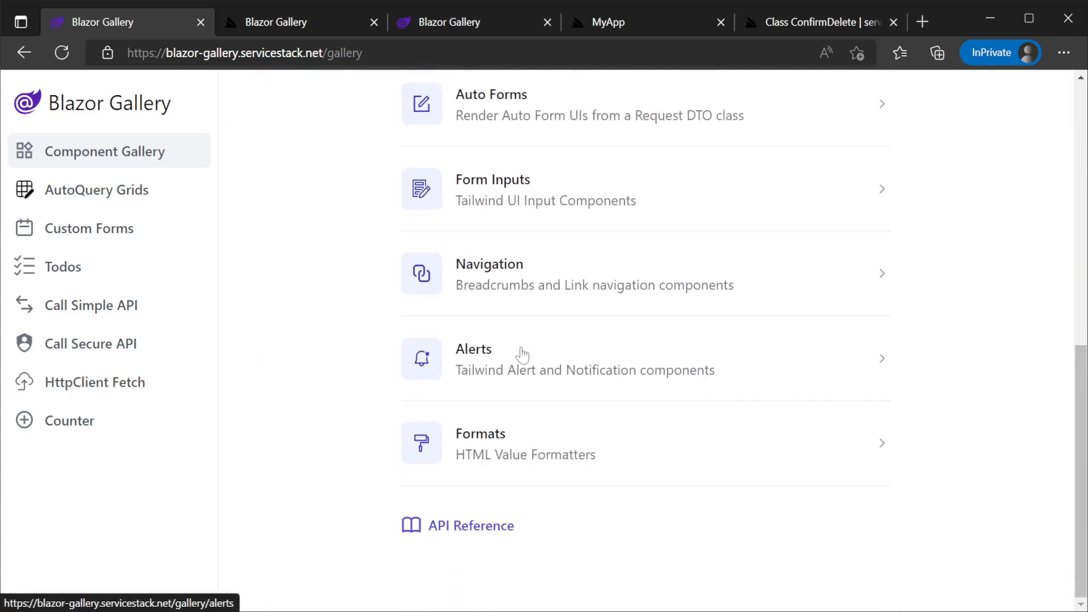
# View the Alerts component examples.
pyautogui.click(490, 274)
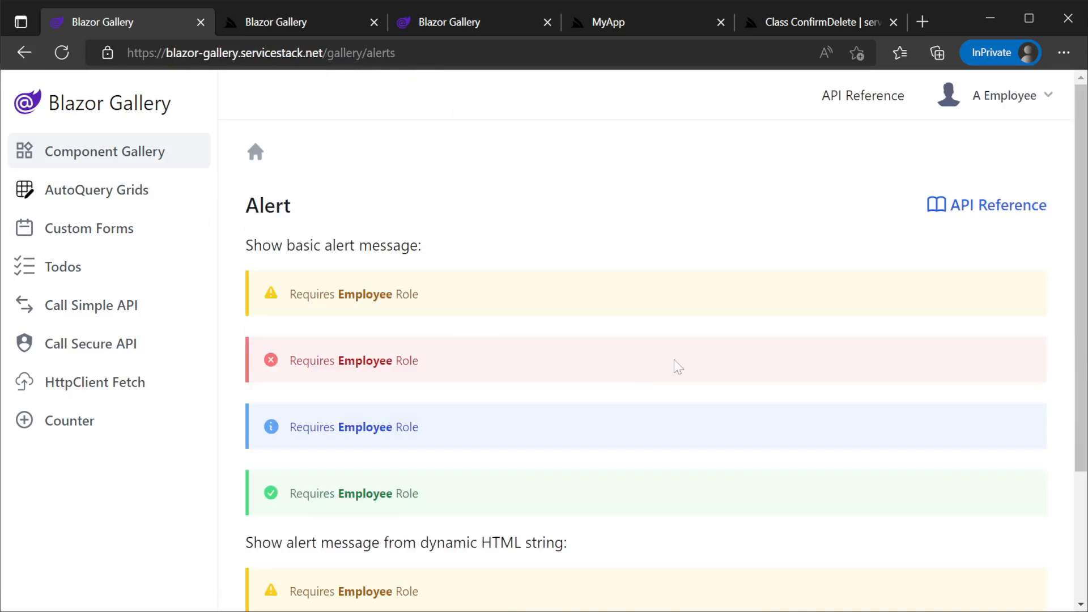
pyautogui.scroll(-3)
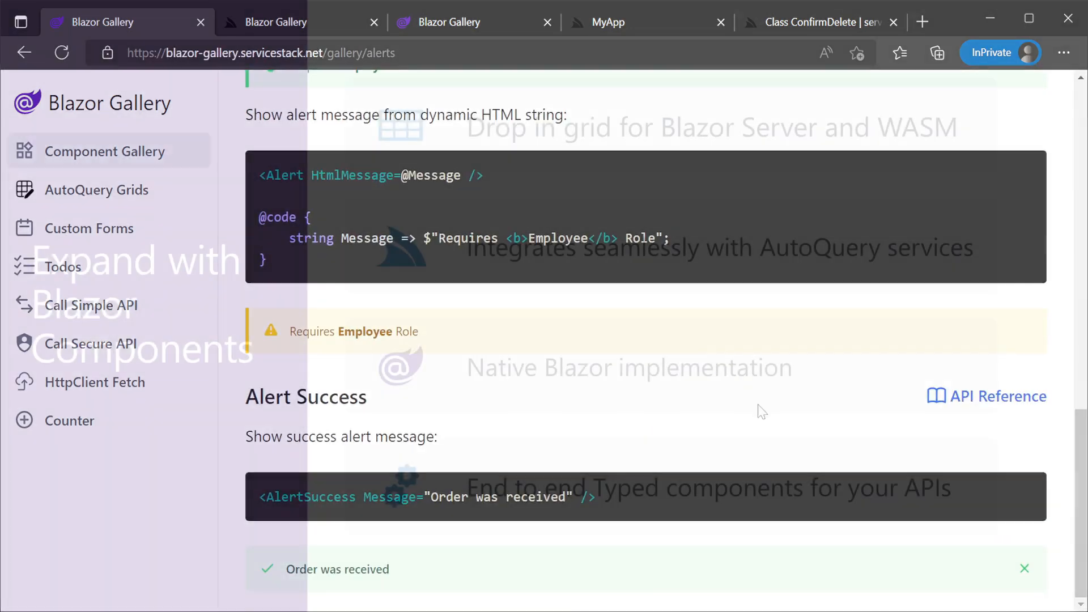